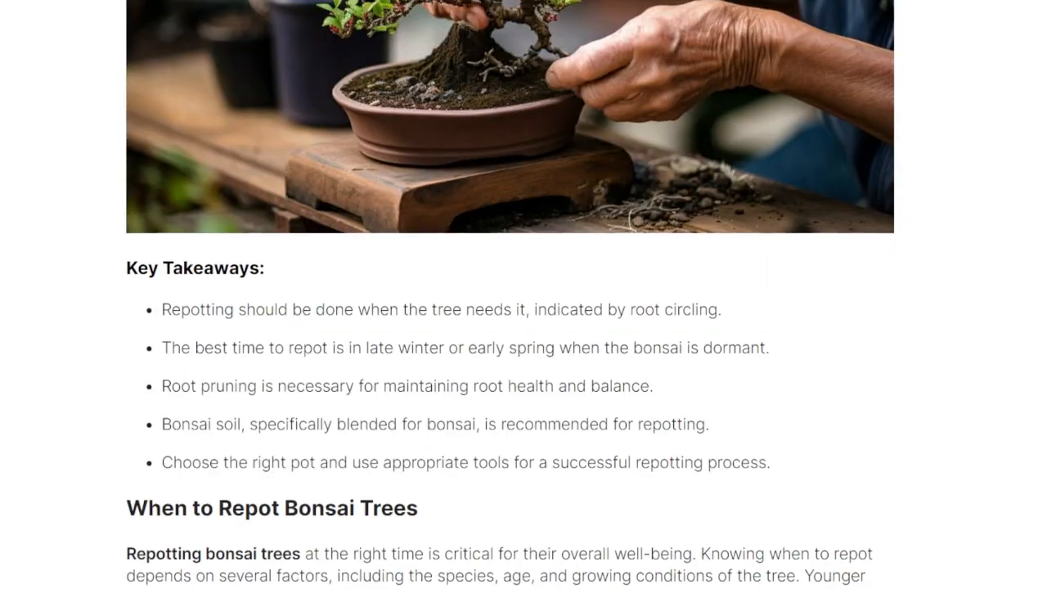
Scroll the dashboard down to the recent bonsai documents and plan usage totals
scroll("down", 3)
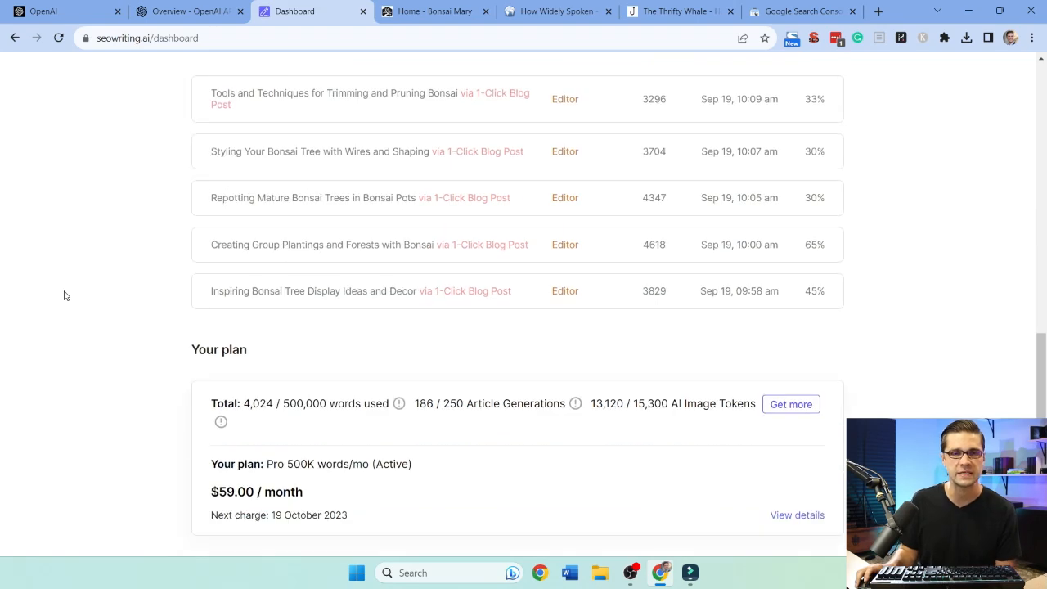
Open the 'bonsai tree leaves' task and read its article down through tables, images and FAQ
left_click(305, 68)
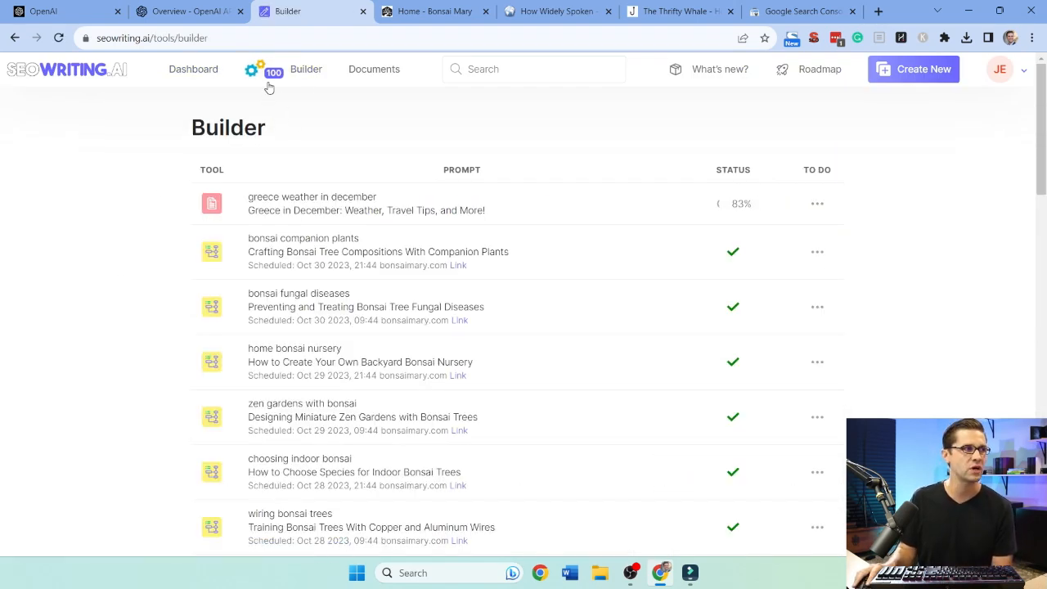
scroll("down", 3)
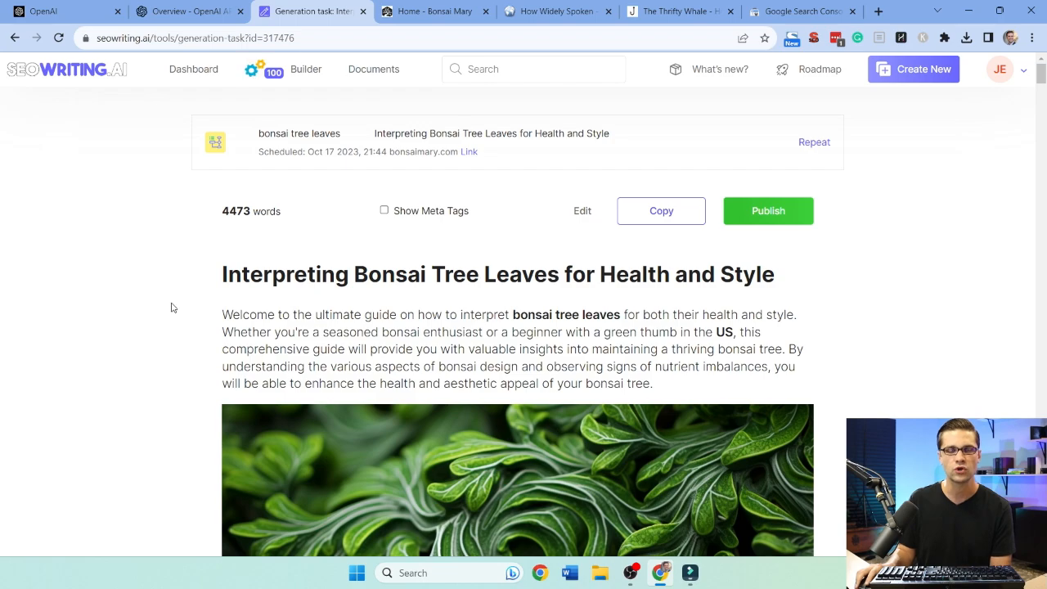
scroll("down", 3)
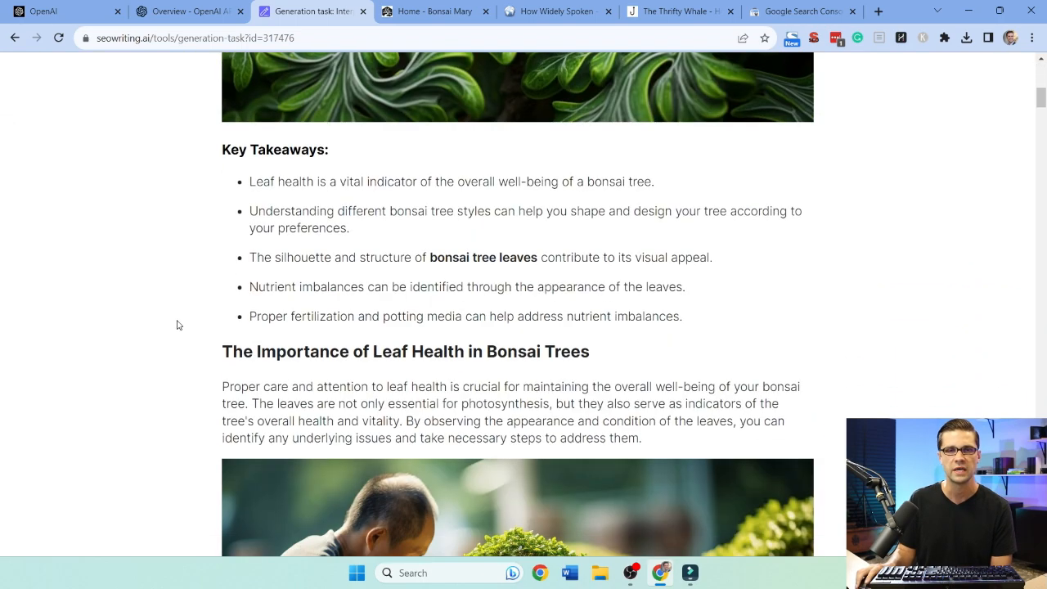
scroll("down", 3)
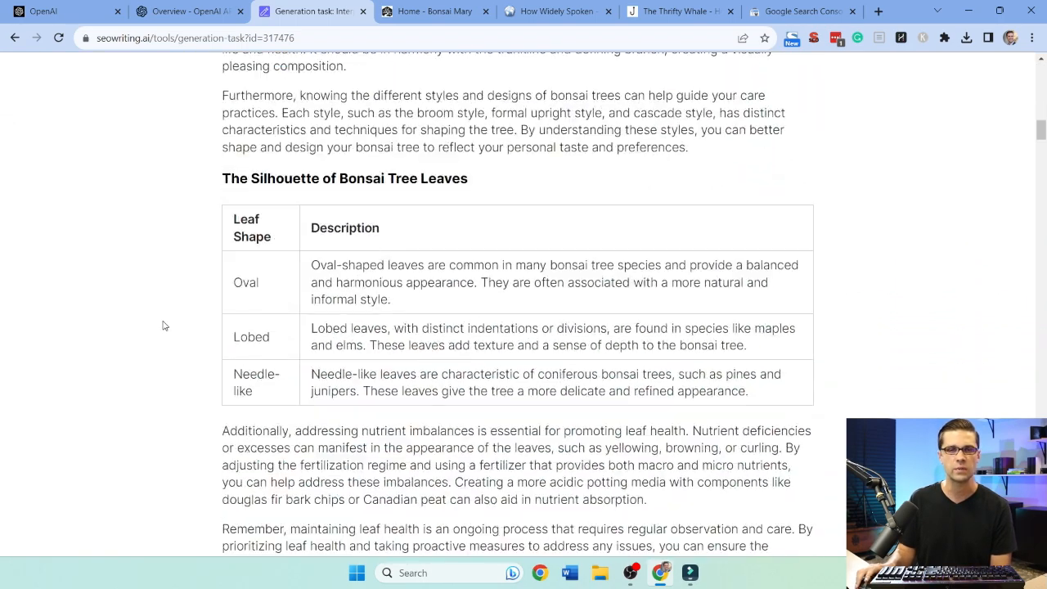
scroll("down", 3)
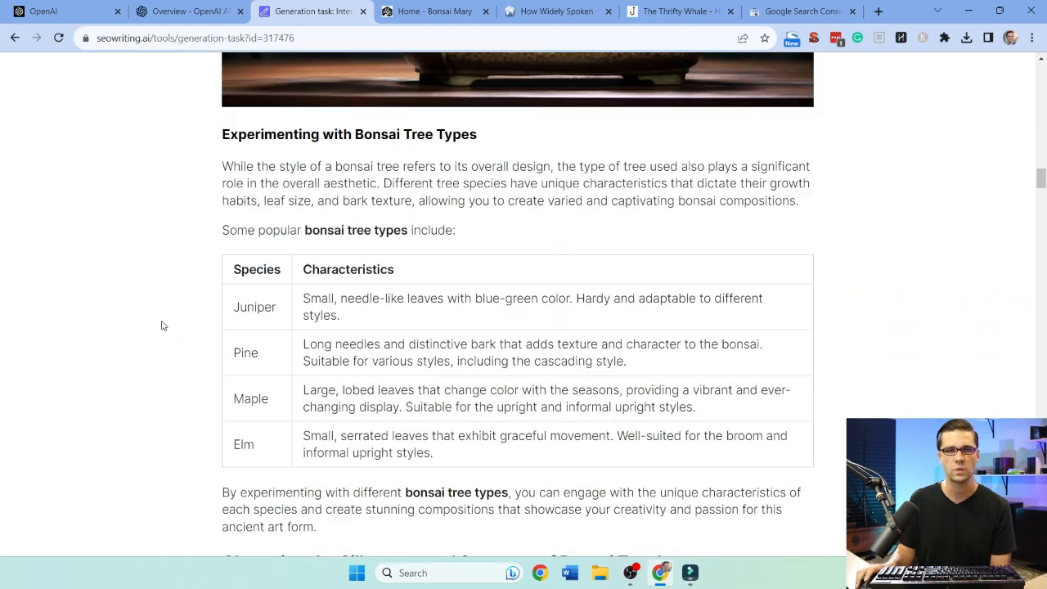
scroll("down", 3)
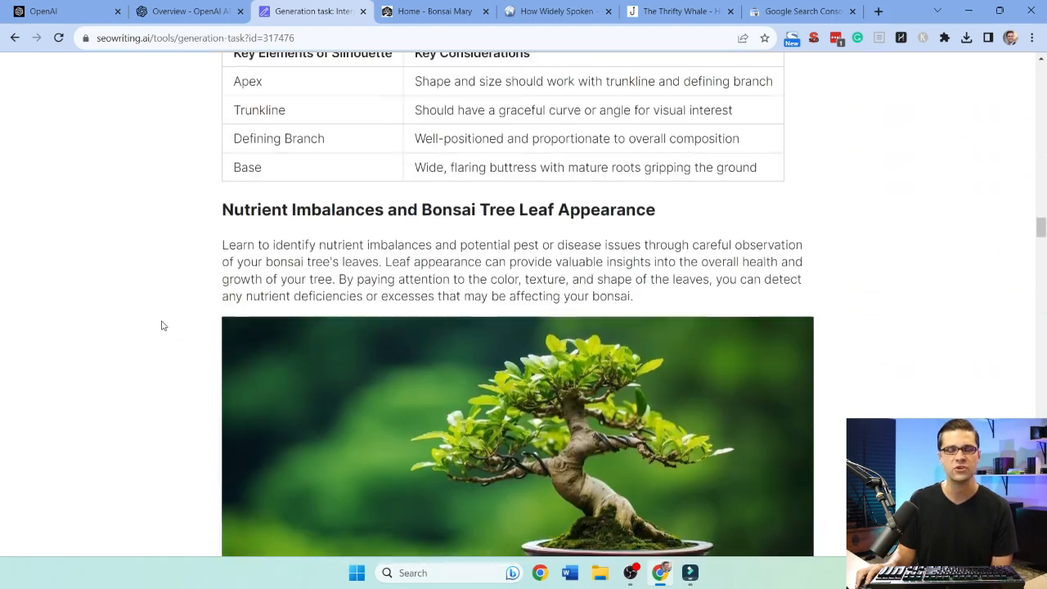
scroll("down", 3)
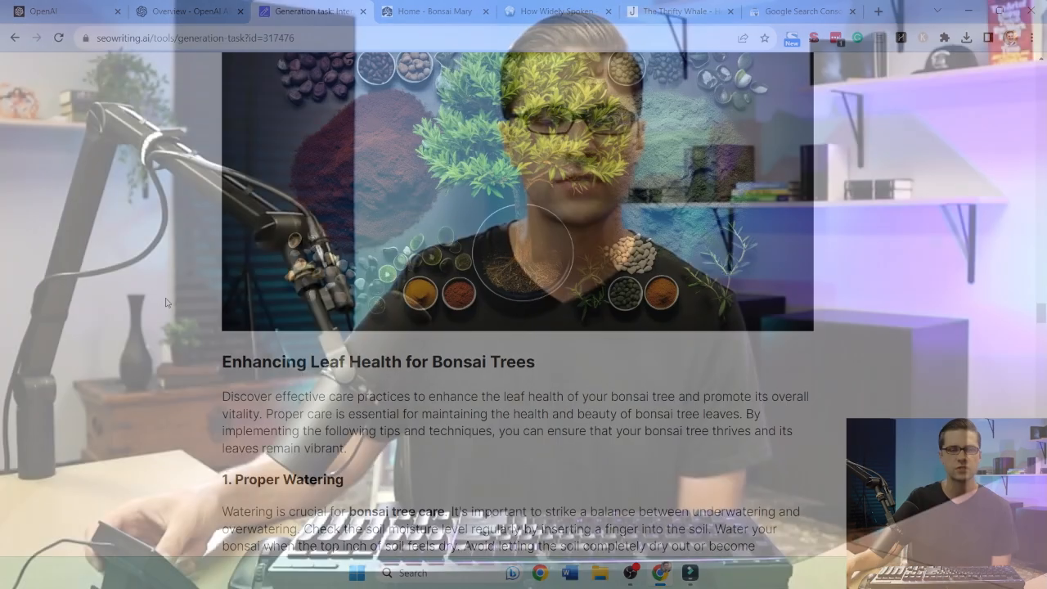
scroll("down", 3)
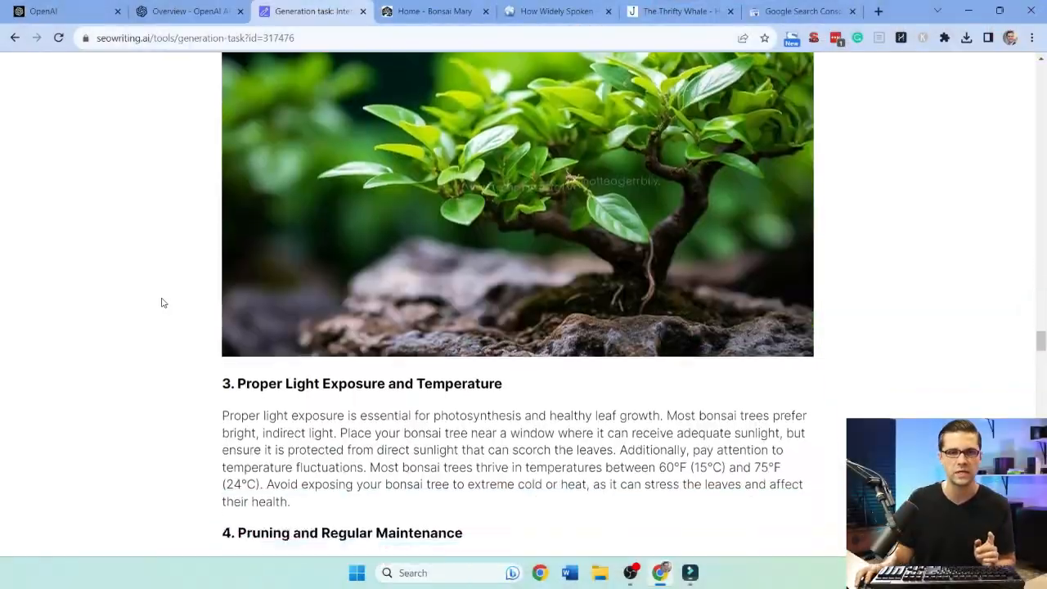
scroll("down", 3)
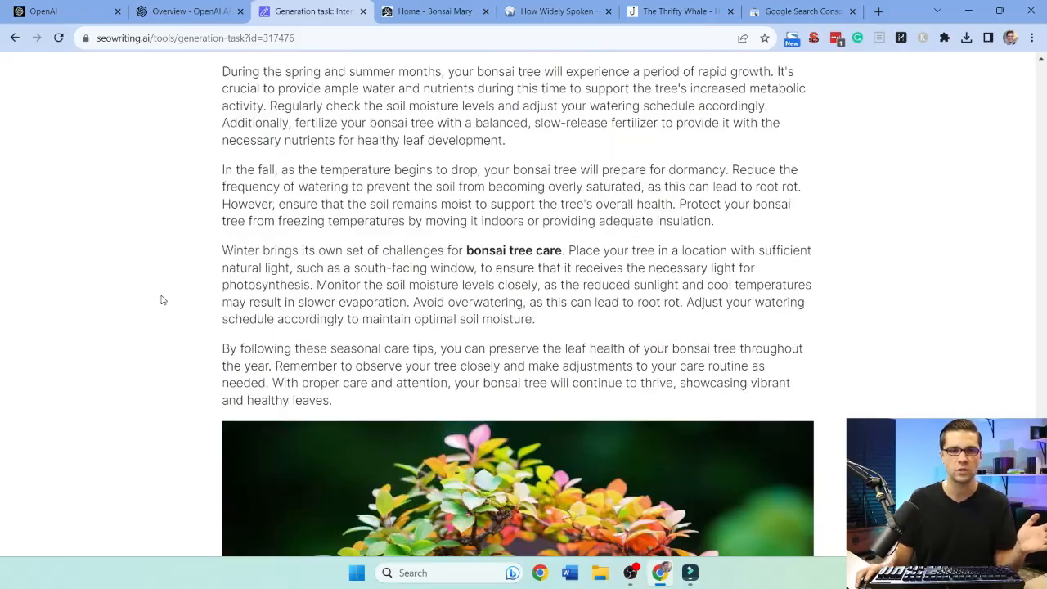
scroll("down", 3)
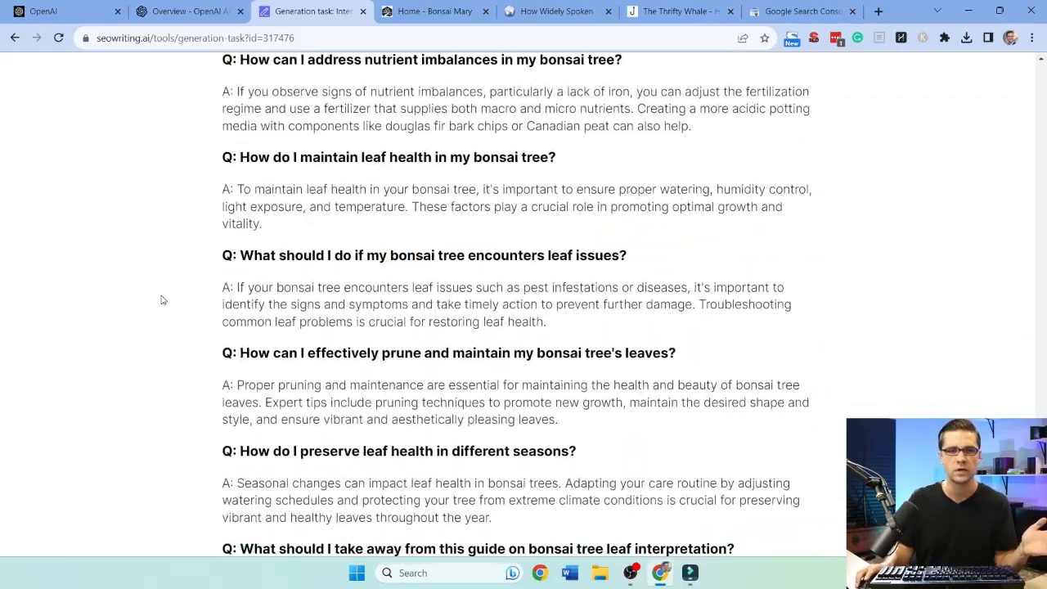
scroll("up", 3)
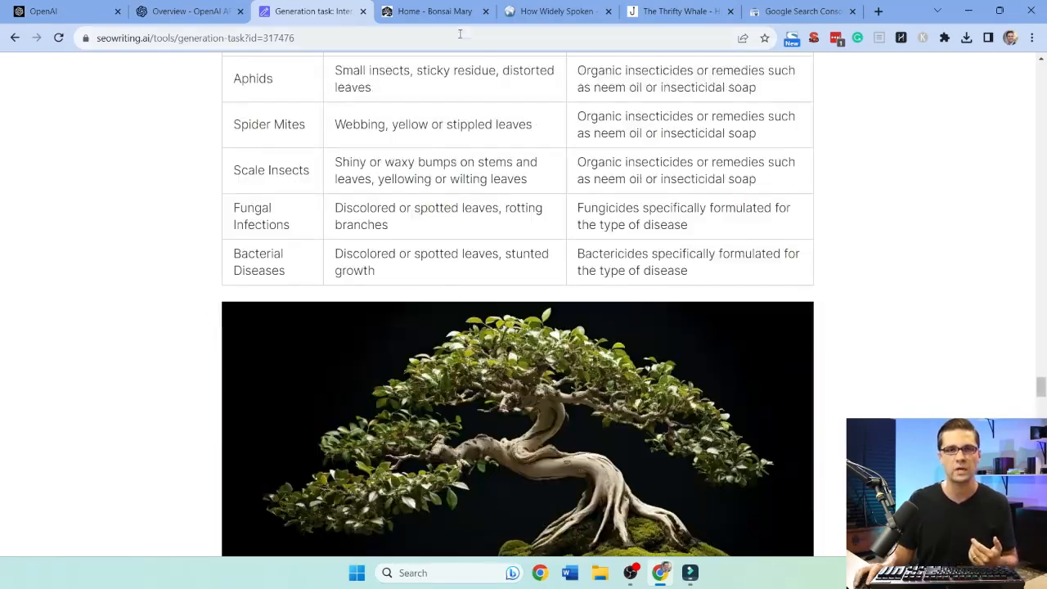
left_click(556, 10)
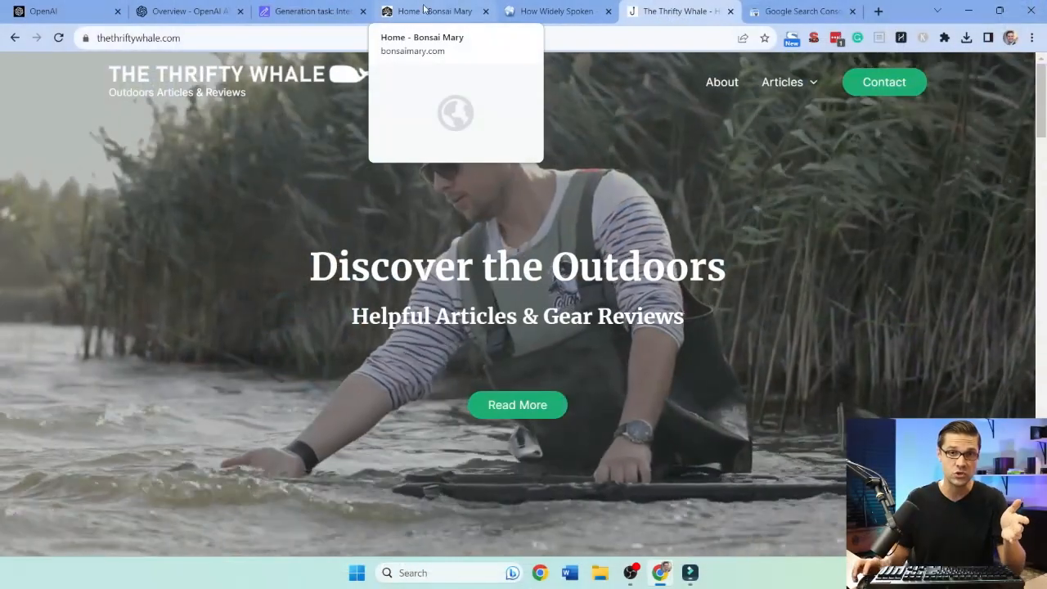
left_click(429, 10)
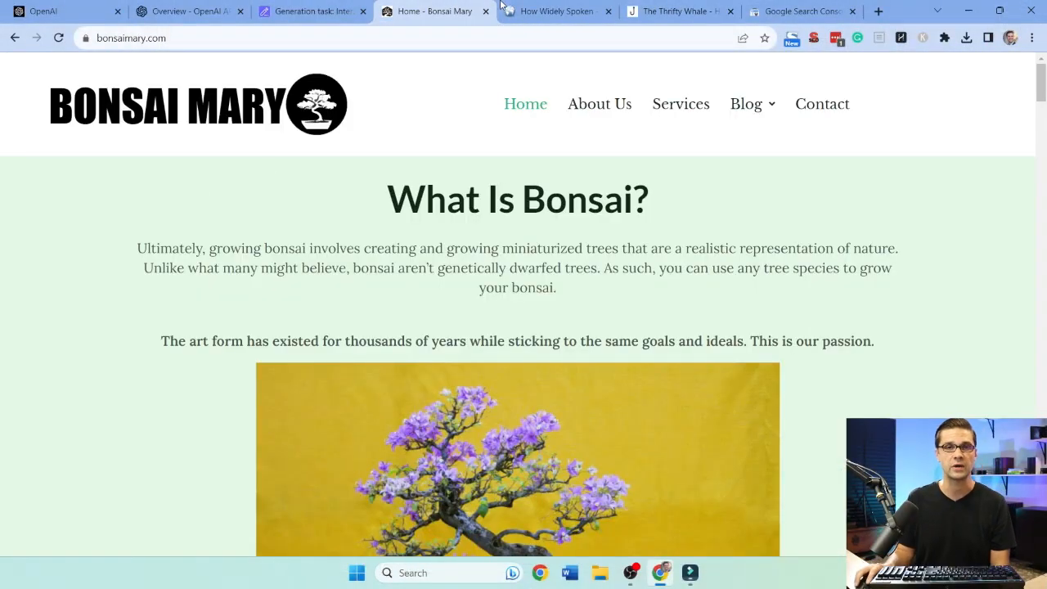
left_click(675, 11)
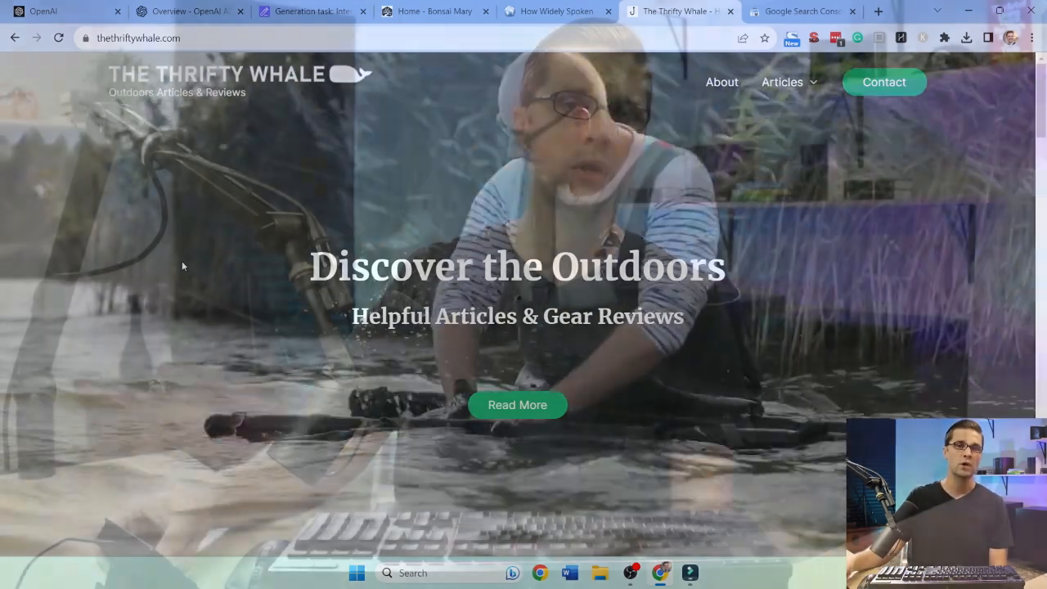
left_click(311, 11)
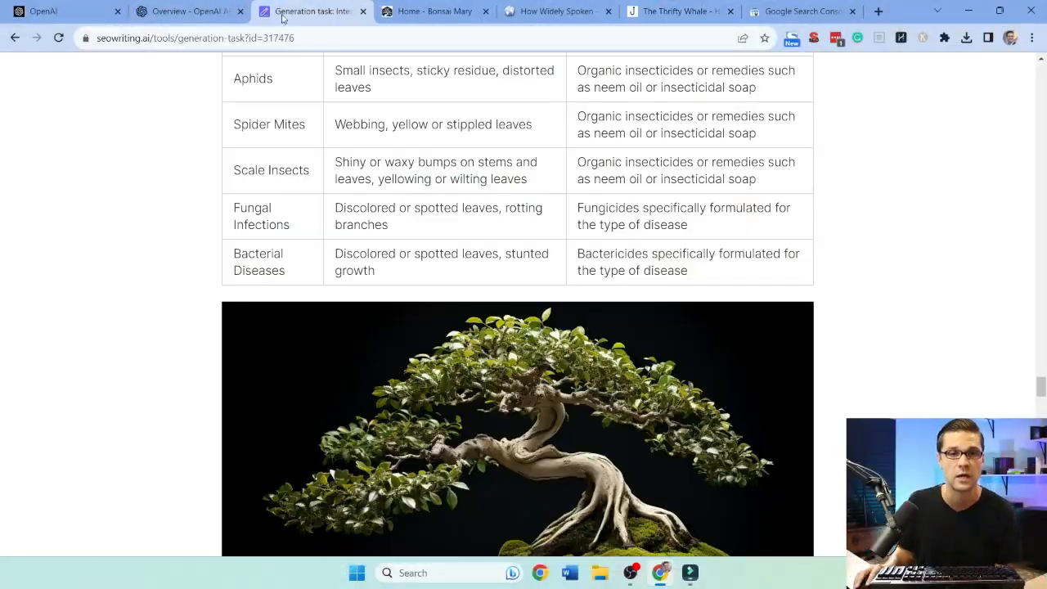
Go back to the Dashboard and look over the Tools and Create a document cards
scroll("down", 3)
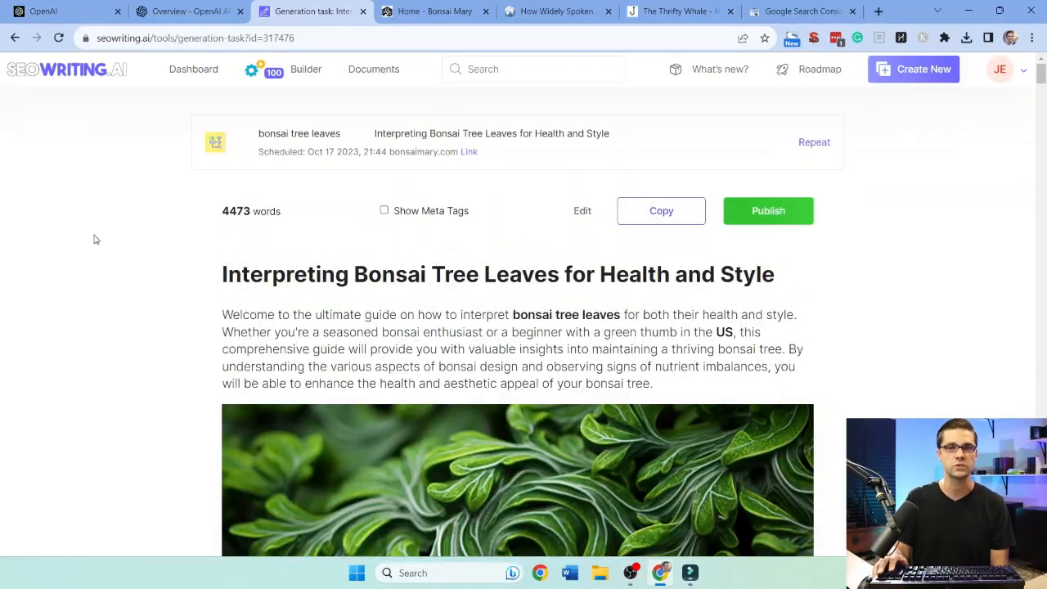
left_click(192, 68)
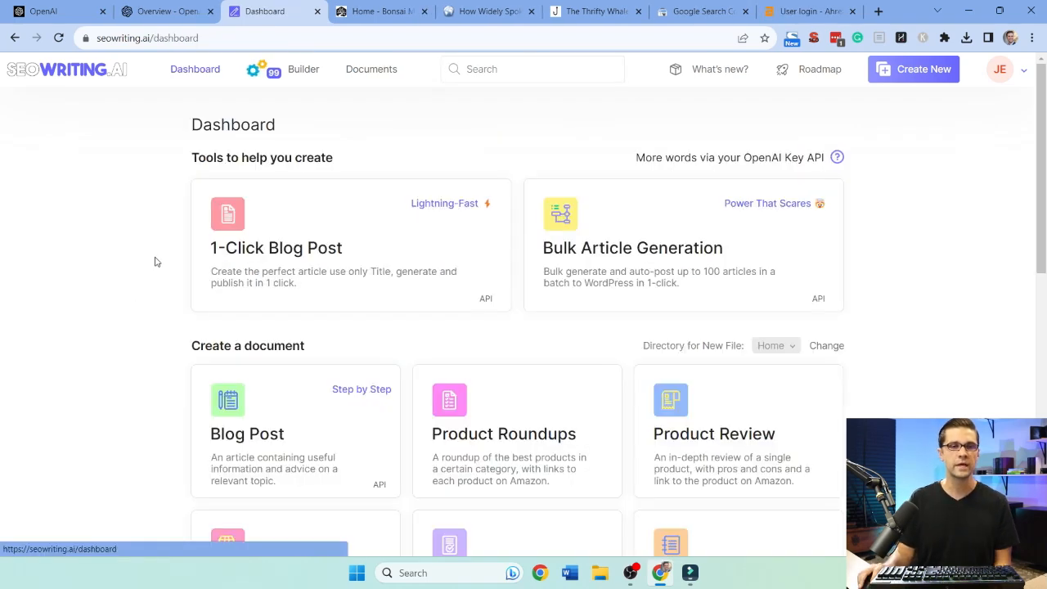
scroll("down", 3)
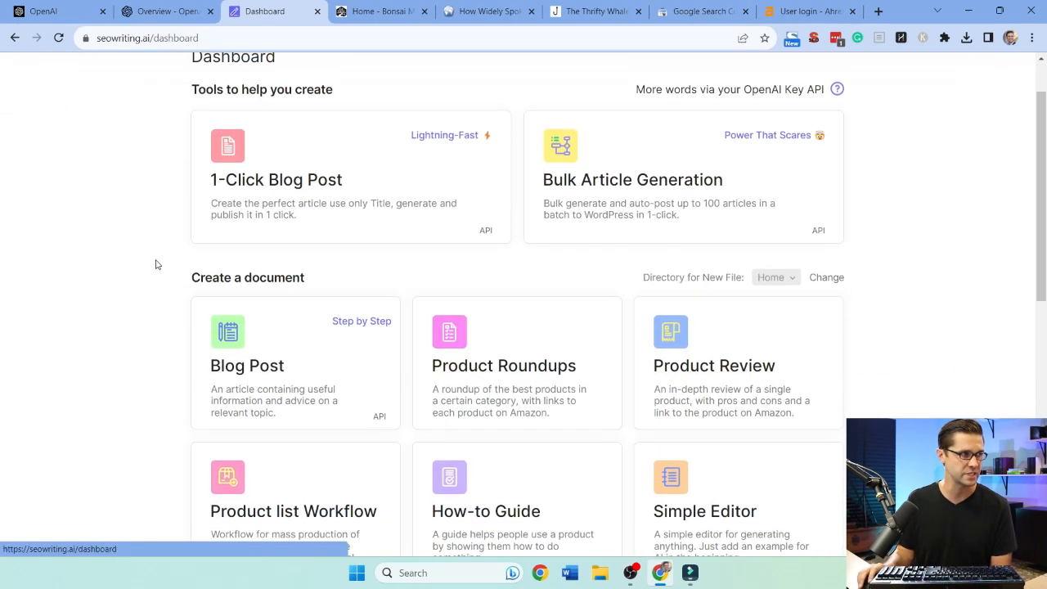
mouse_move(676, 216)
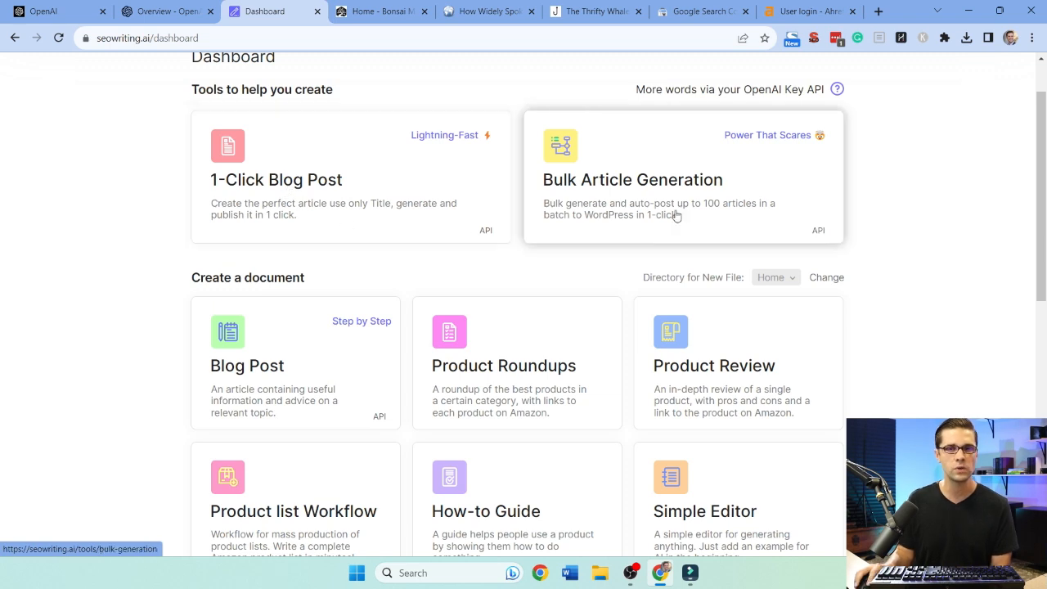
mouse_move(613, 213)
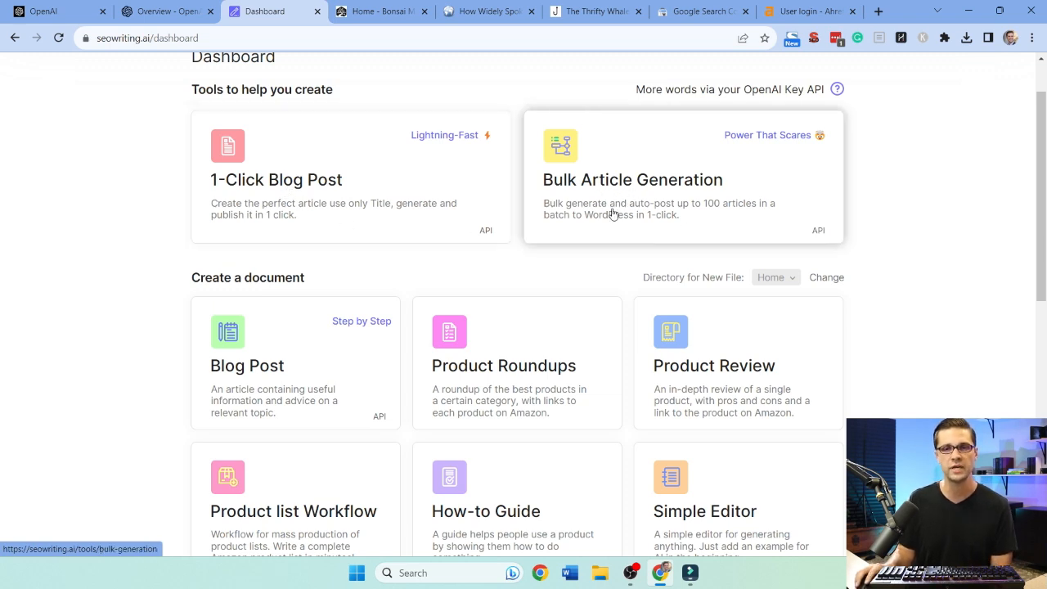
scroll("down", 3)
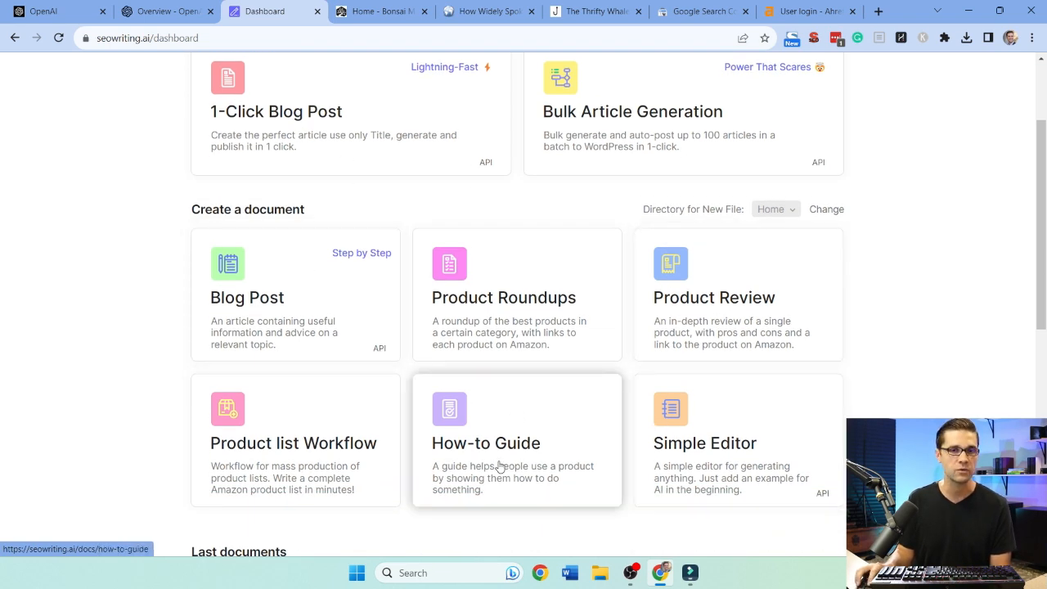
scroll("up", 3)
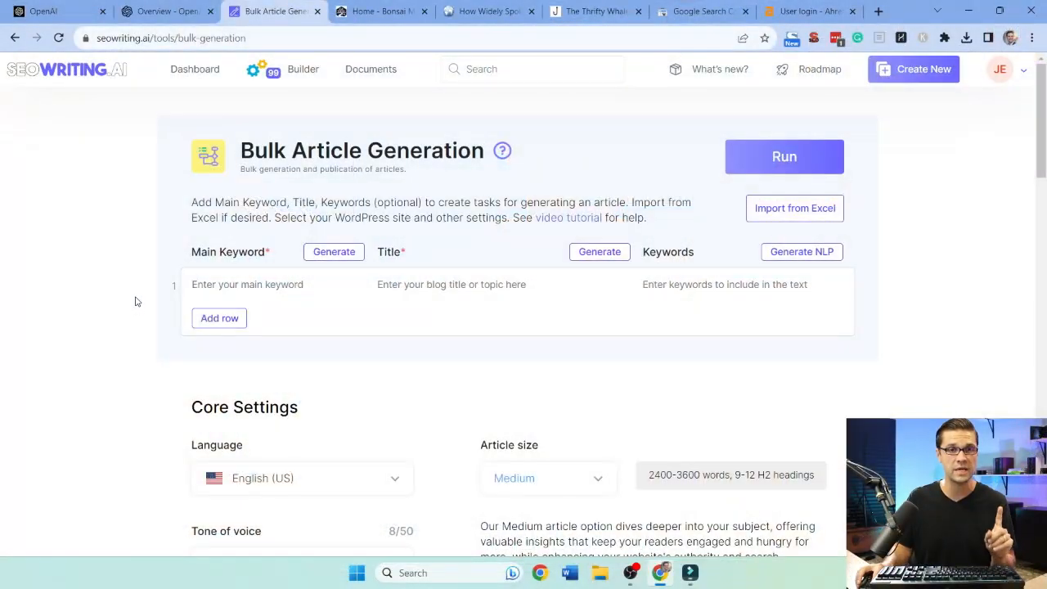
Review the bulk form's keyword rows and Core Settings, ending on the How Widely Spoken homepage
scroll("down", 3)
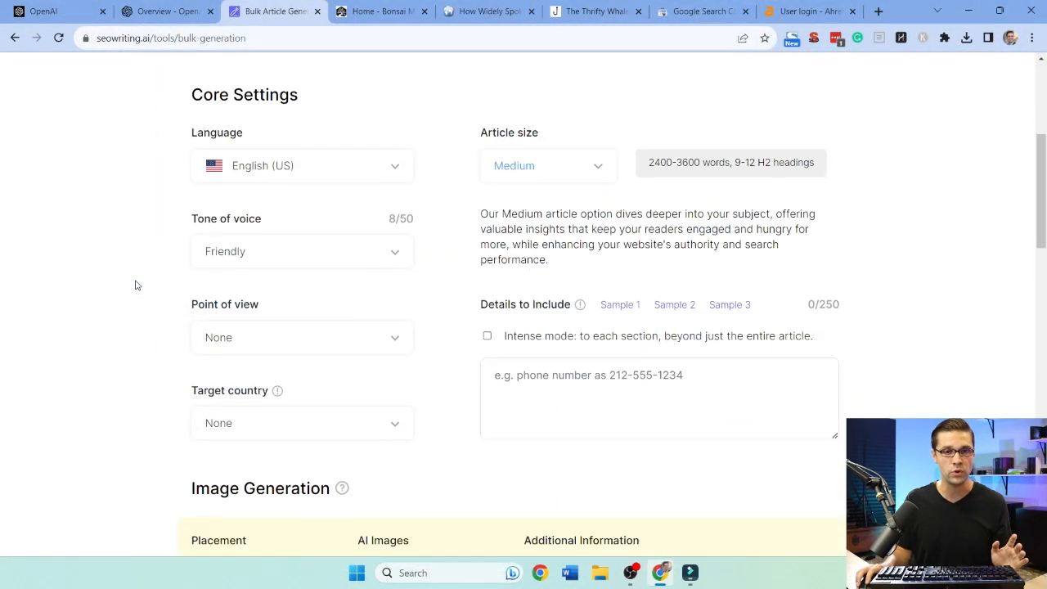
scroll("down", 3)
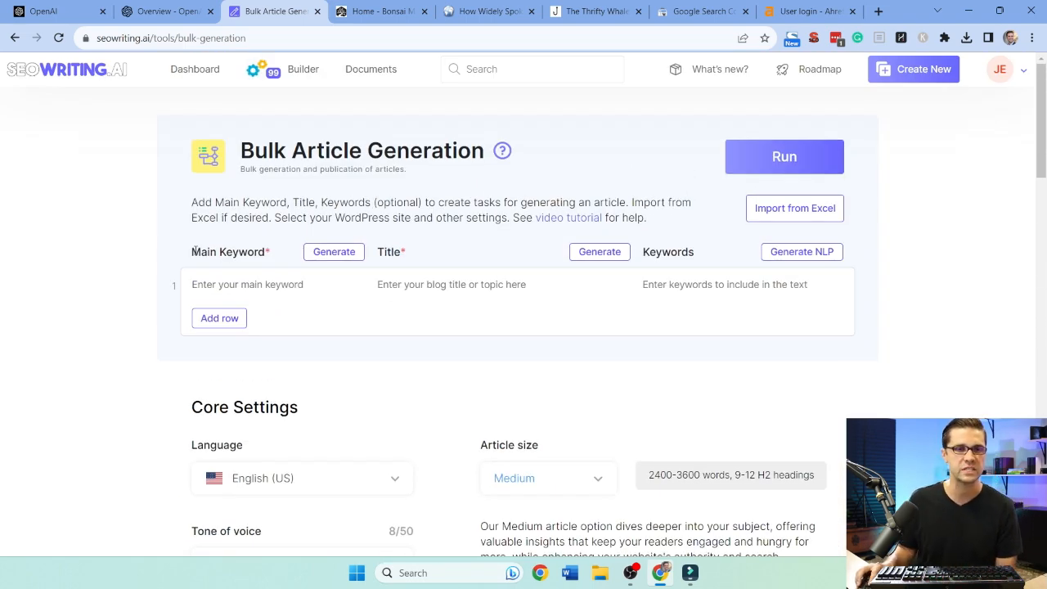
double_click(390, 252)
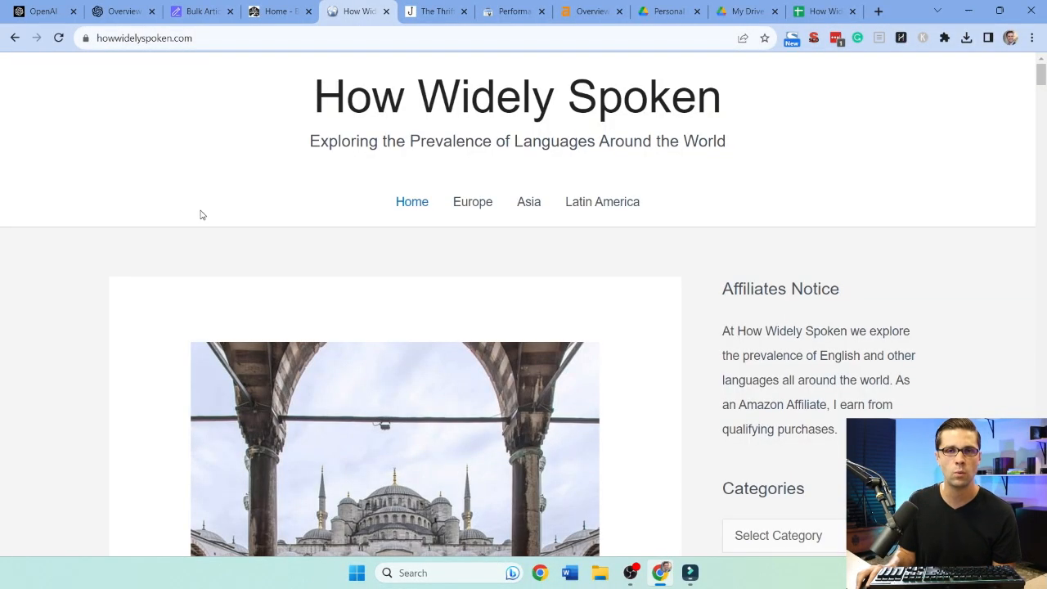
Switch to Search Console's Performance report for howwidelyspoken.com: 21.8K clicks, 2.05M impressions
scroll("down", 3)
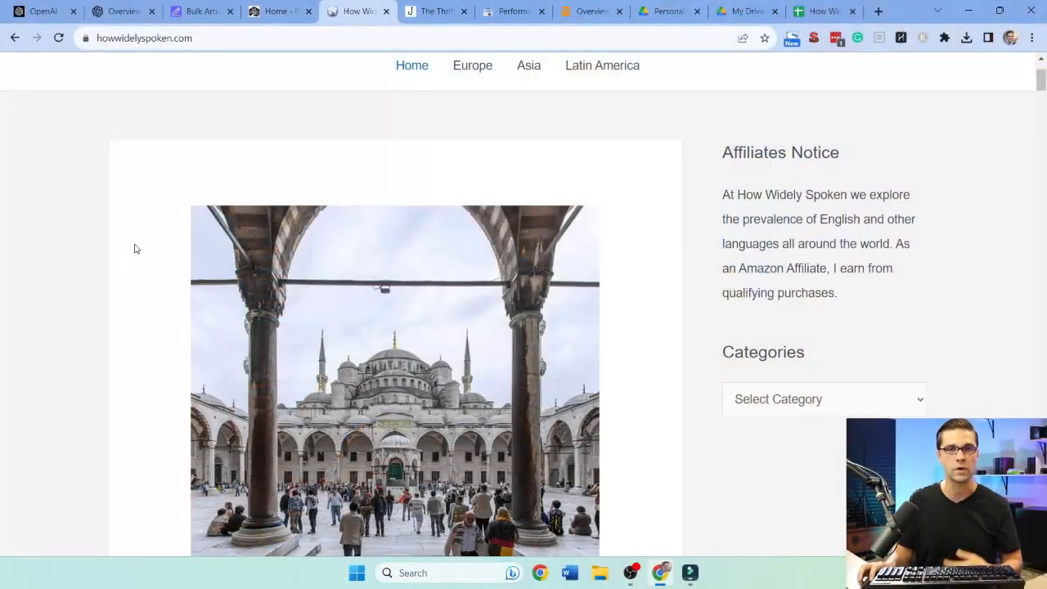
left_click(514, 11)
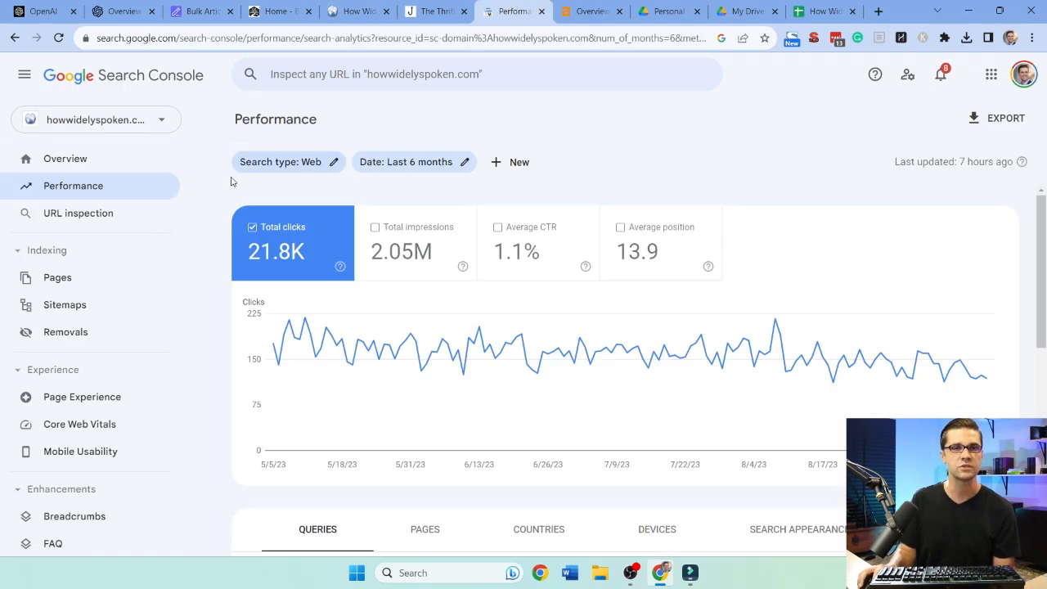
scroll("down", 3)
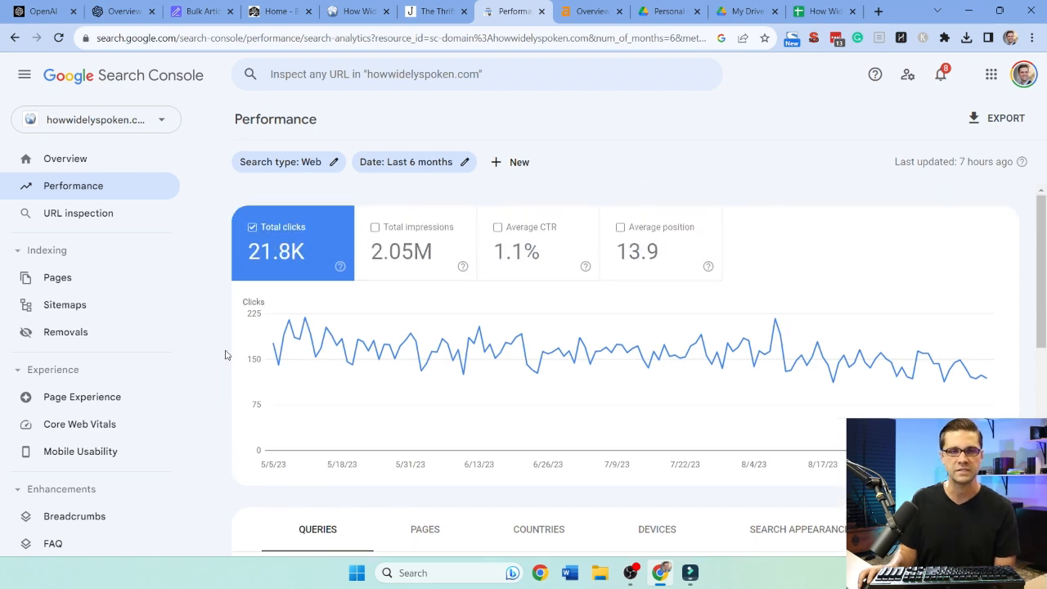
Switch to the Ahrefs overview for howwidelyspoken.com: DR 47, 908 backlinks, 5K organic traffic
left_click(590, 10)
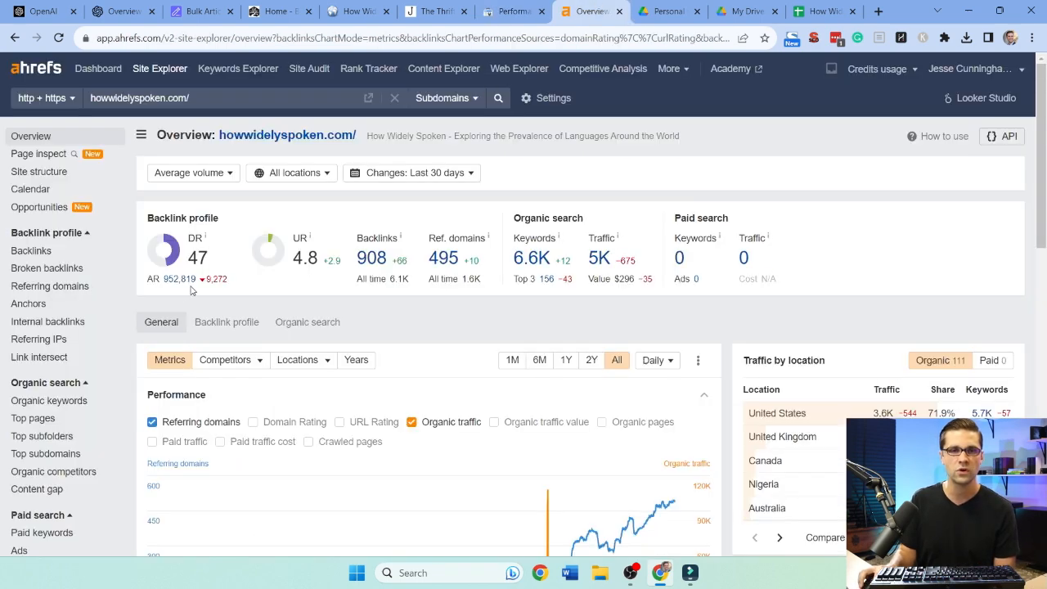
mouse_move(333, 303)
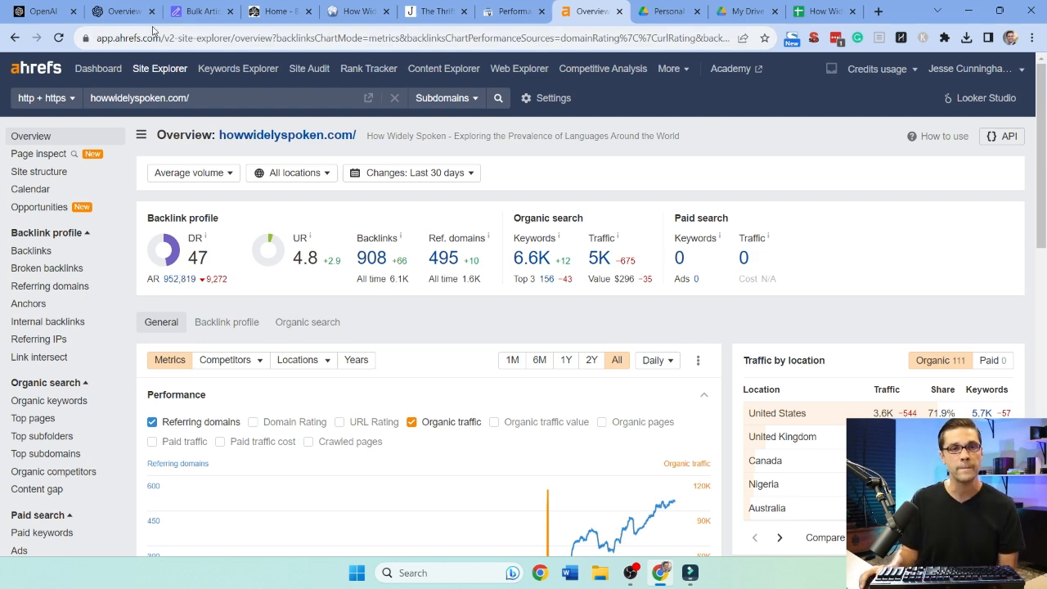
Return to the Korean language article and read its opening sections, highlighting a heading line
left_click(201, 11)
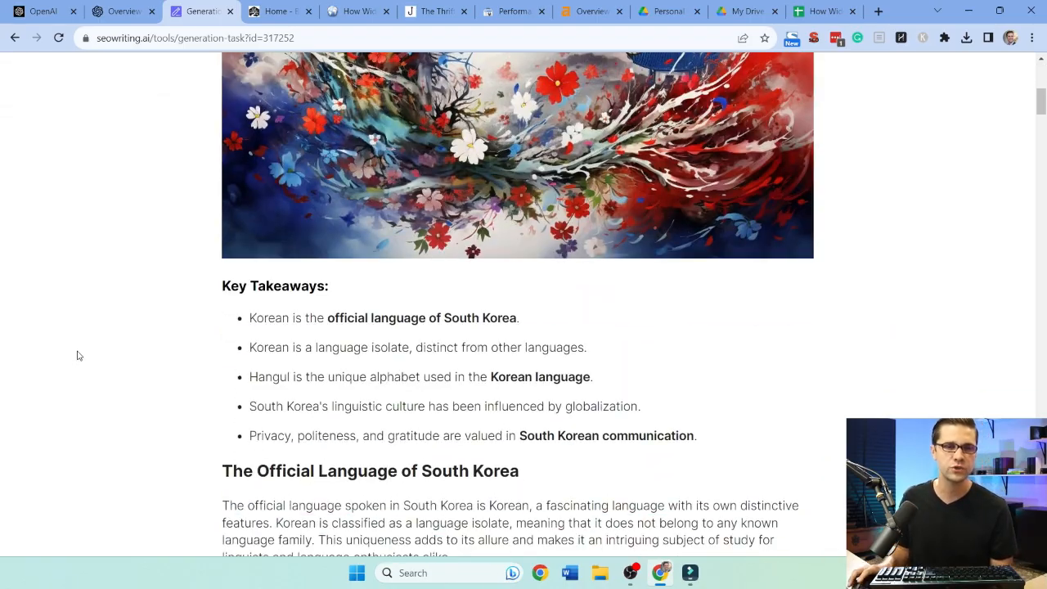
scroll("down", 3)
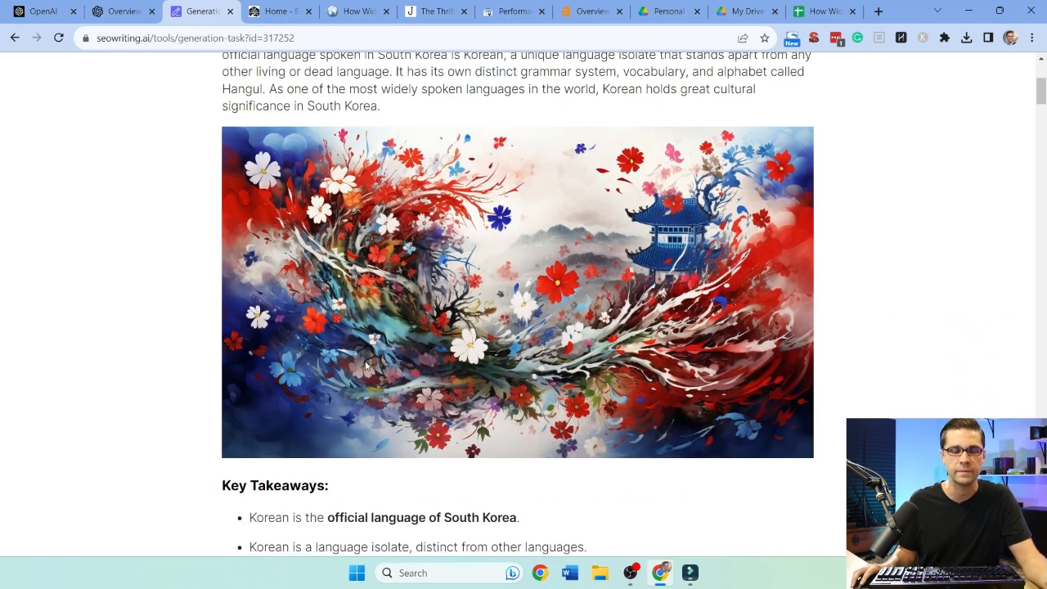
scroll("down", 3)
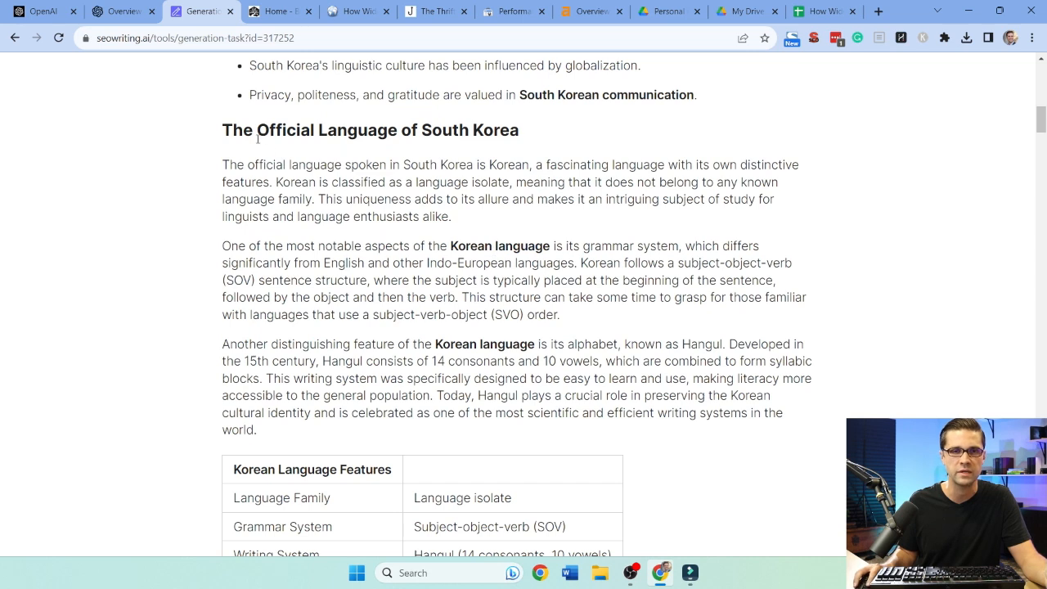
left_click_drag(222, 164, 454, 165)
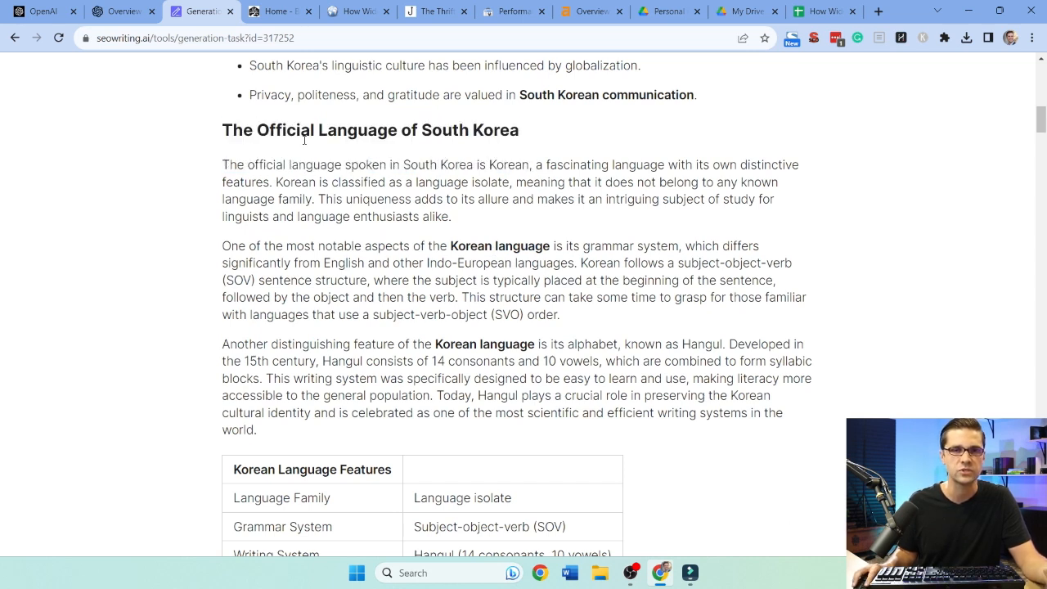
Continue through the article's body down to its FAQ and Source Links
scroll("down", 3)
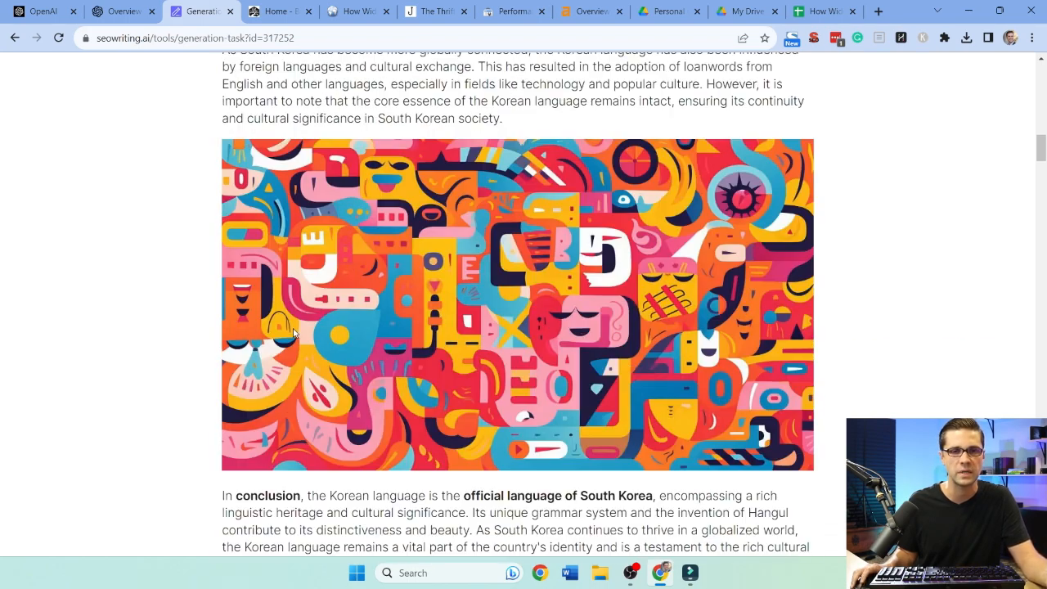
scroll("down", 3)
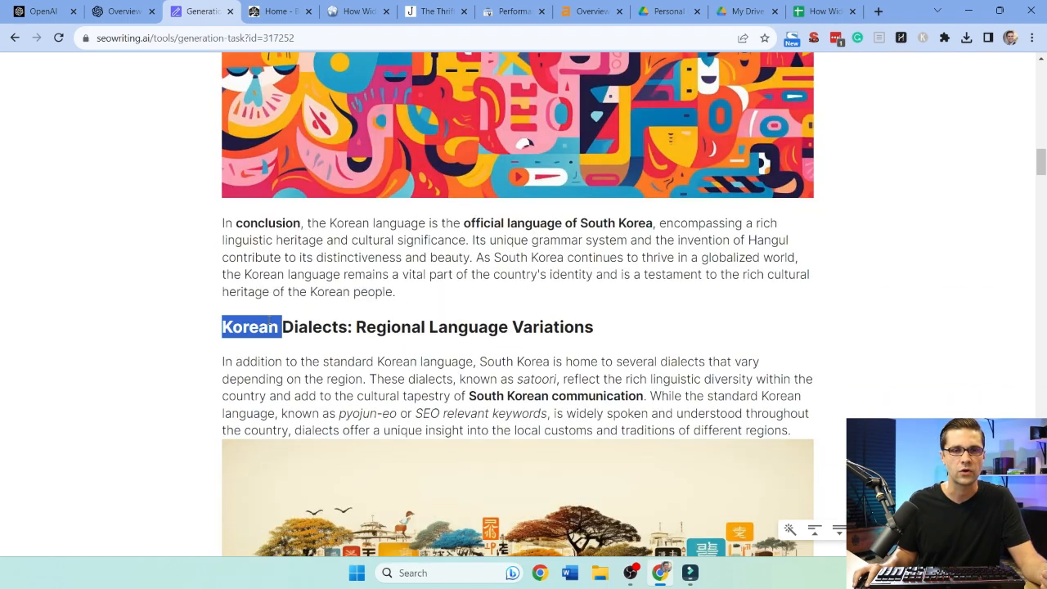
scroll("down", 3)
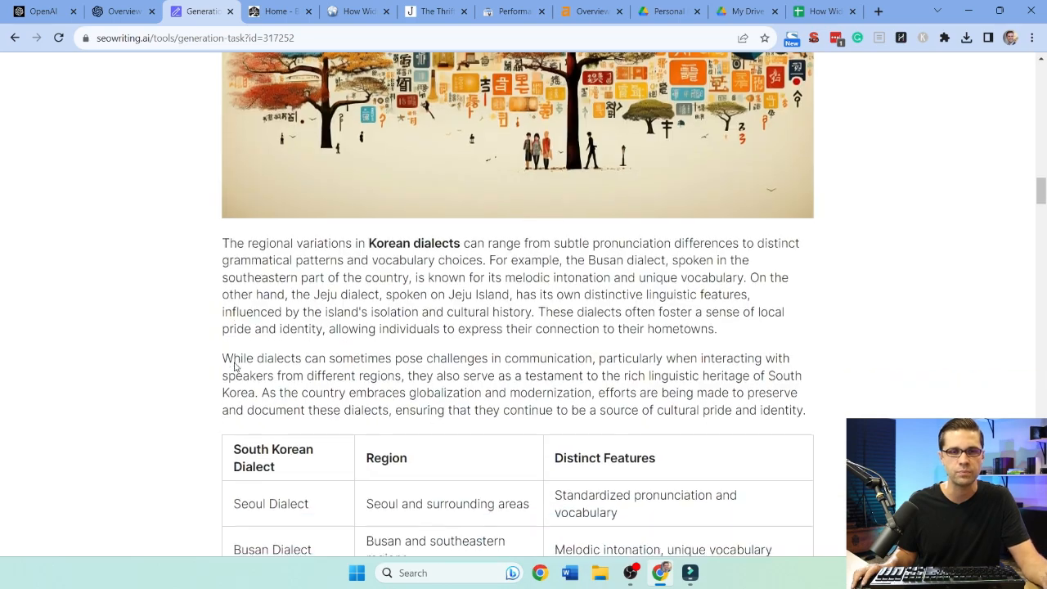
scroll("down", 3)
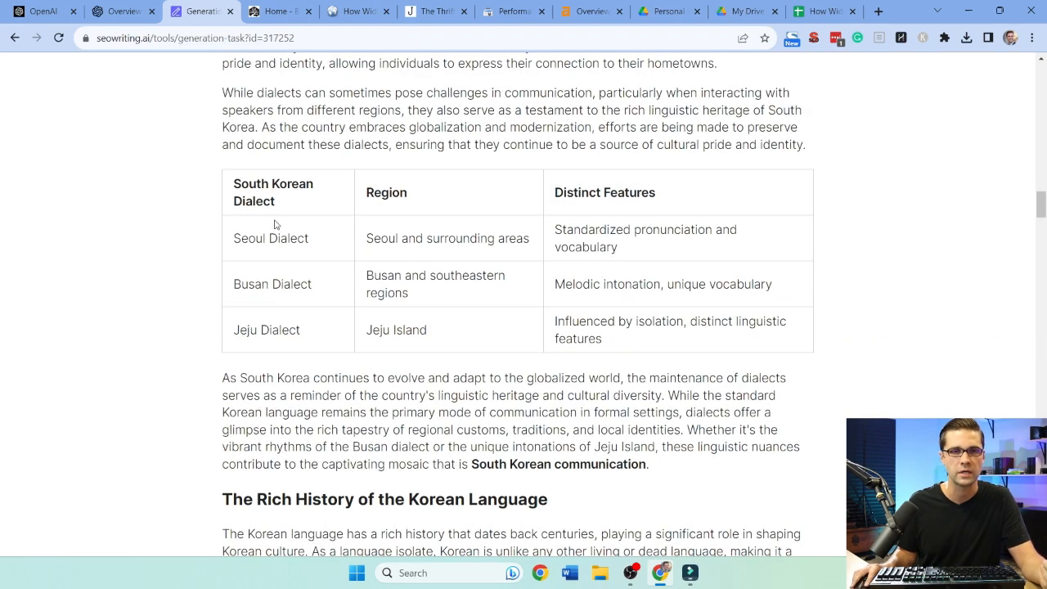
scroll("down", 3)
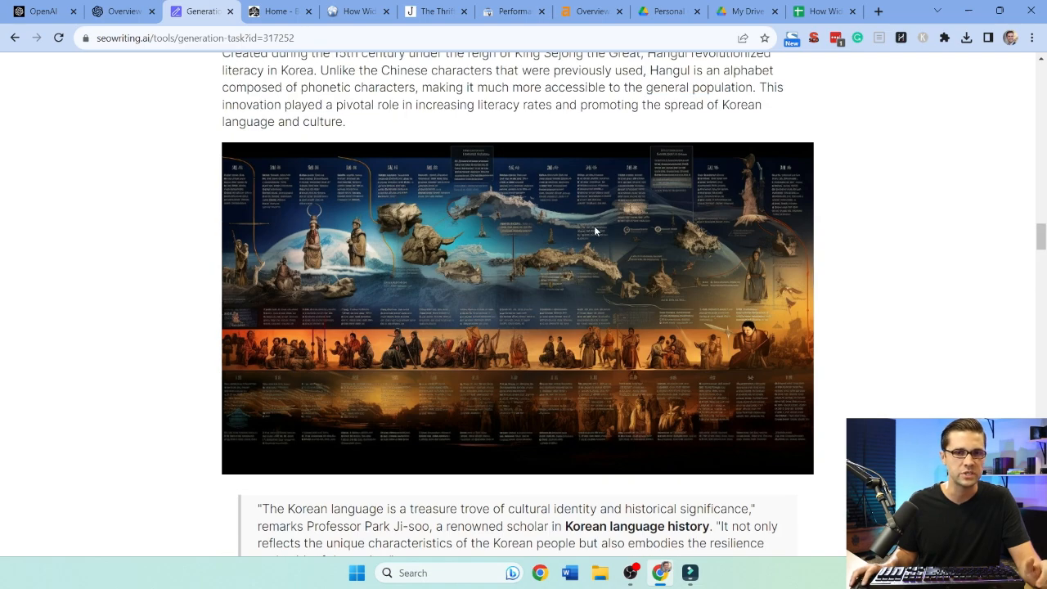
scroll("down", 3)
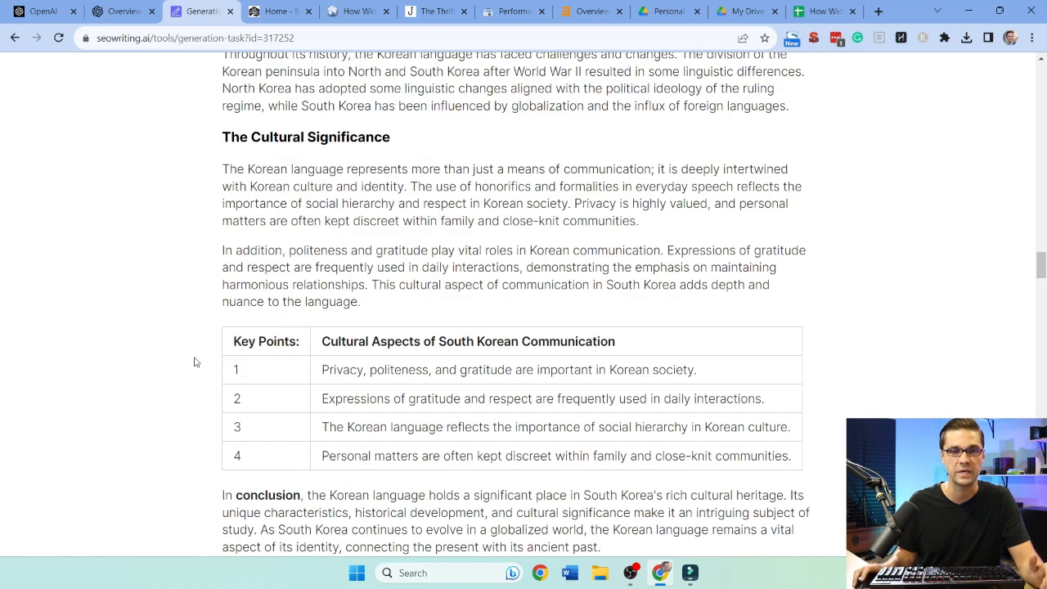
scroll("down", 3)
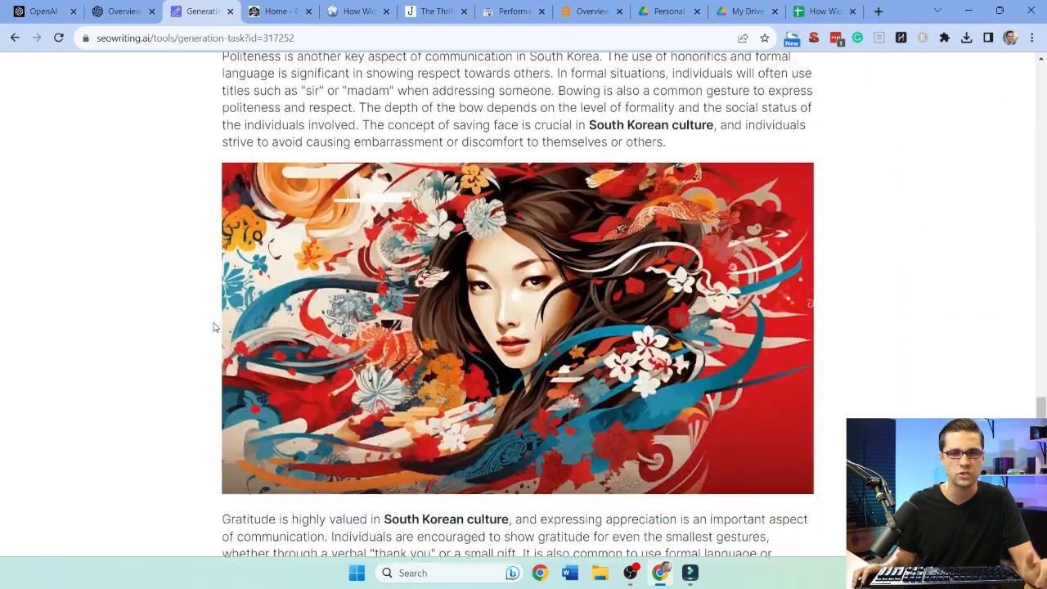
scroll("down", 3)
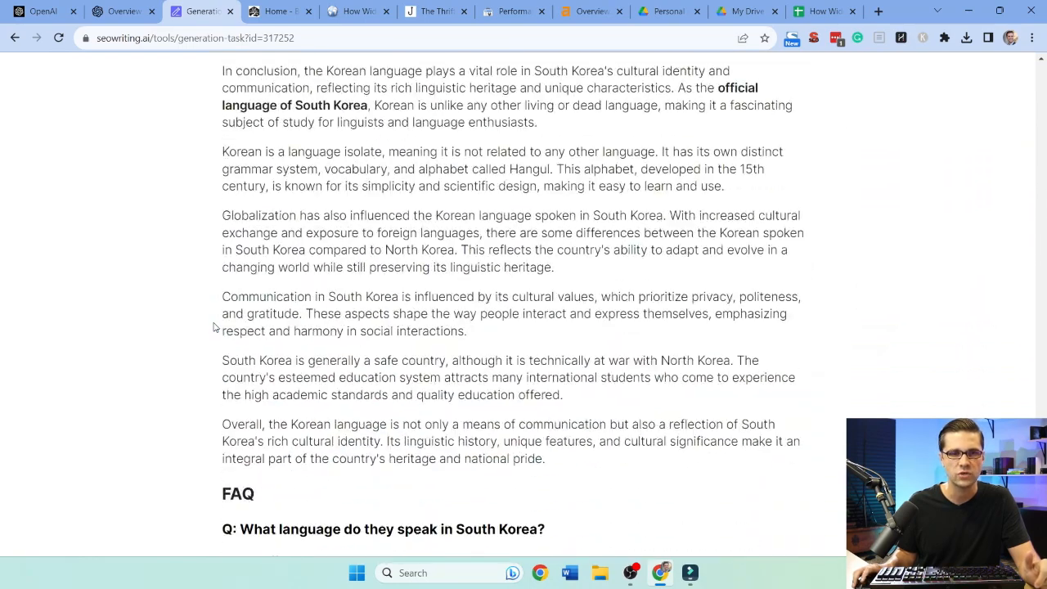
scroll("down", 3)
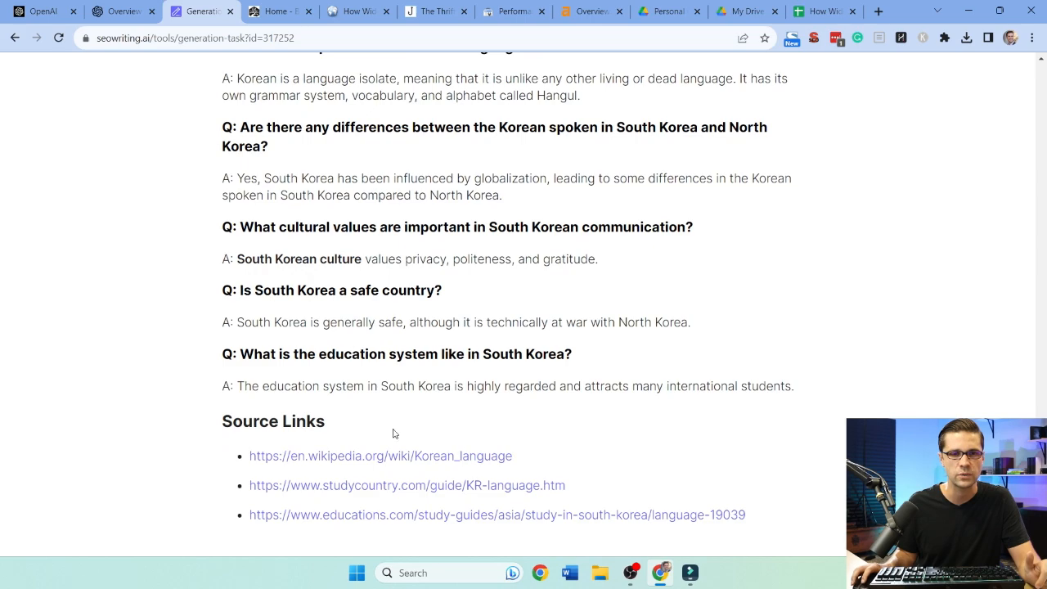
mouse_move(196, 401)
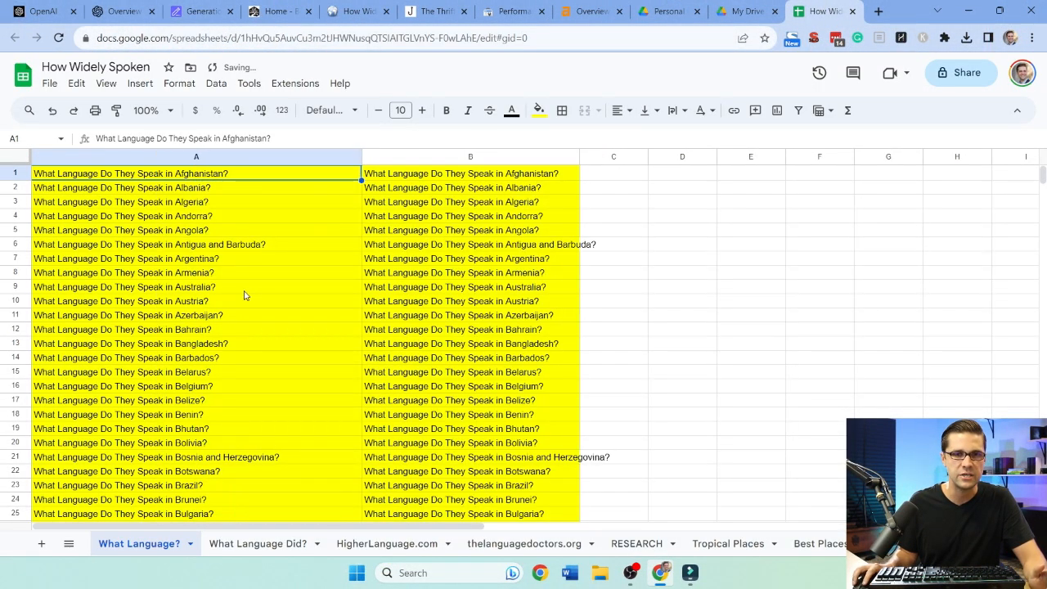
scroll("down", 3)
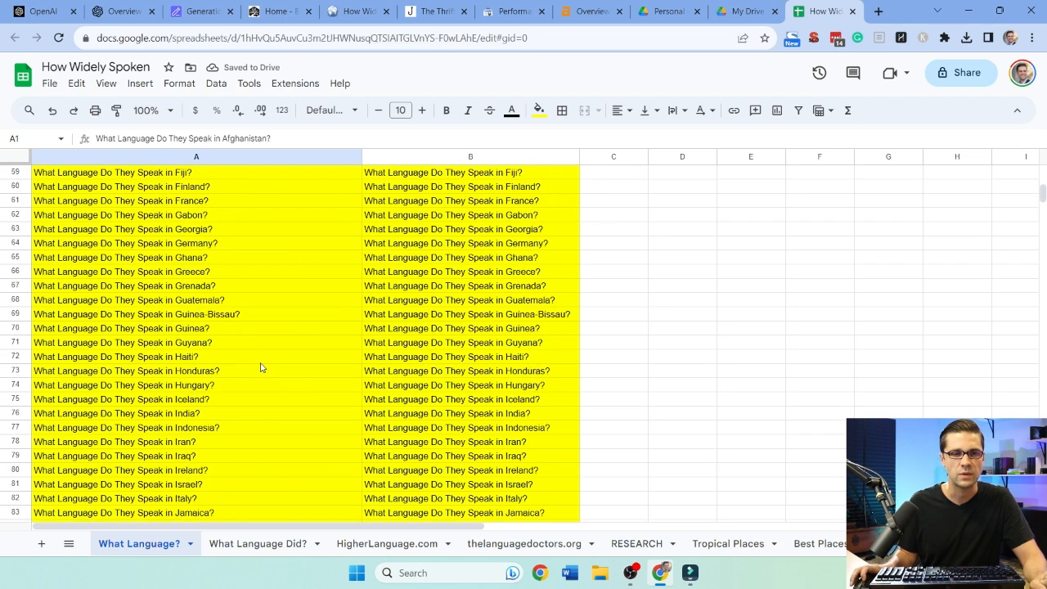
scroll("down", 3)
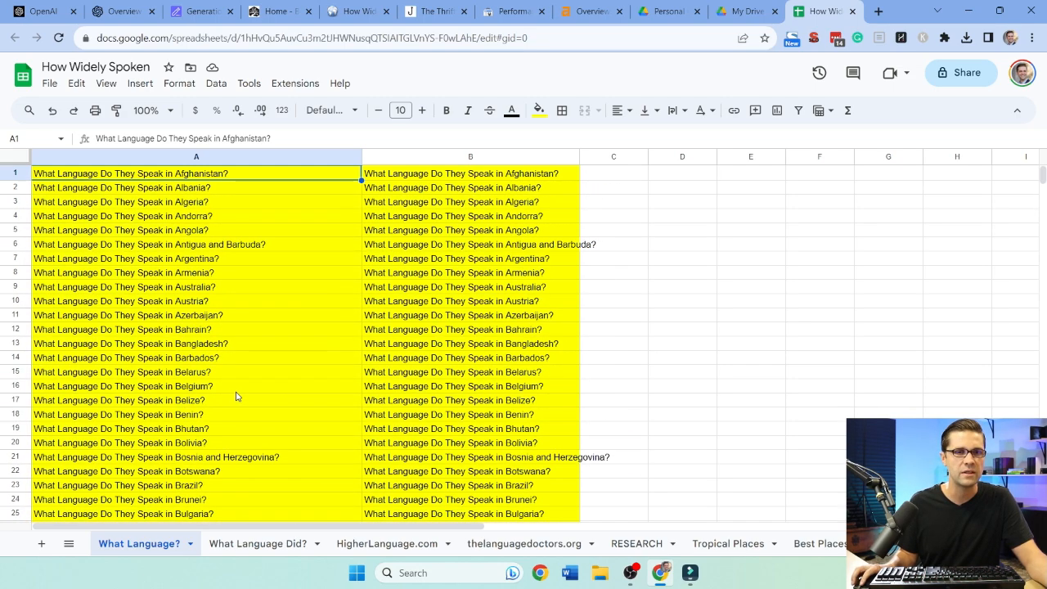
scroll("down", 3)
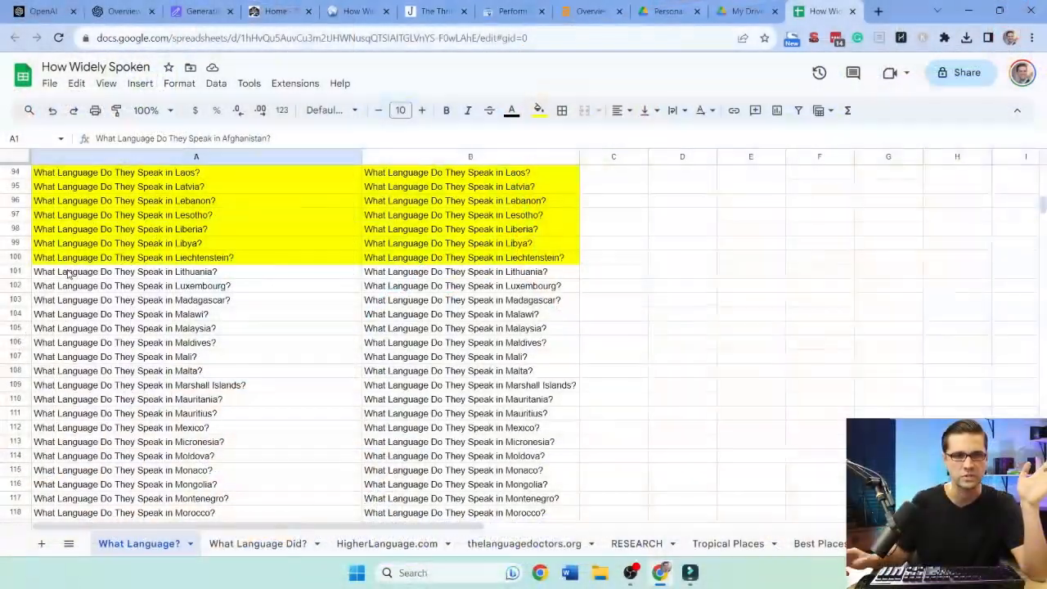
key("ctrl+Home")
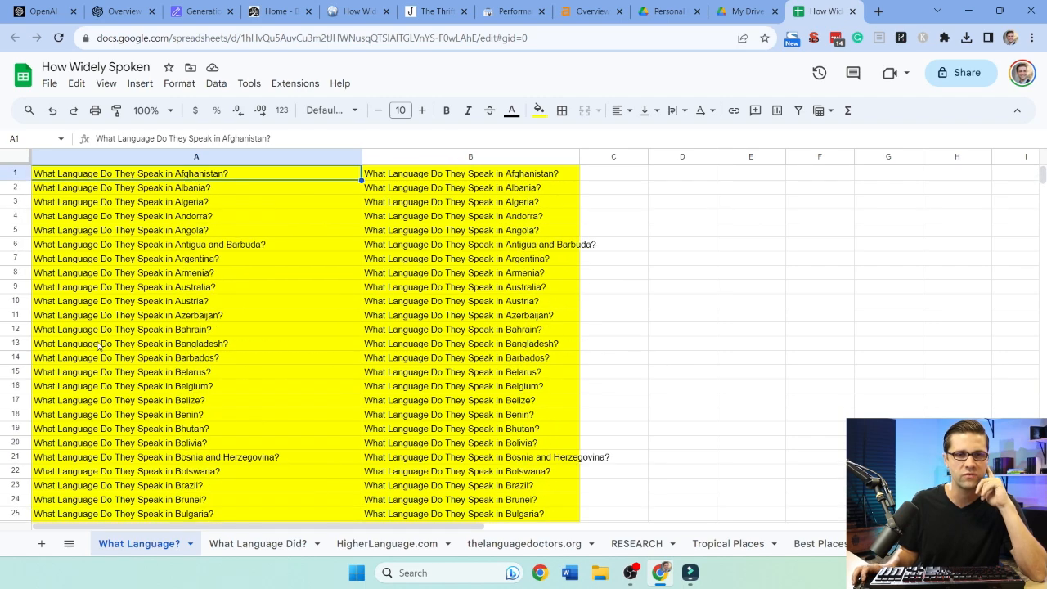
scroll("down", 3)
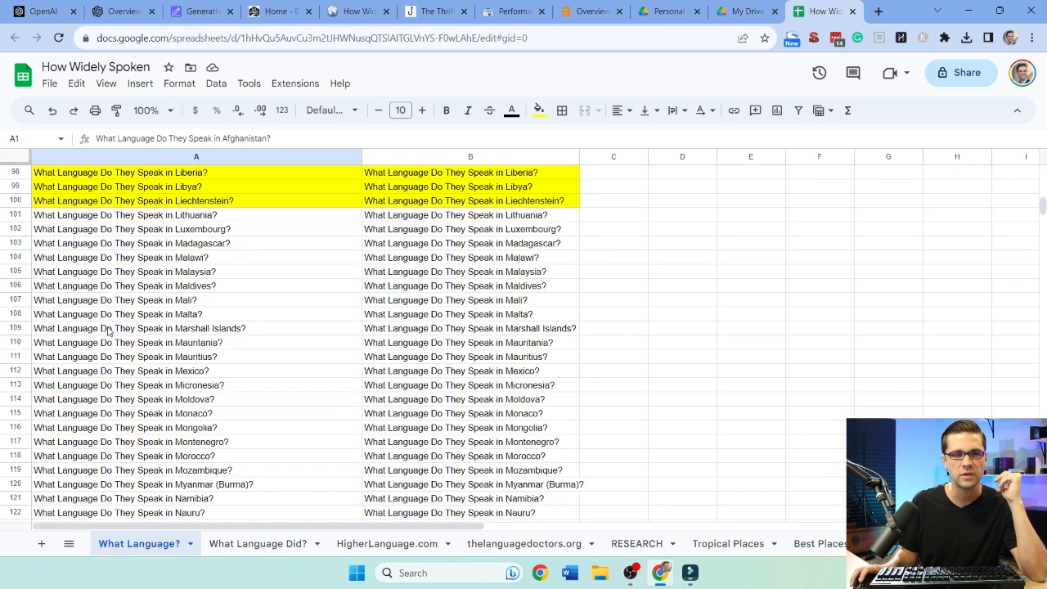
scroll("down", 3)
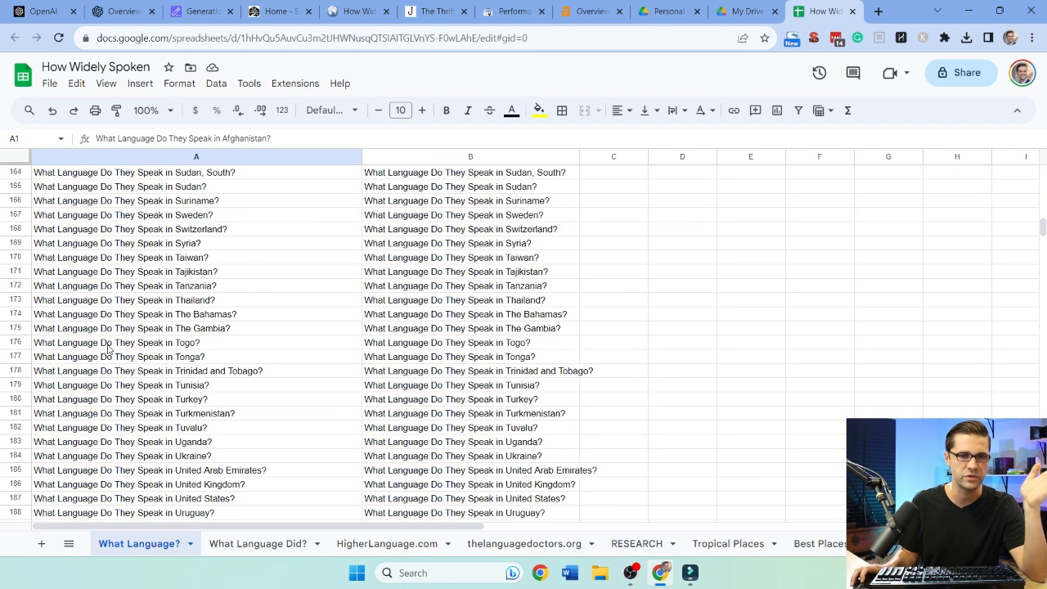
scroll("up", 3)
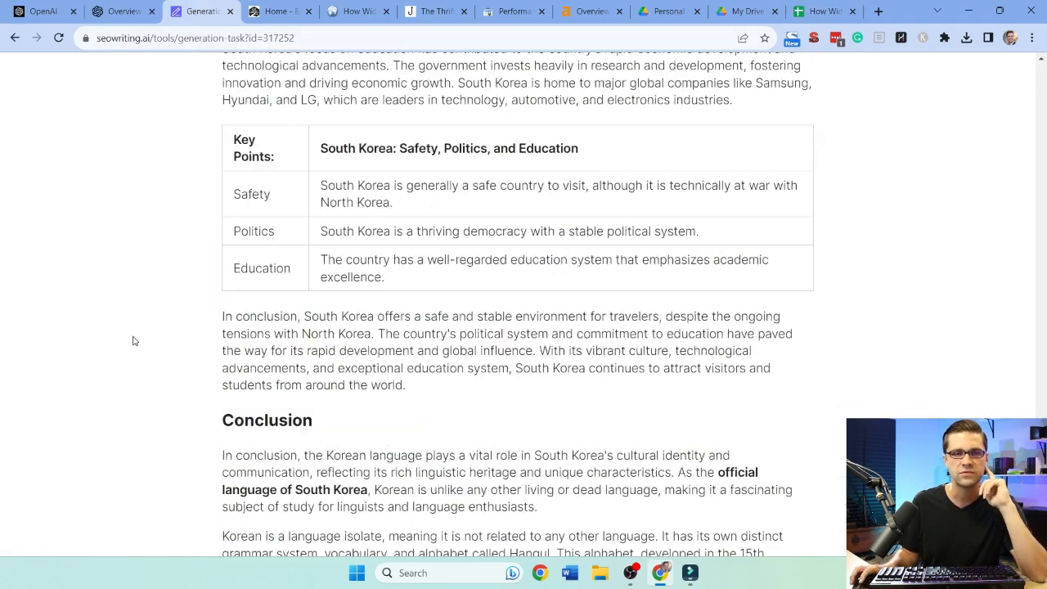
Open Bulk Article Generation from the Builder menu
scroll("down", 3)
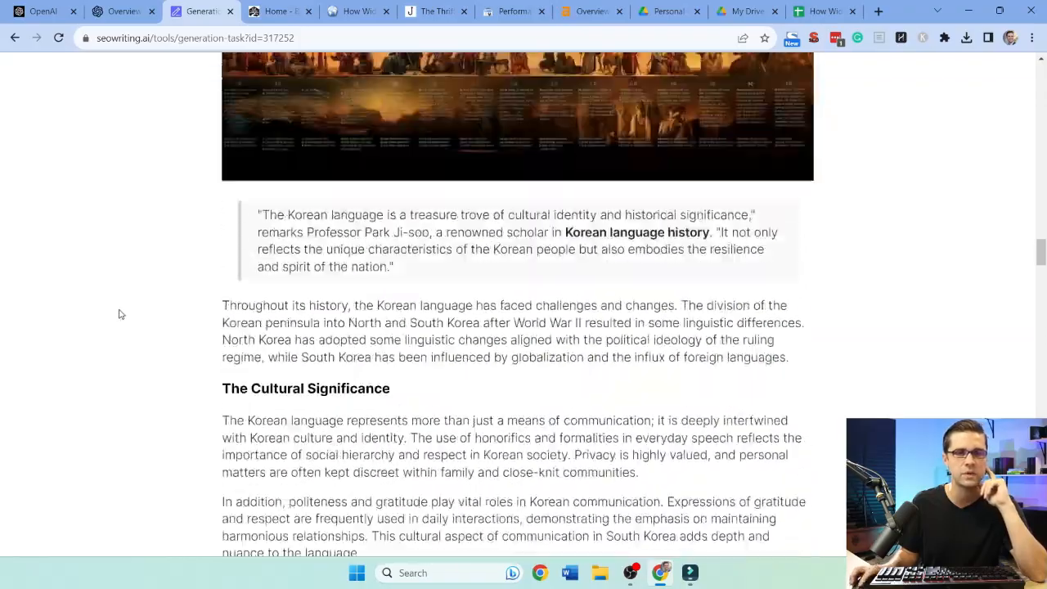
scroll("up", 3)
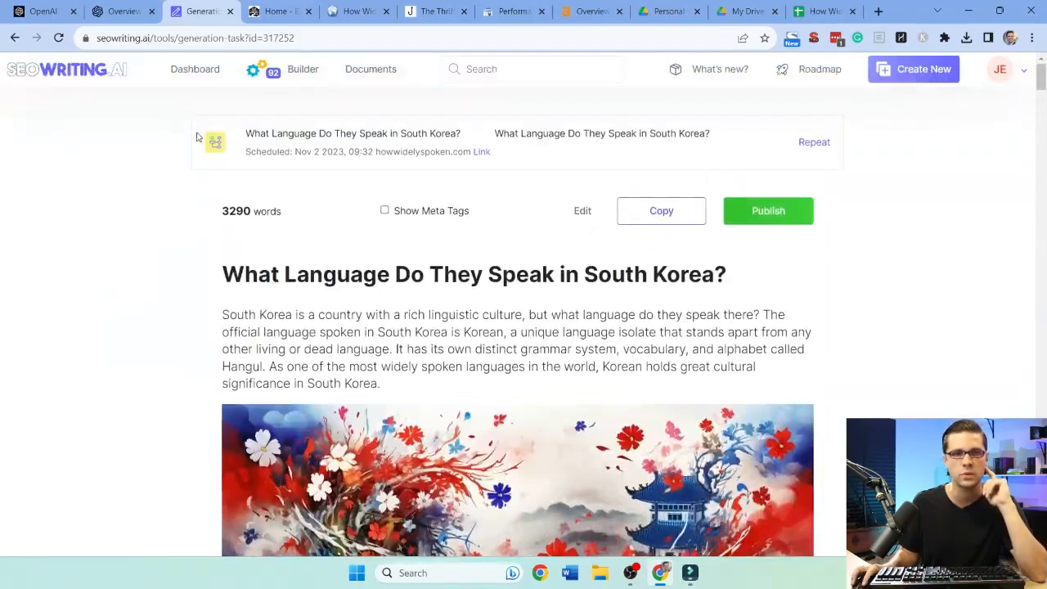
left_click(194, 69)
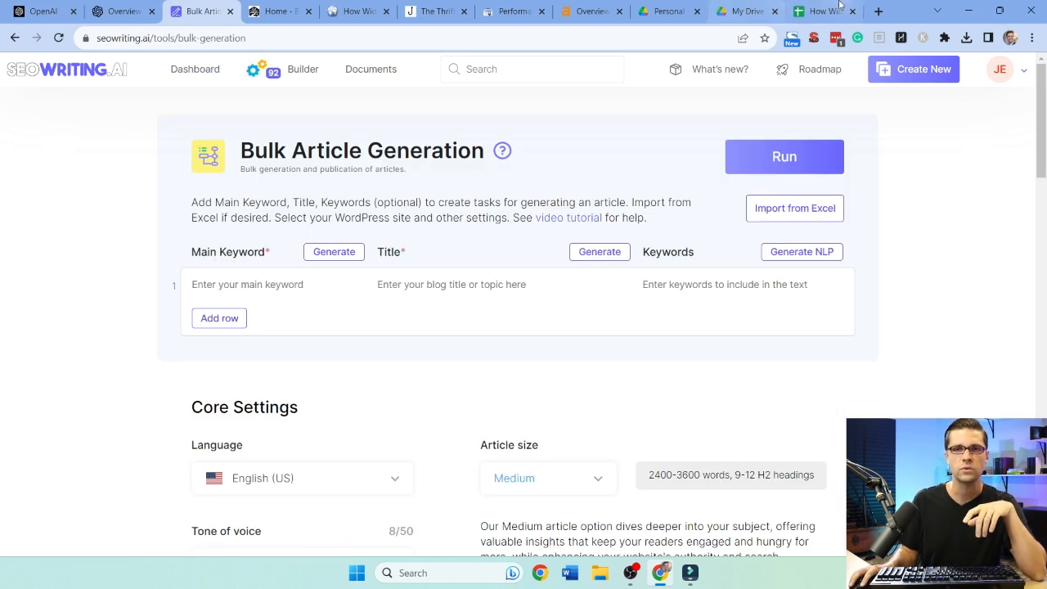
Select the twenty Lithuania-to-Myanmar titles in the spreadsheet and return to the bulk form
left_click(824, 11)
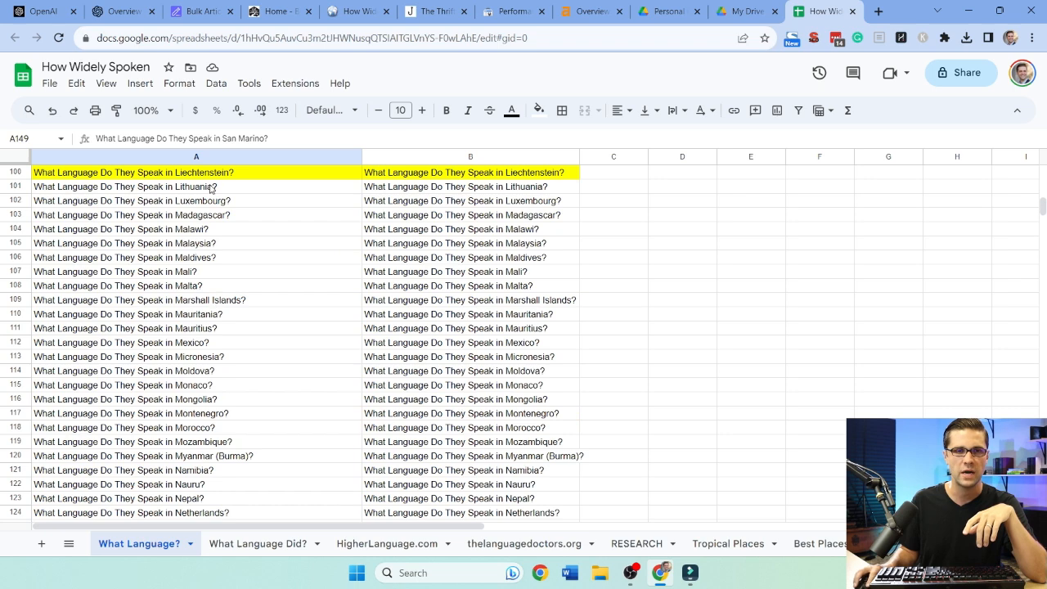
left_click_drag(196, 187, 196, 455)
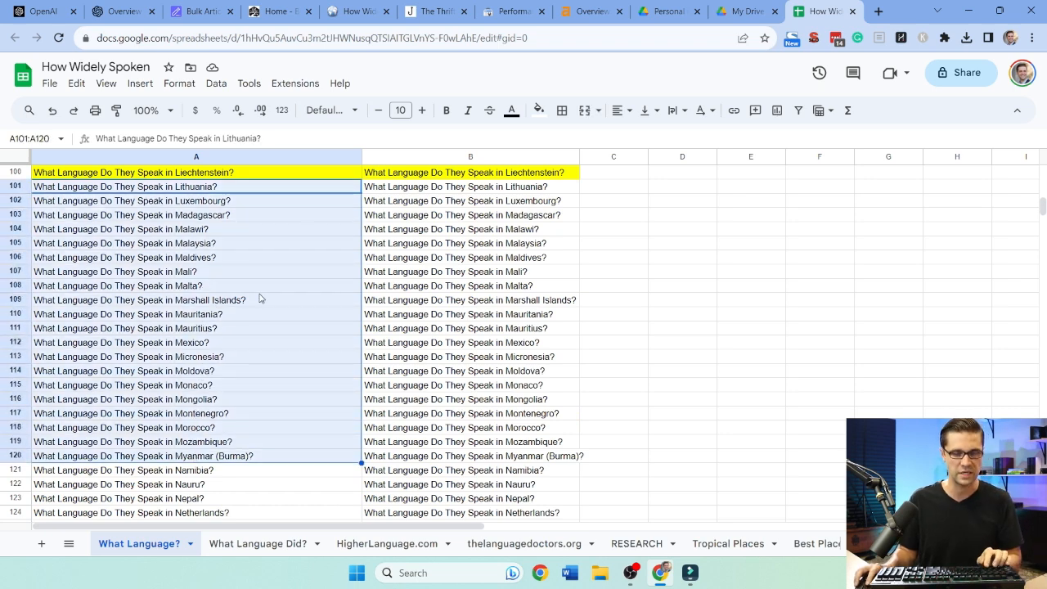
left_click(200, 10)
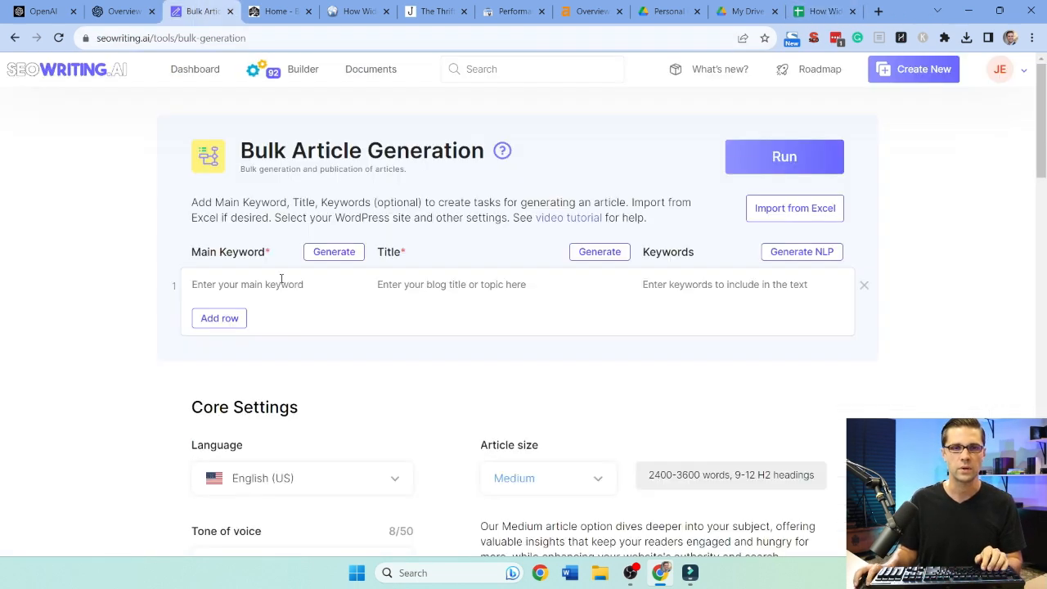
Enter the twenty language titles as main keywords and titles and generate NLP keyword lists for every row
left_click(599, 251)
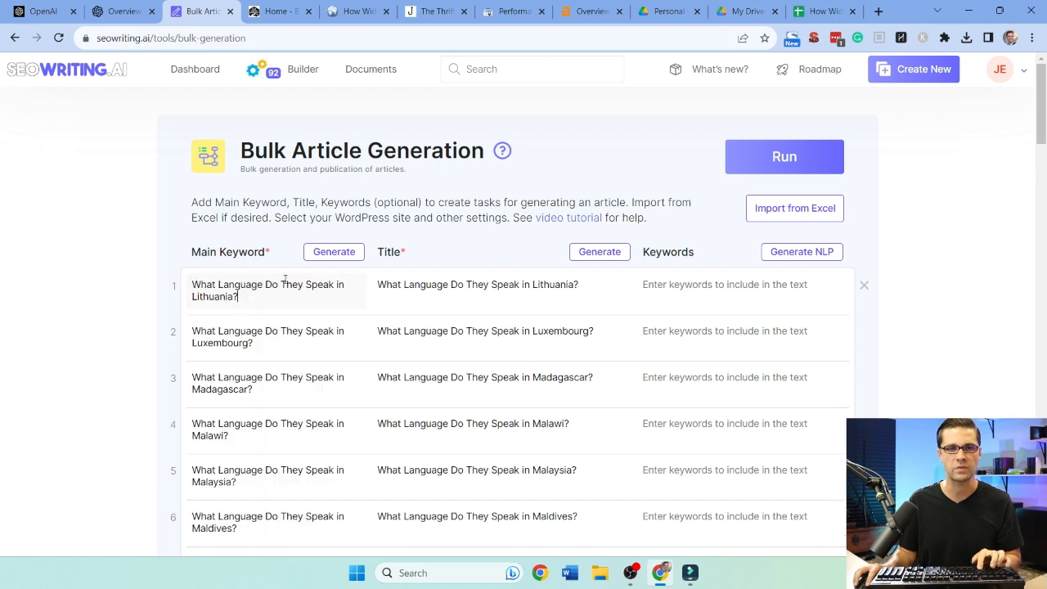
left_click(800, 251)
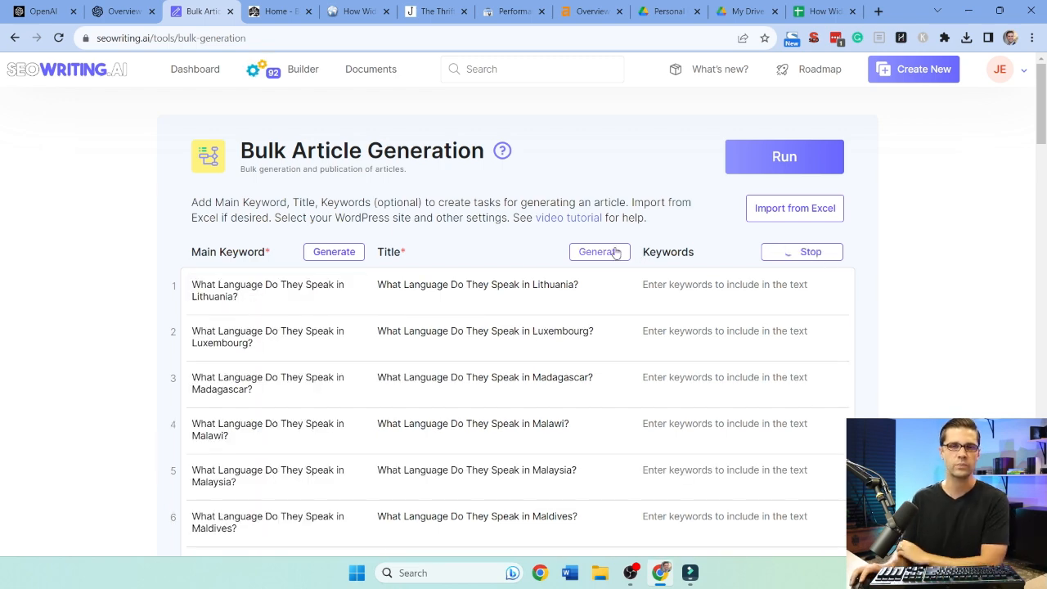
scroll("down", 3)
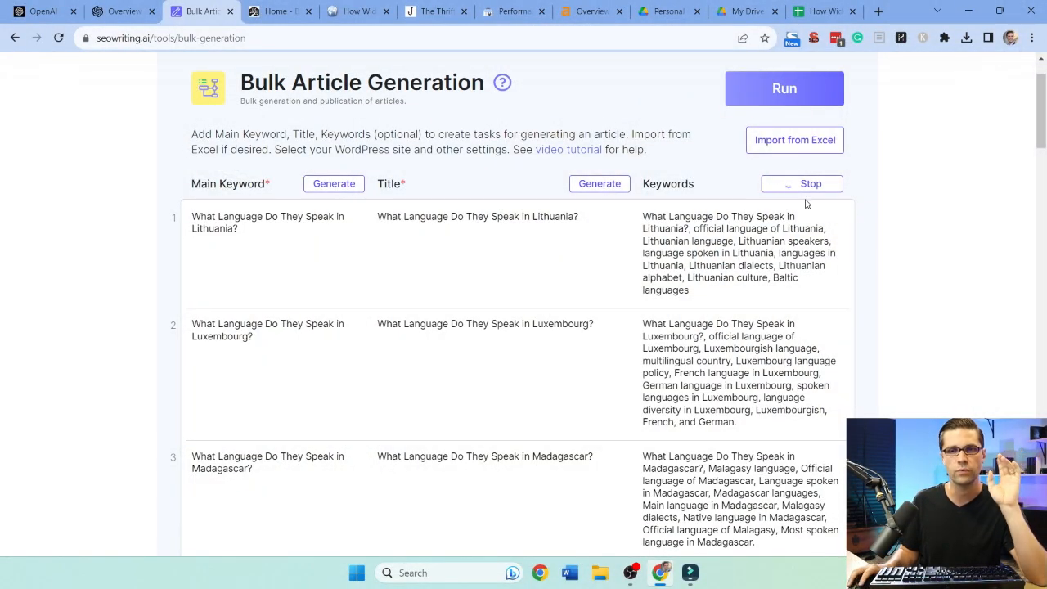
scroll("down", 3)
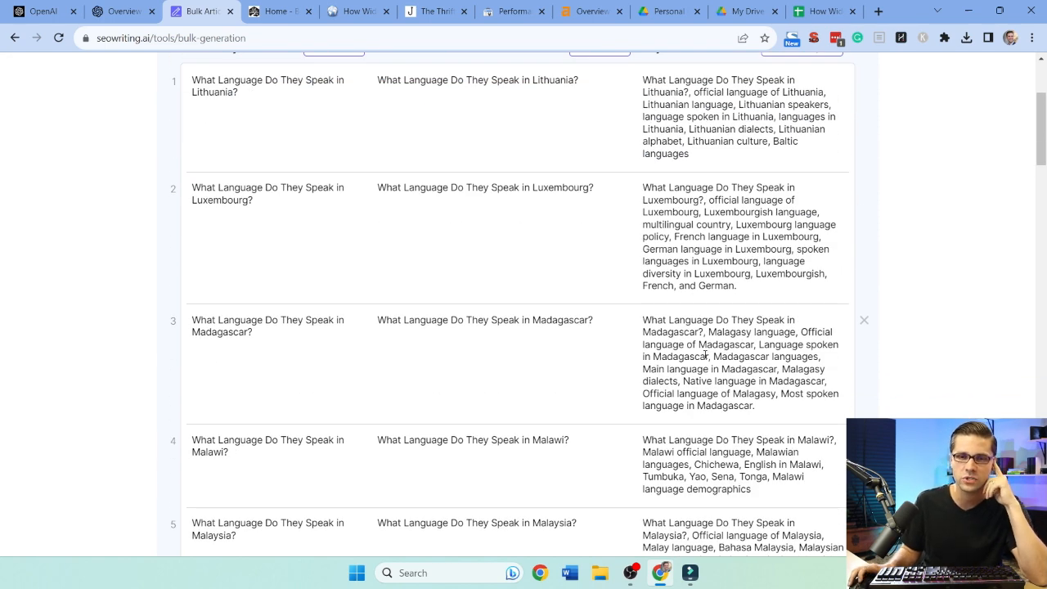
scroll("down", 3)
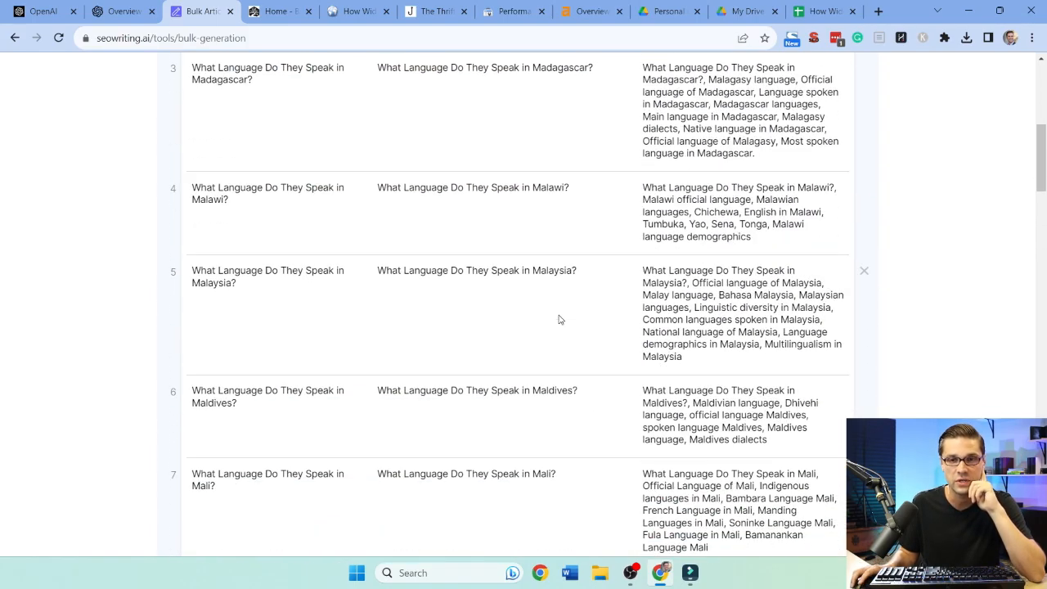
scroll("down", 3)
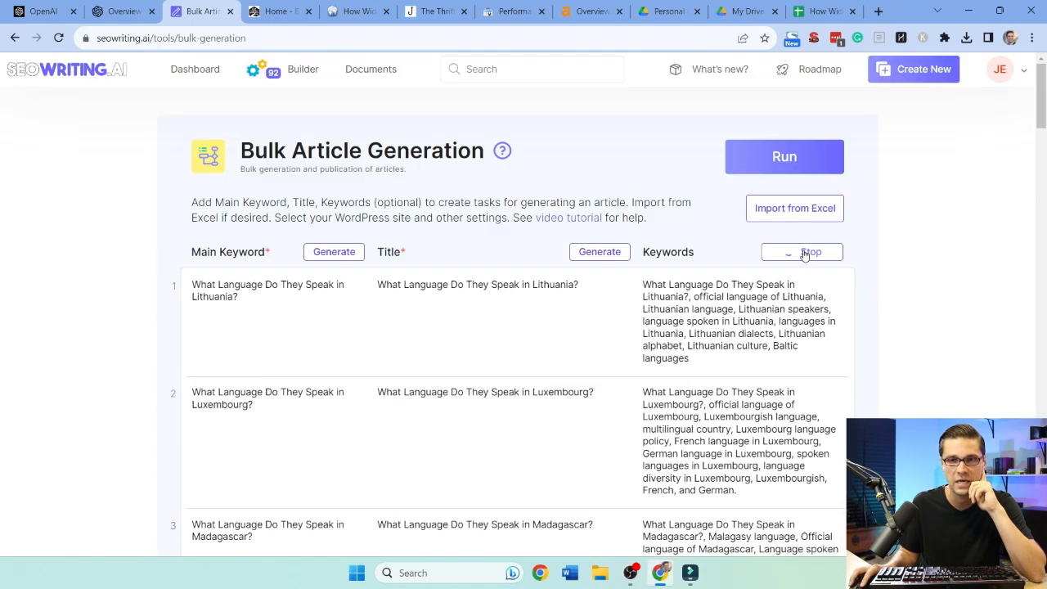
Check article length, then set tone of voice to Professional and target country to United States
scroll("down", 3)
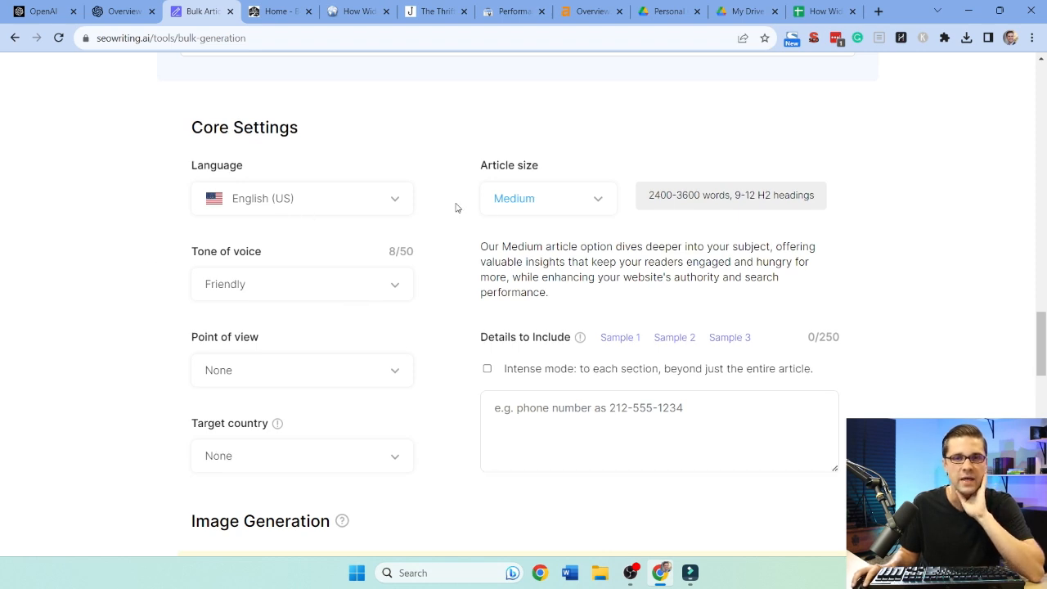
left_click(548, 198)
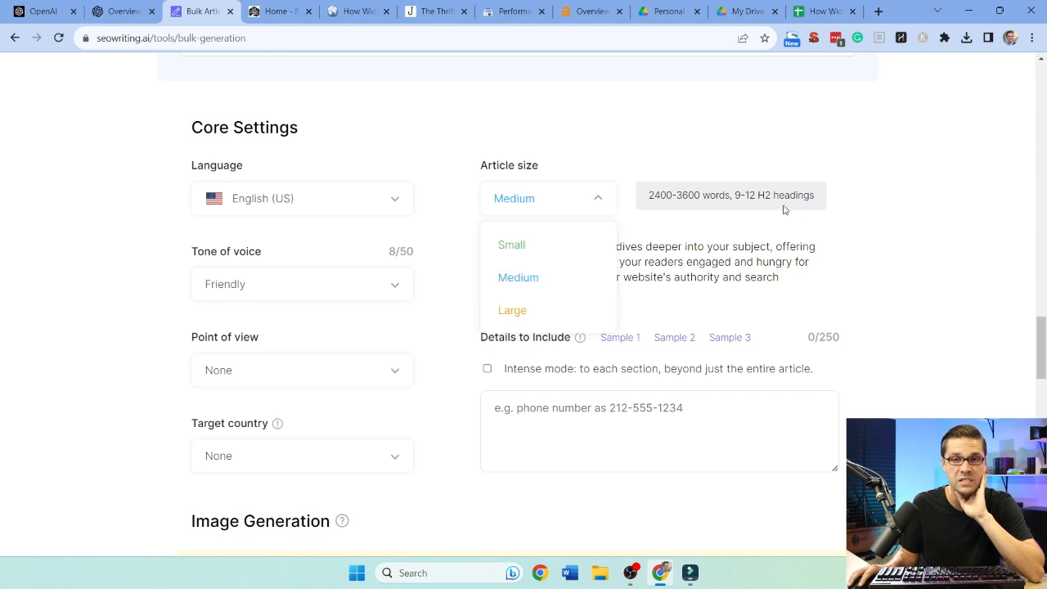
left_click(301, 284)
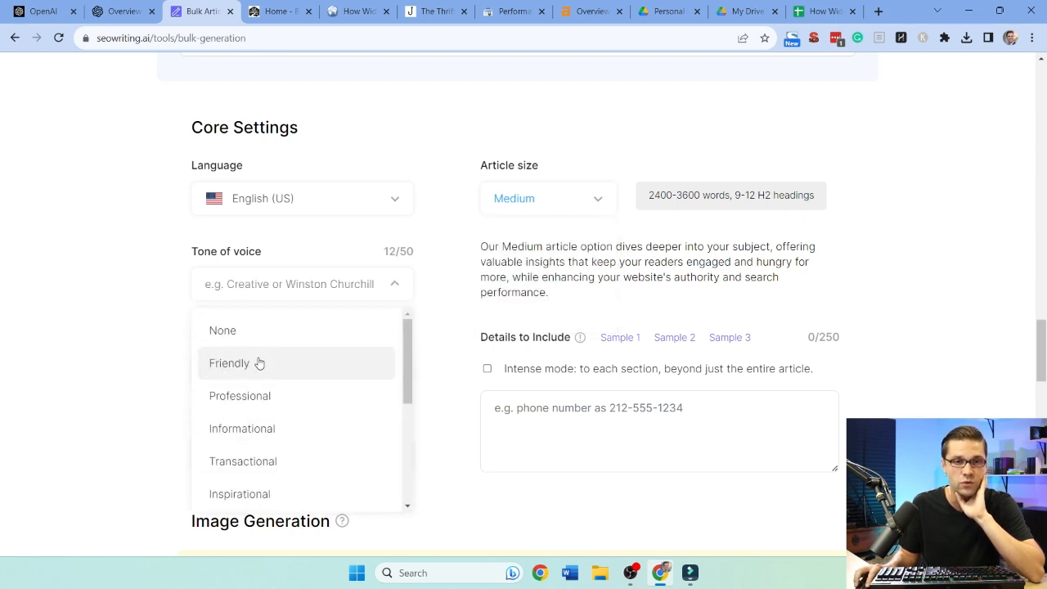
left_click(240, 396)
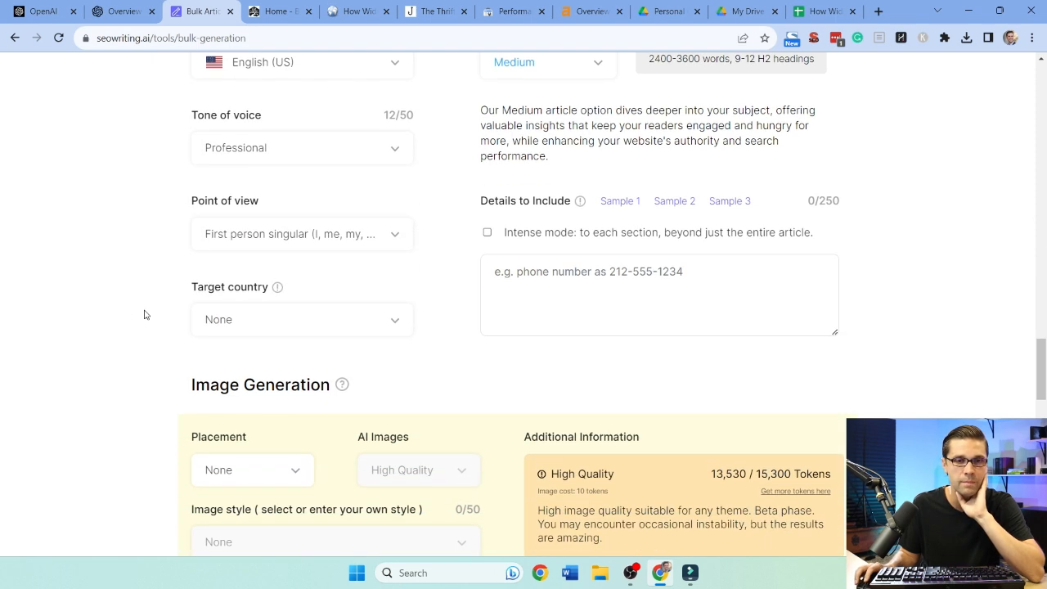
left_click(301, 319)
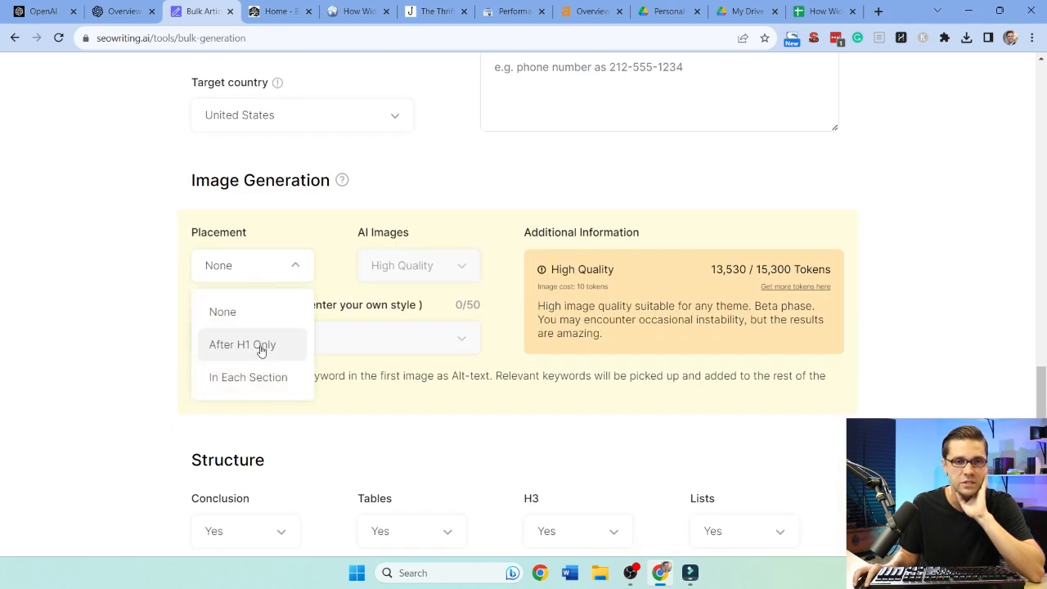
Set image placement In Each Section, AI images High Quality and image style Photo
left_click(248, 376)
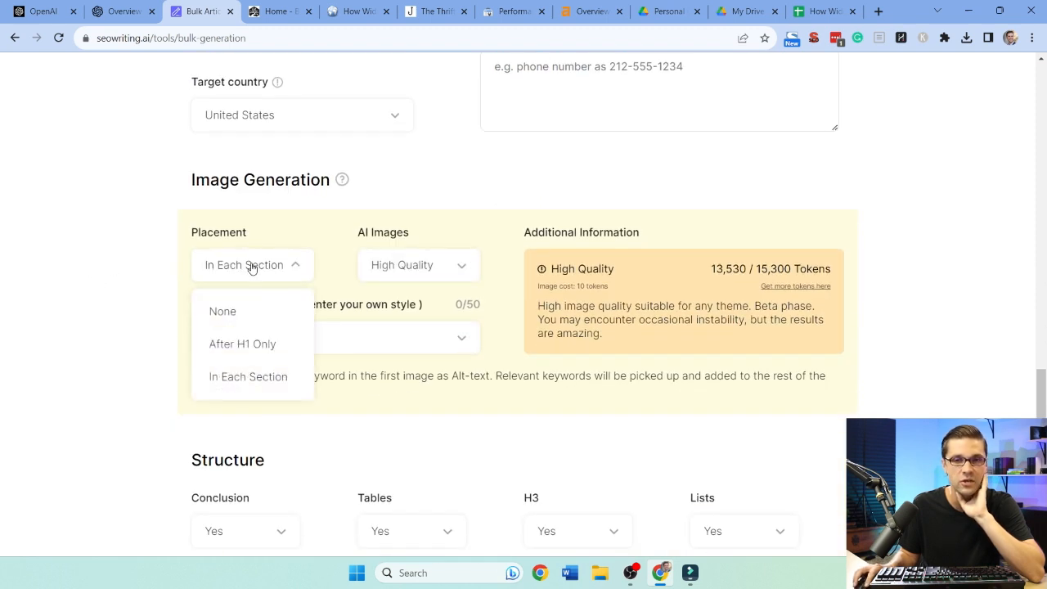
left_click(242, 344)
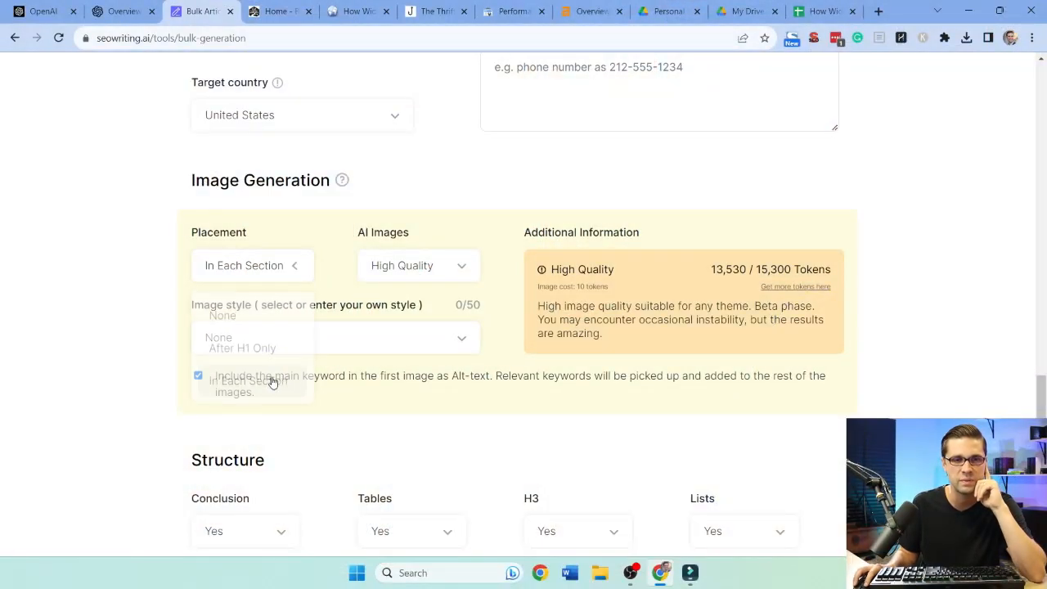
left_click(417, 265)
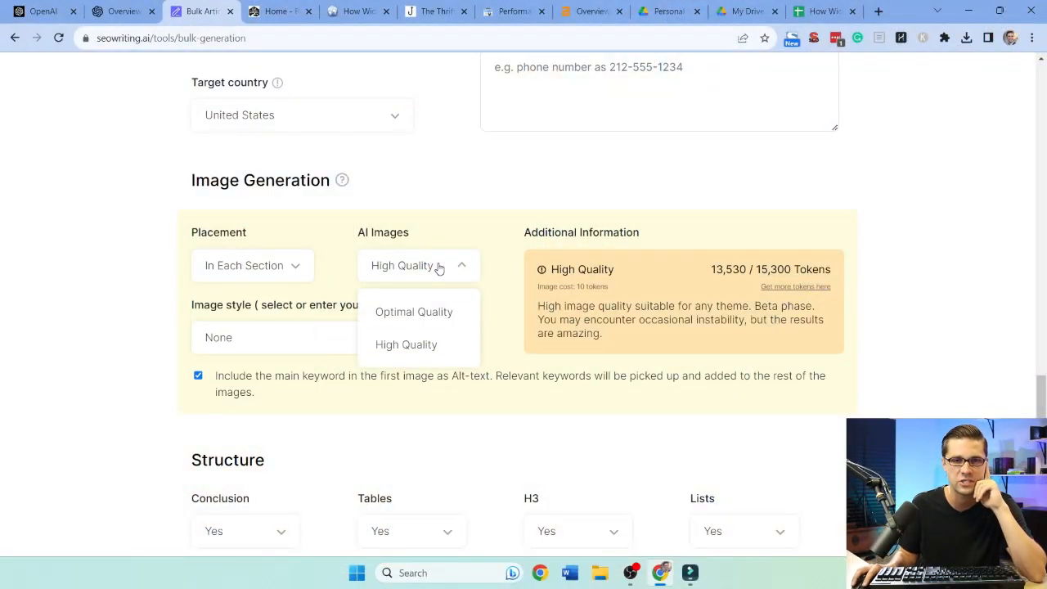
left_click(273, 337)
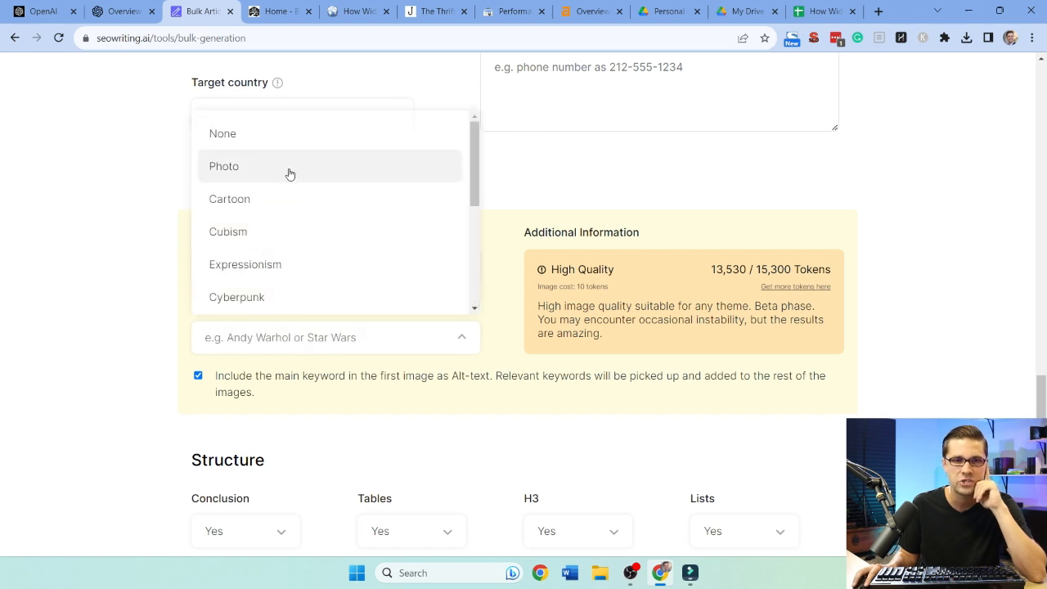
left_click(223, 166)
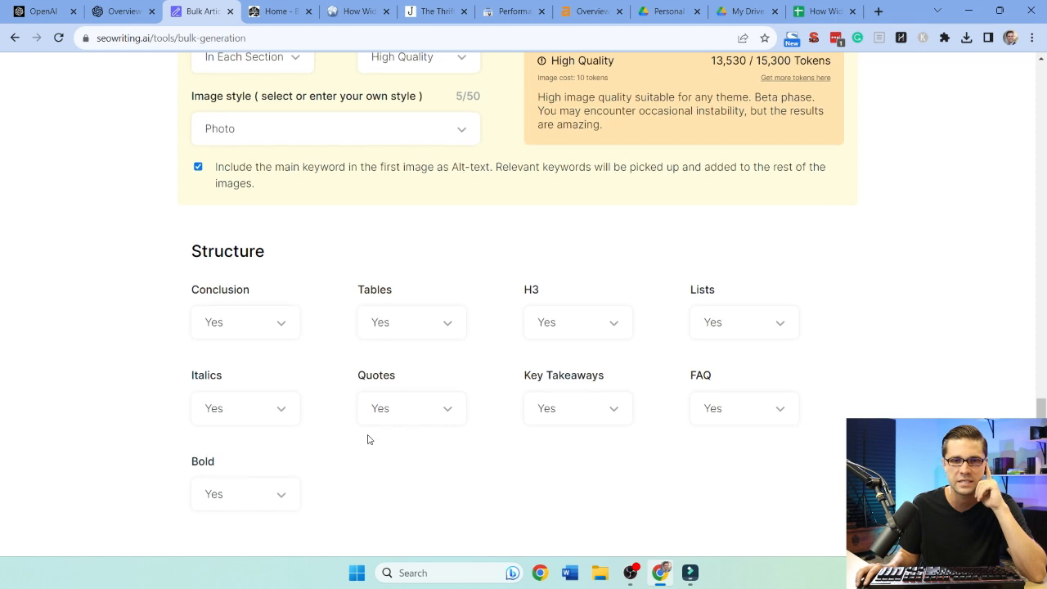
Leave every Structure element on Yes and enable Connect to Web with Real-Time Search Results
scroll("down", 3)
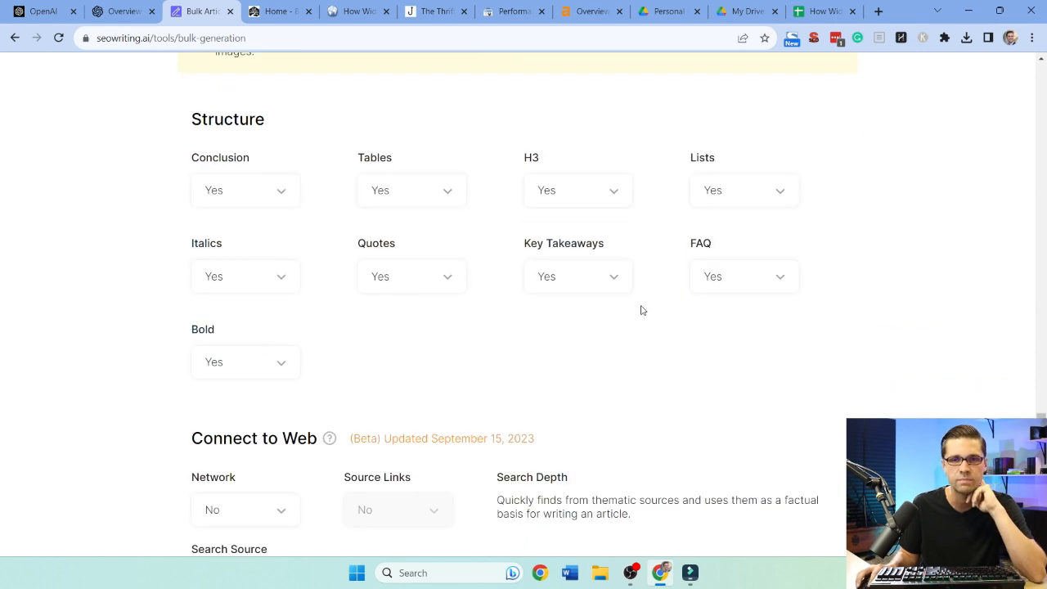
scroll("down", 3)
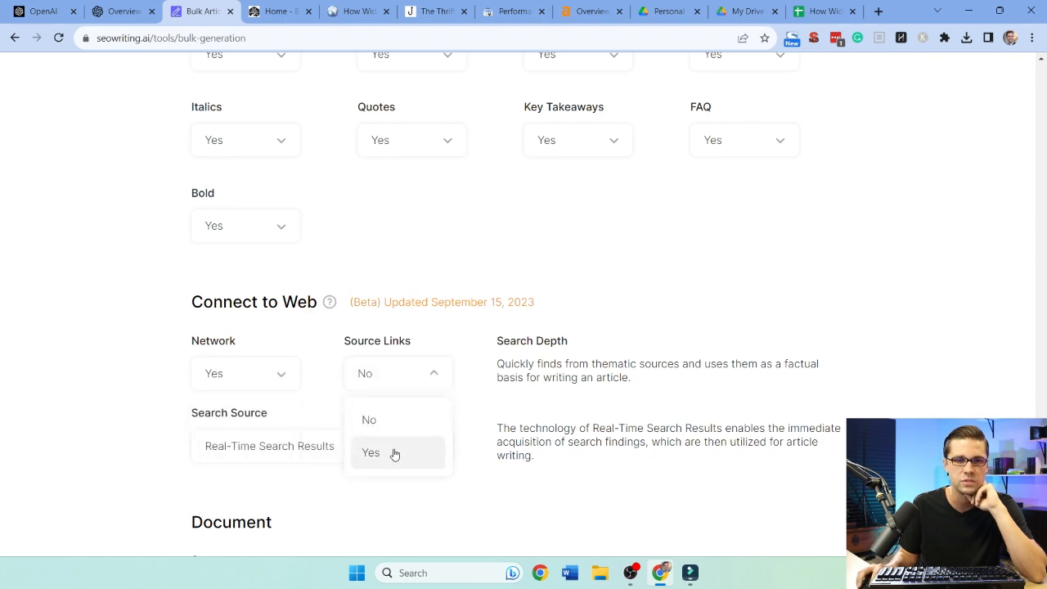
scroll("down", 3)
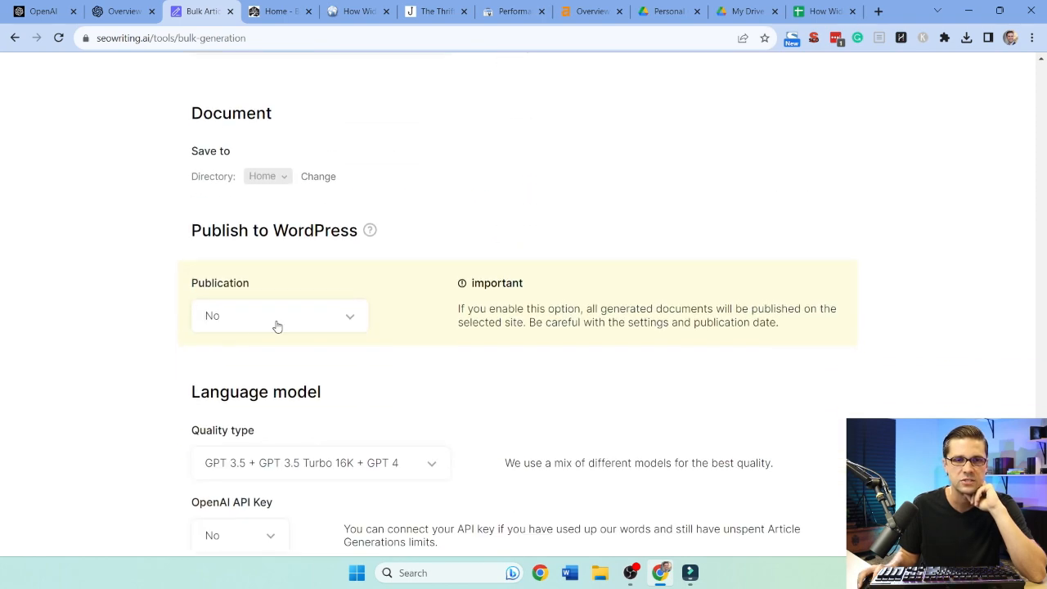
Publish to howwidelyspoken.com with the start date set to 11/15/2023
left_click(278, 315)
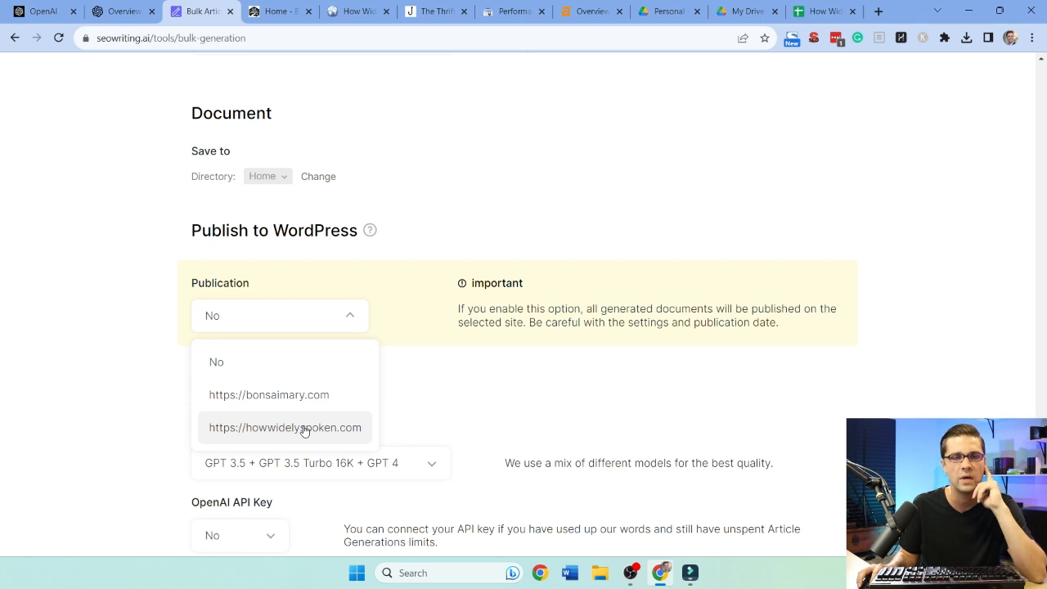
left_click(285, 427)
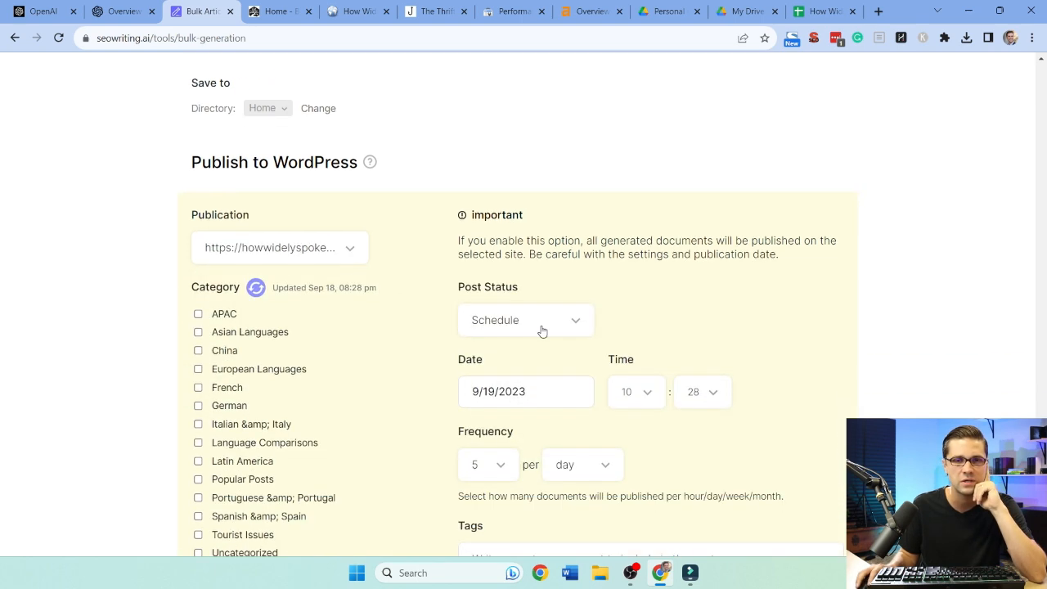
left_click(525, 391)
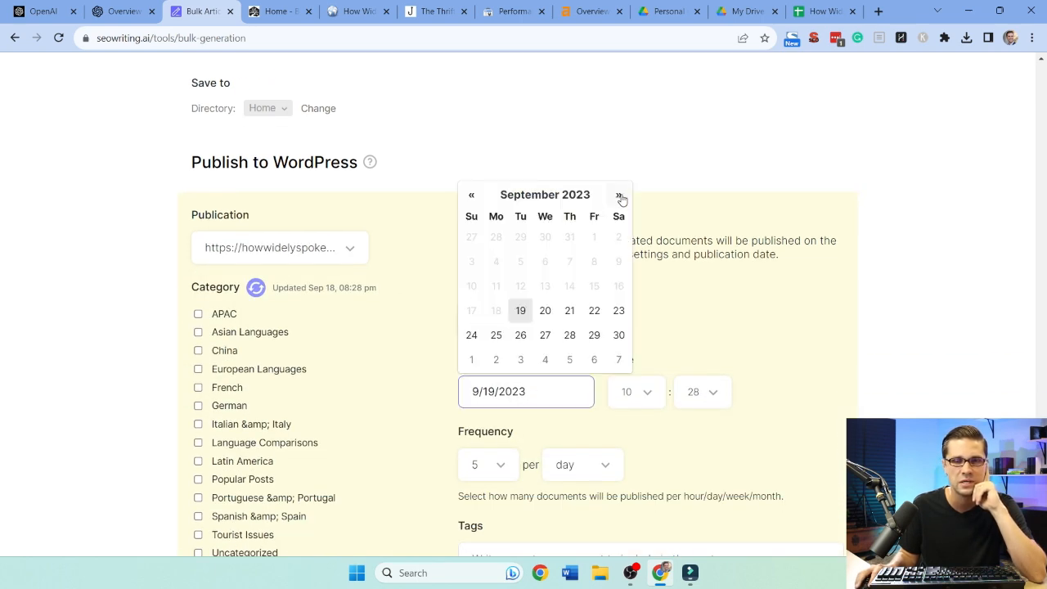
left_click(619, 195)
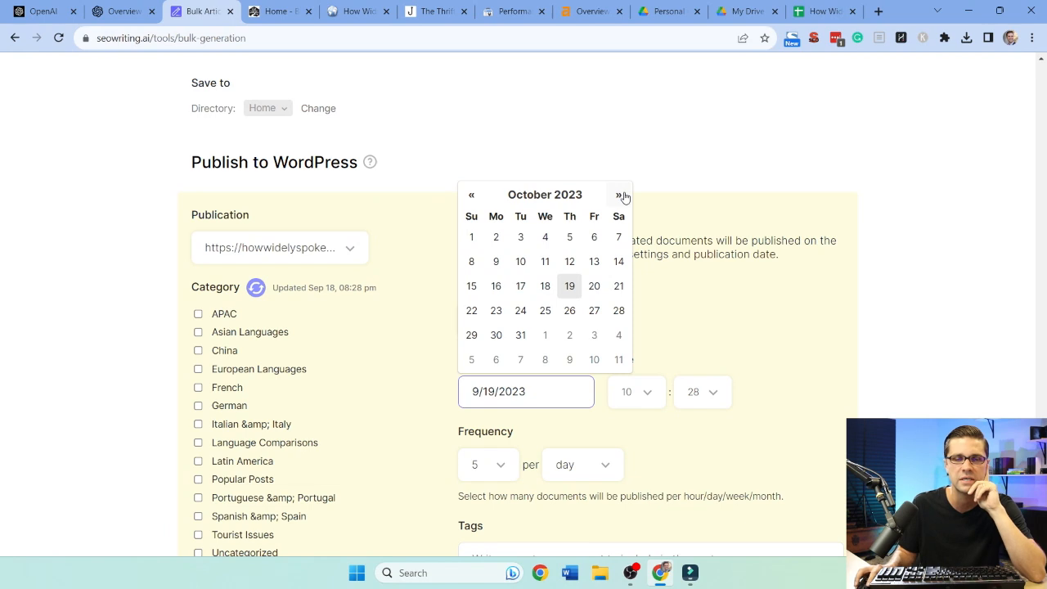
left_click(471, 195)
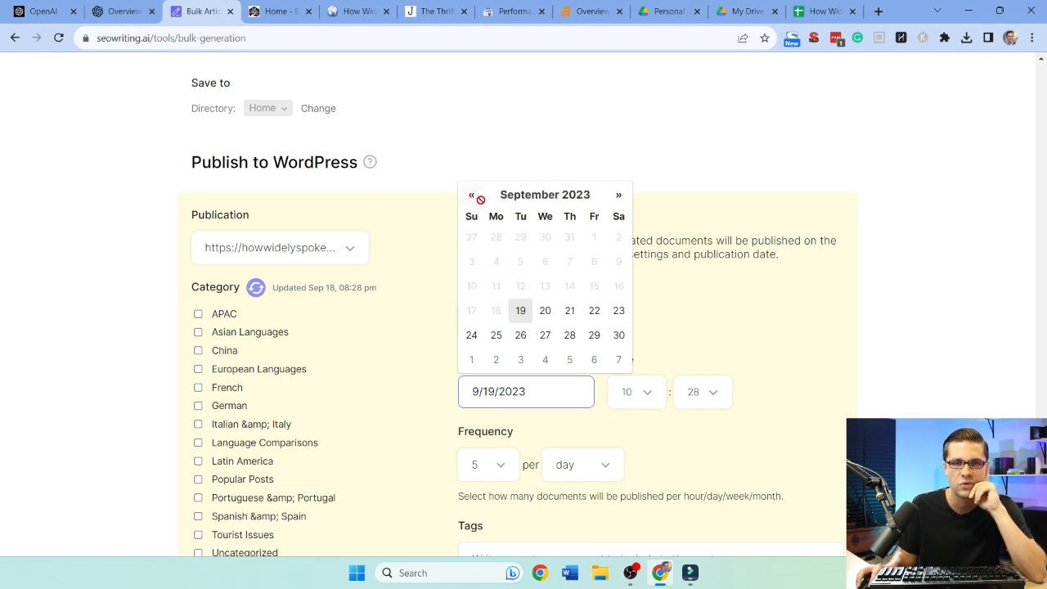
left_click(618, 195)
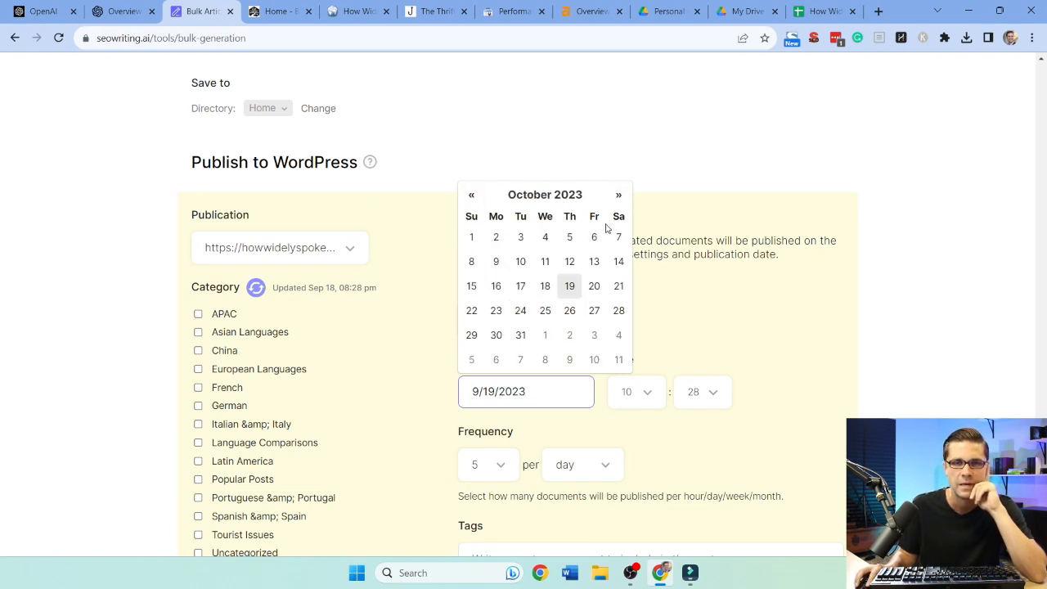
mouse_move(570, 360)
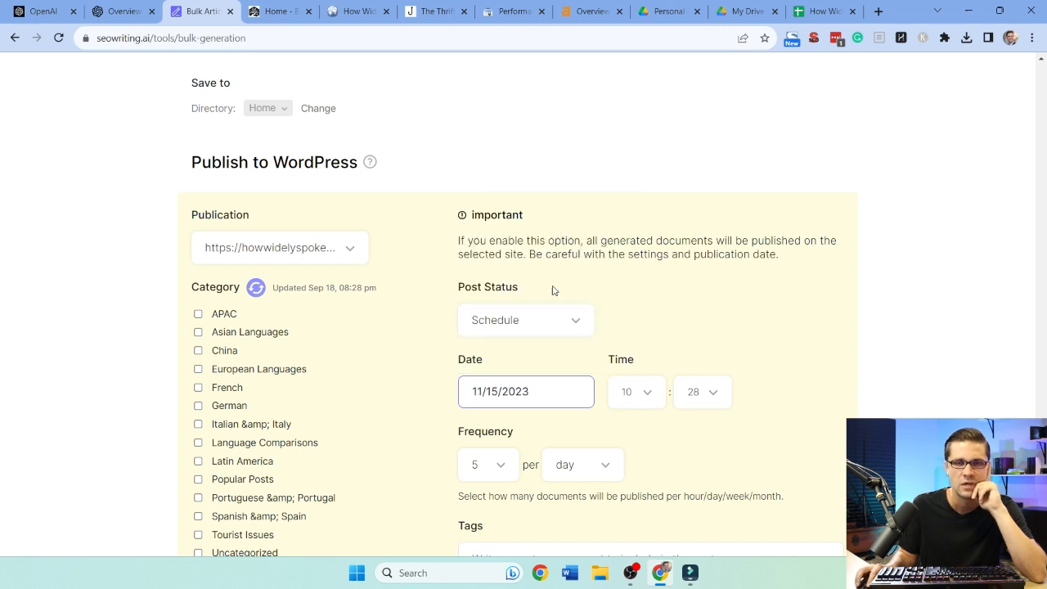
Set Frequency to 3 per day under the What Language Do They Speak? category
left_click(487, 464)
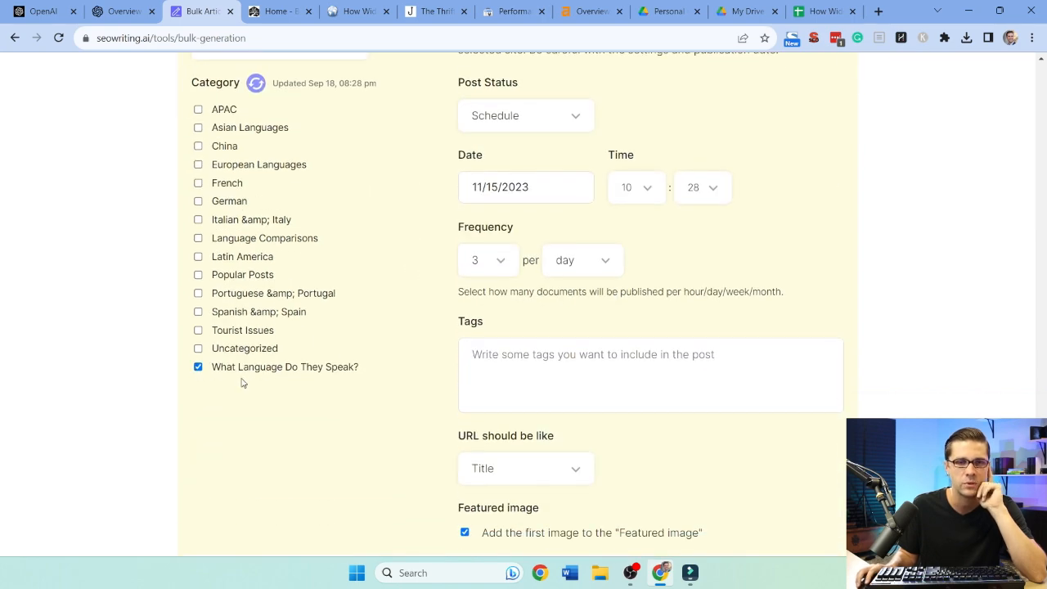
scroll("down", 3)
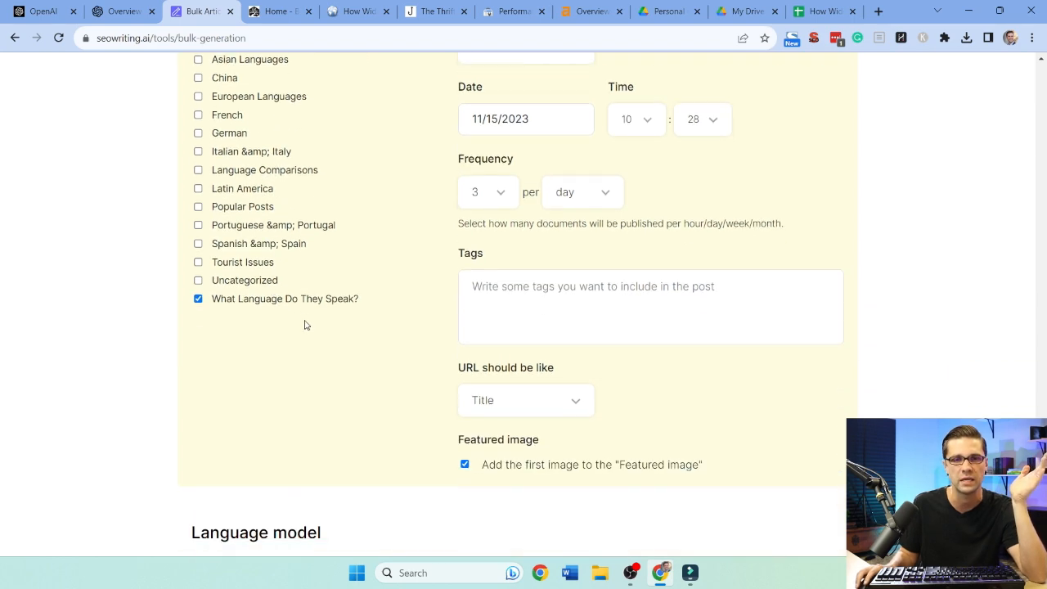
scroll("down", 3)
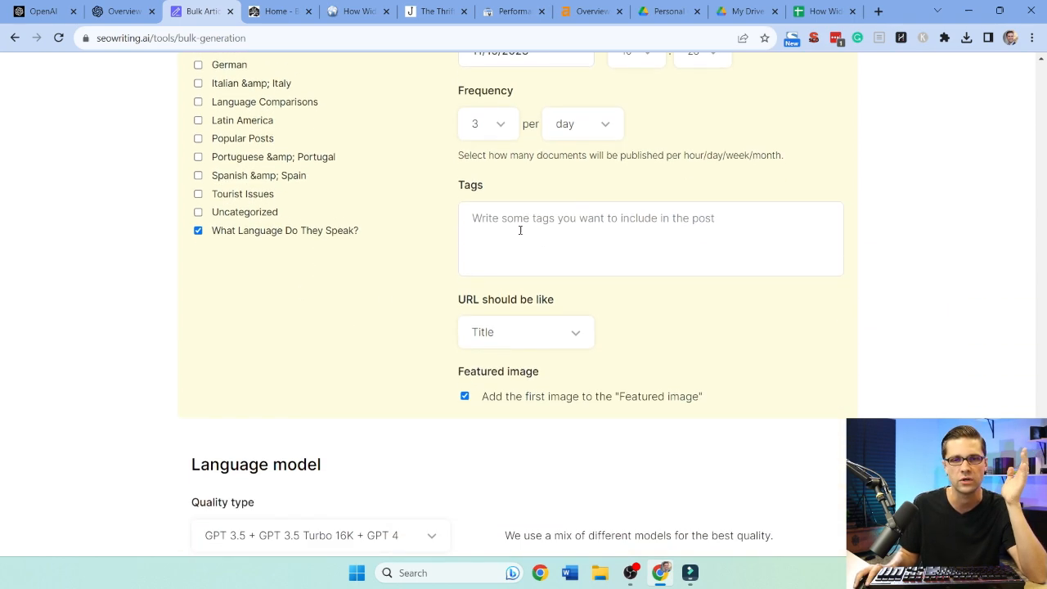
scroll("down", 3)
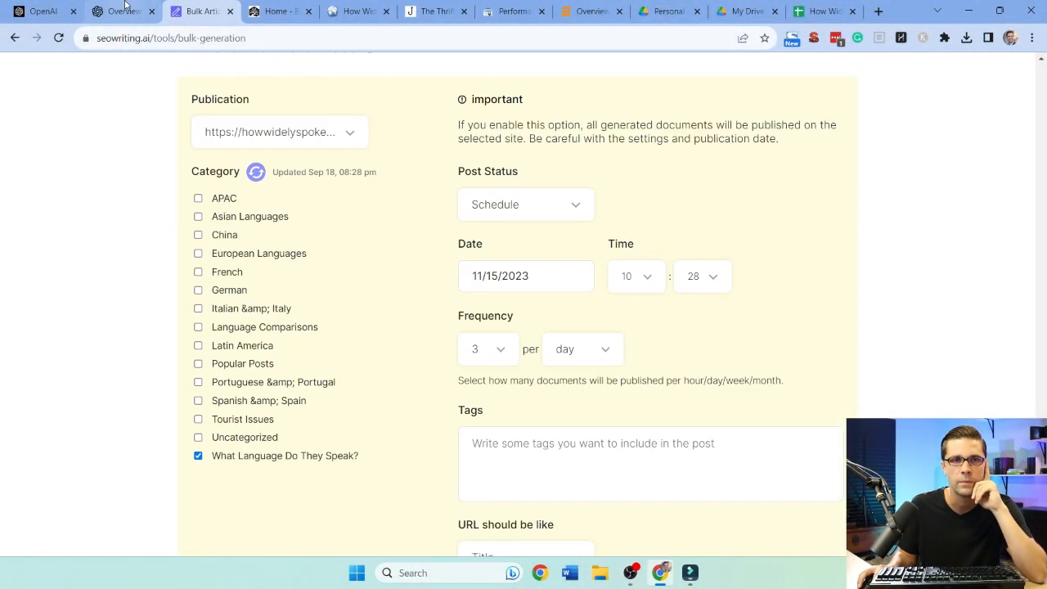
View OpenAI's Usage page showing $22.75 of $120 spent, then return to the title spreadsheet
left_click(121, 11)
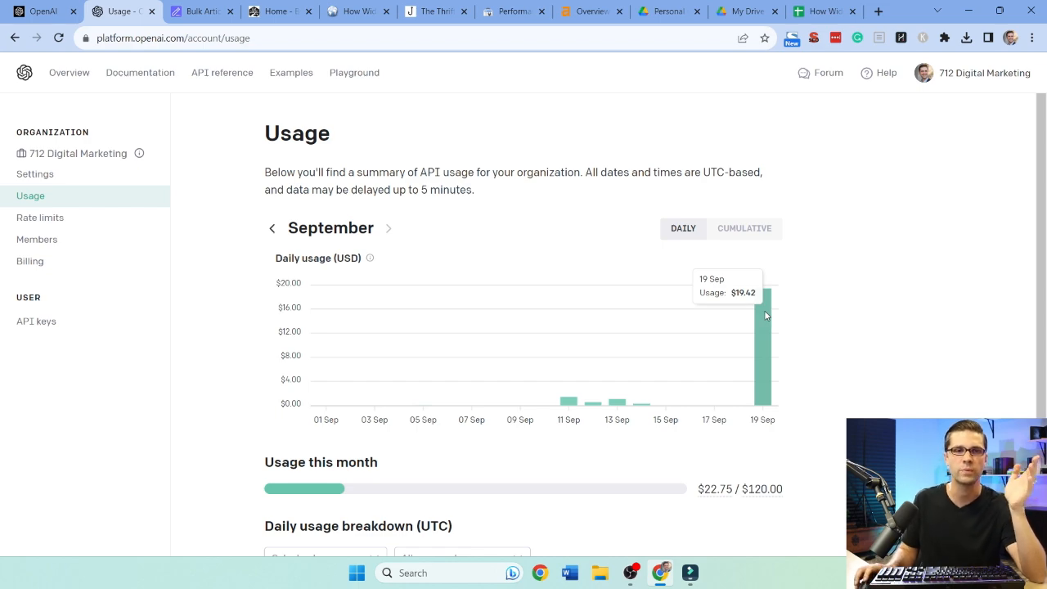
left_click(199, 10)
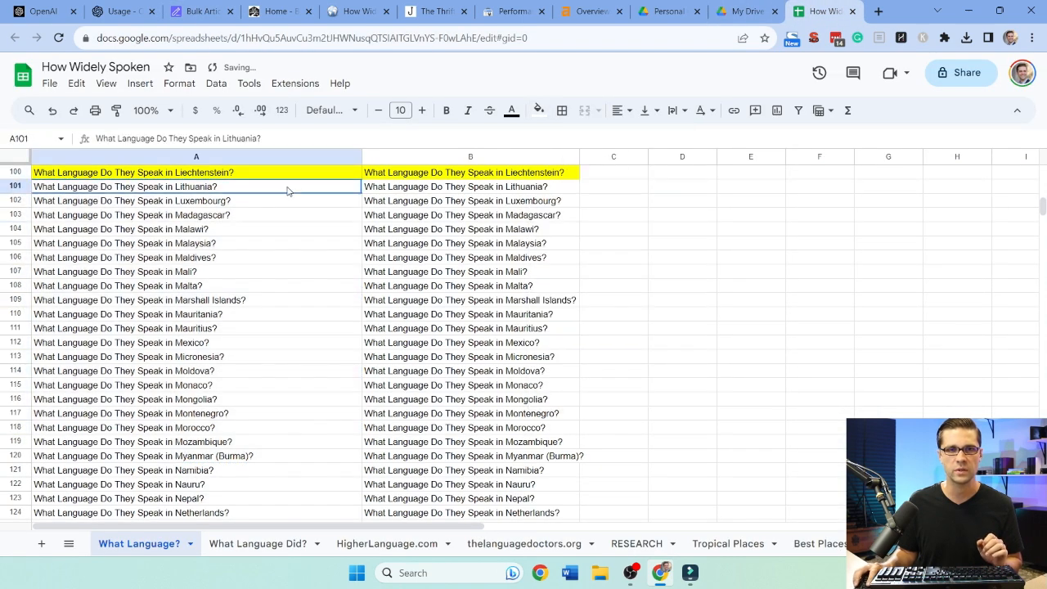
Fill A101:B120, Lithuania through Myanmar (Burma), with yellow
left_click(538, 109)
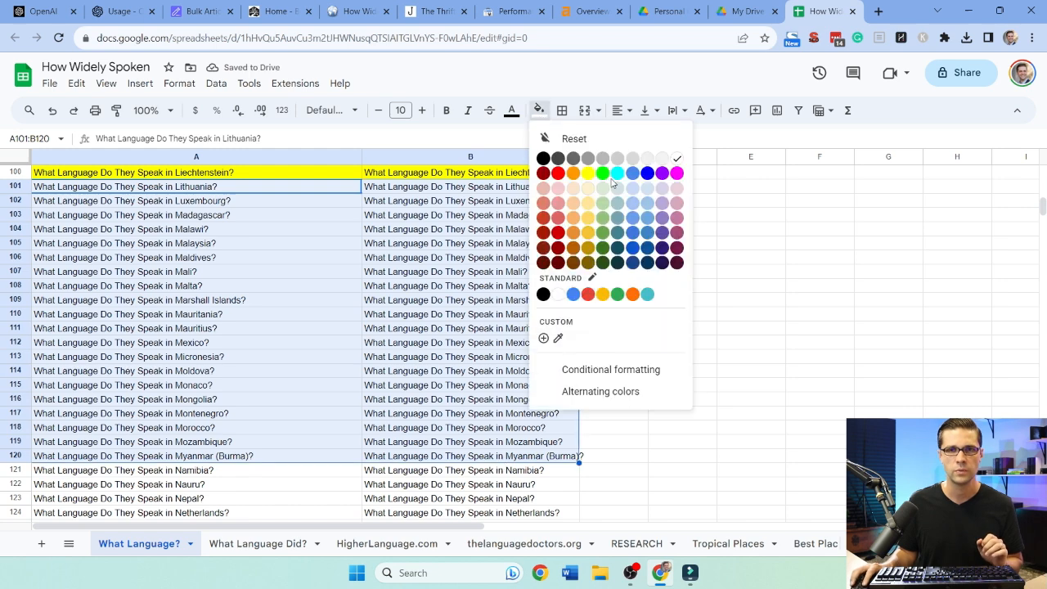
left_click(587, 172)
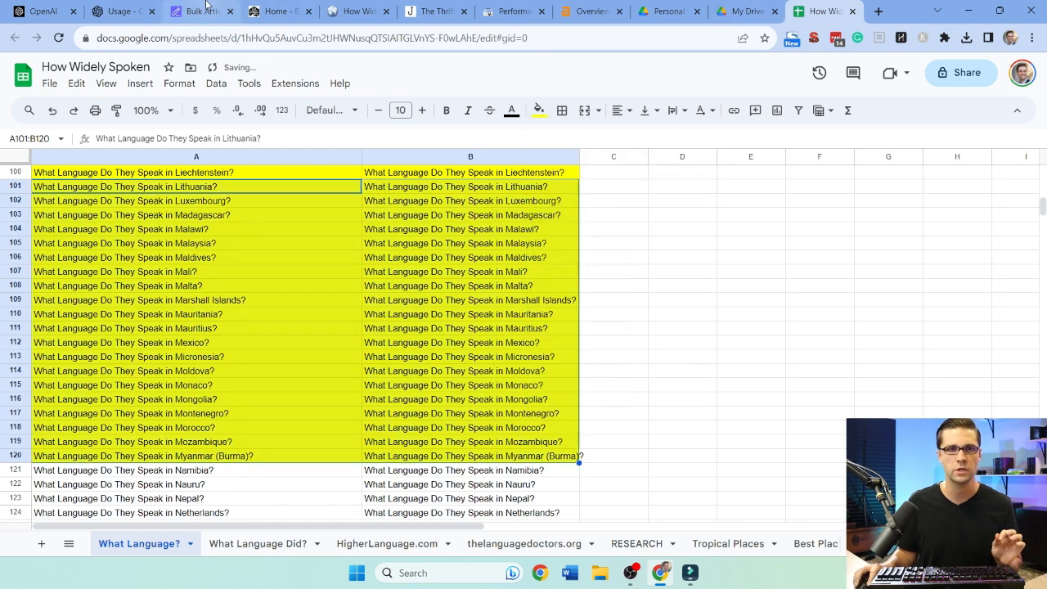
left_click(202, 11)
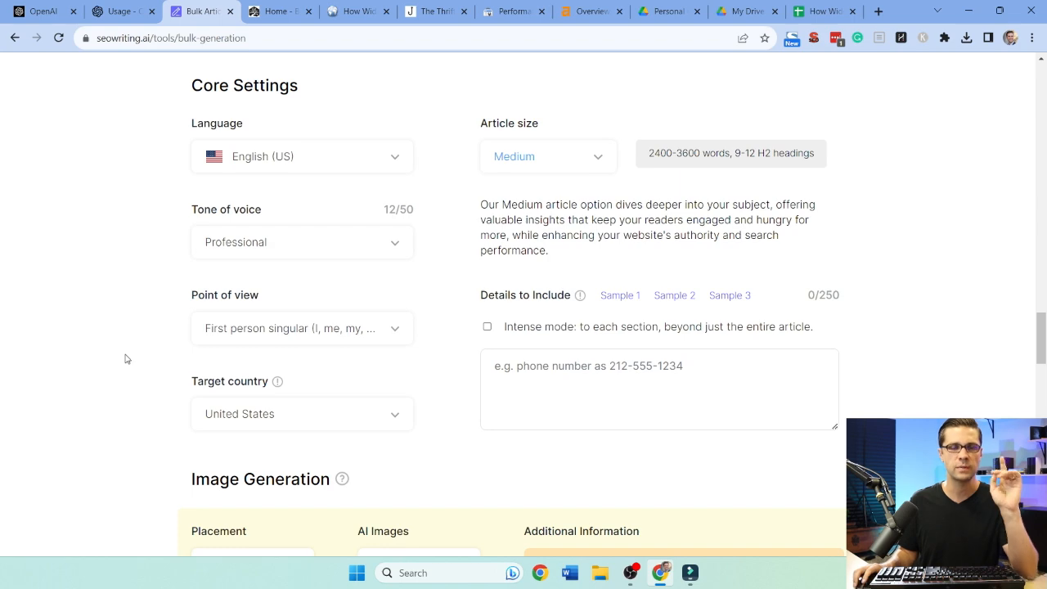
scroll("down", 3)
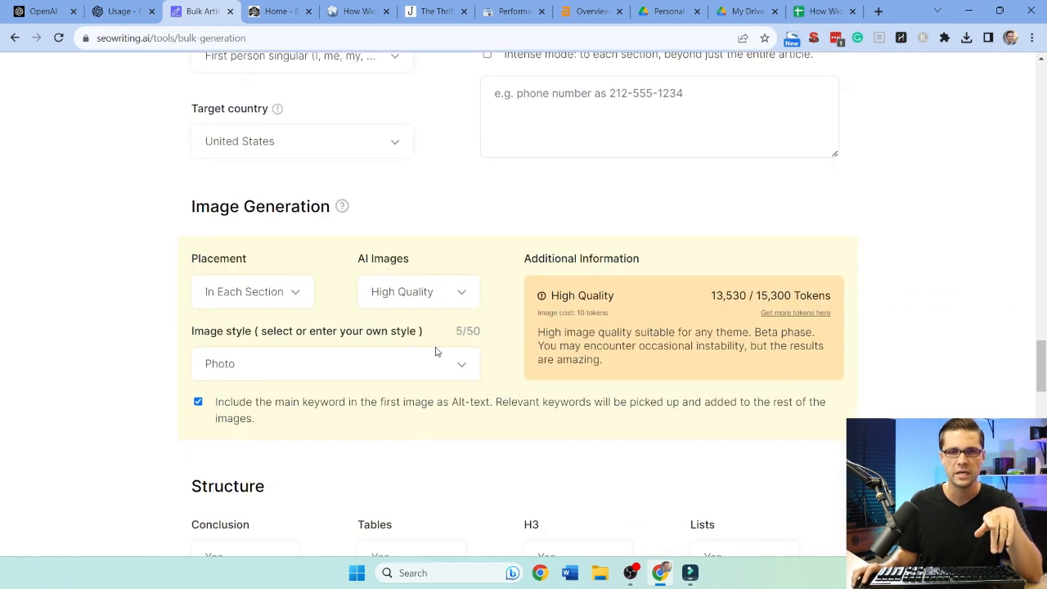
scroll("down", 3)
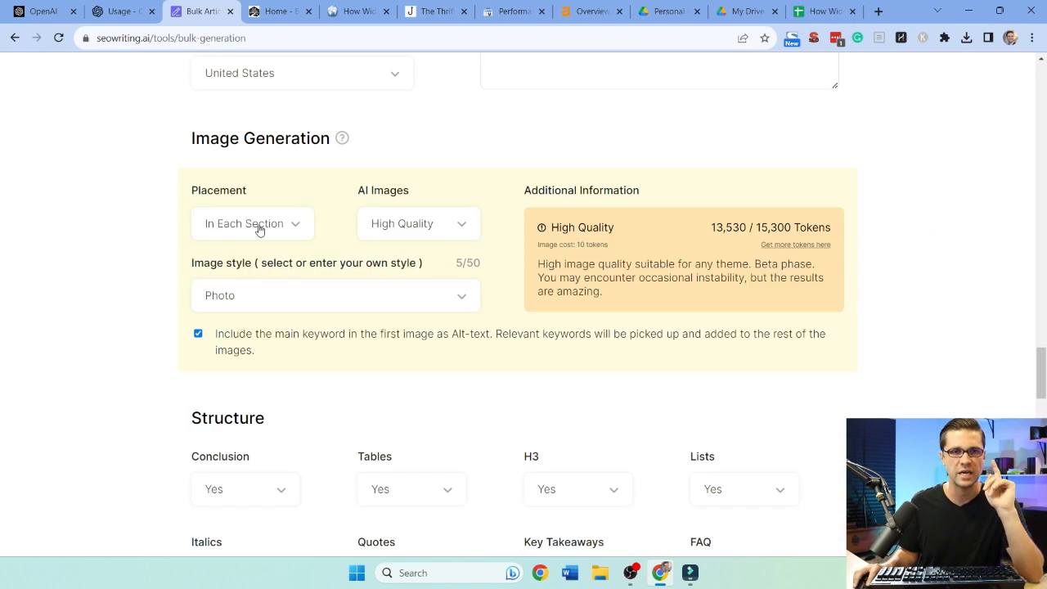
scroll("down", 3)
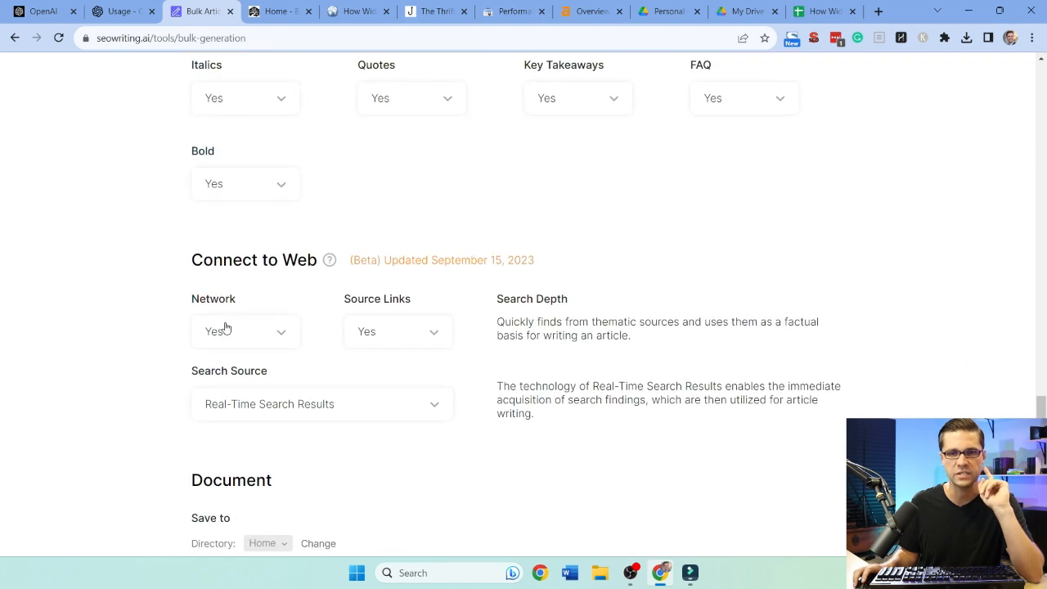
scroll("down", 3)
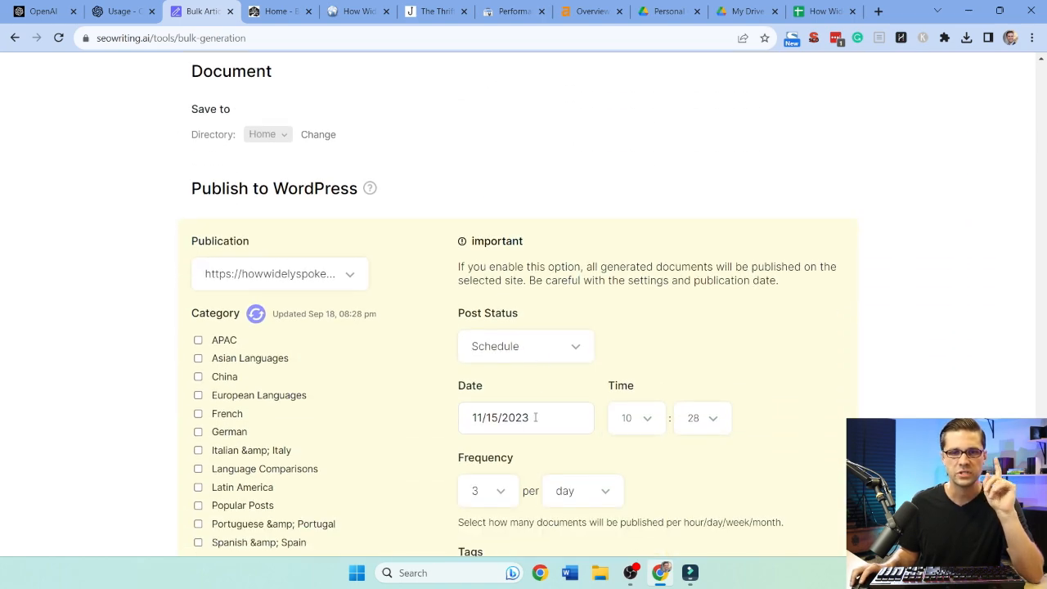
scroll("down", 3)
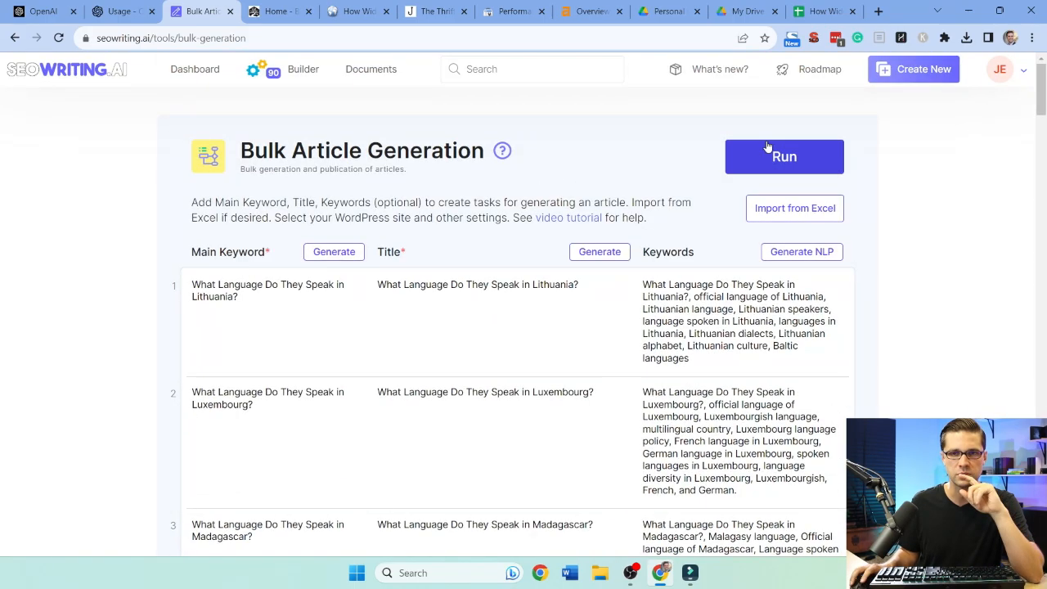
Run the bulk job and confirm generating 20 documents for howwidelyspoken.com
left_click(784, 156)
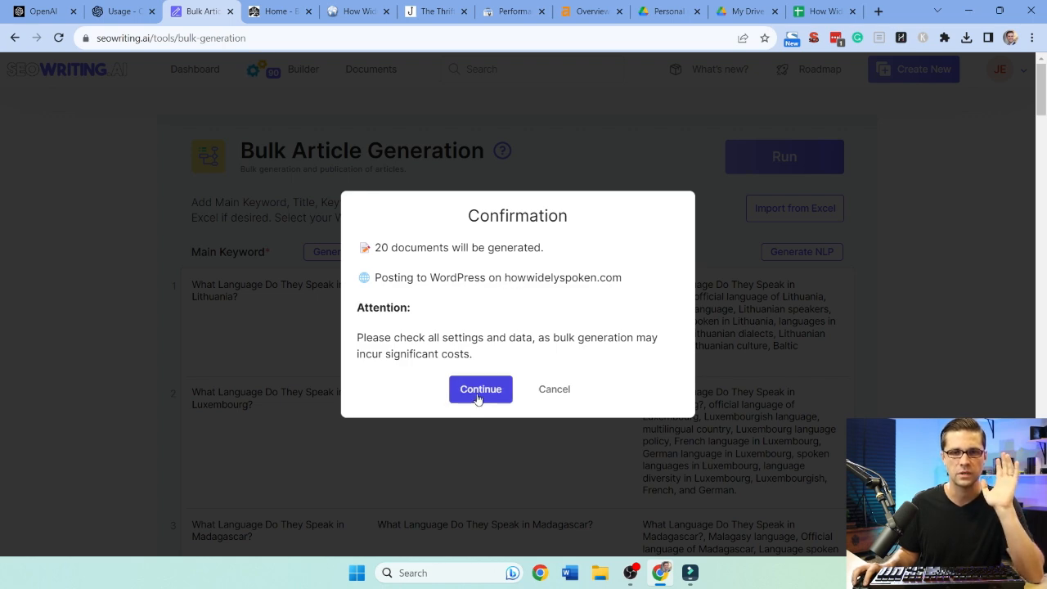
left_click(480, 388)
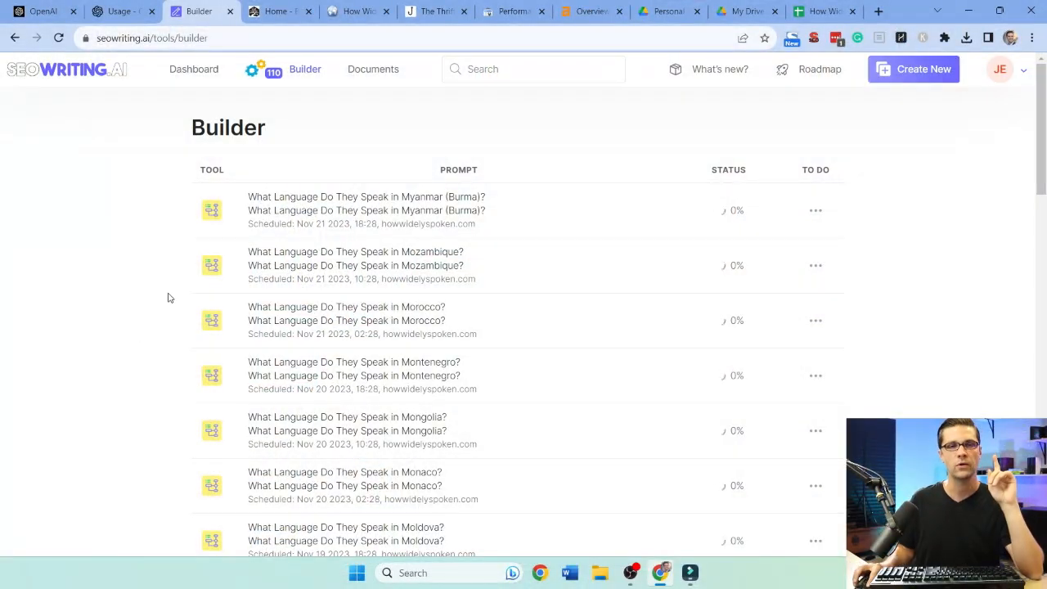
Review Billing plan usage and open the generated deciduous bonsai species article
scroll("down", 3)
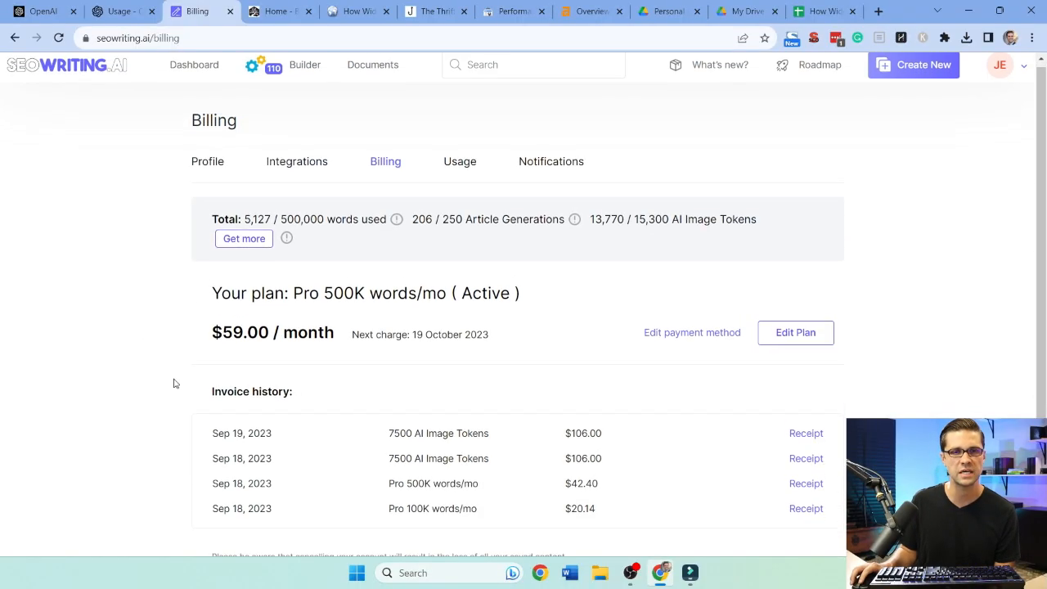
scroll("down", 3)
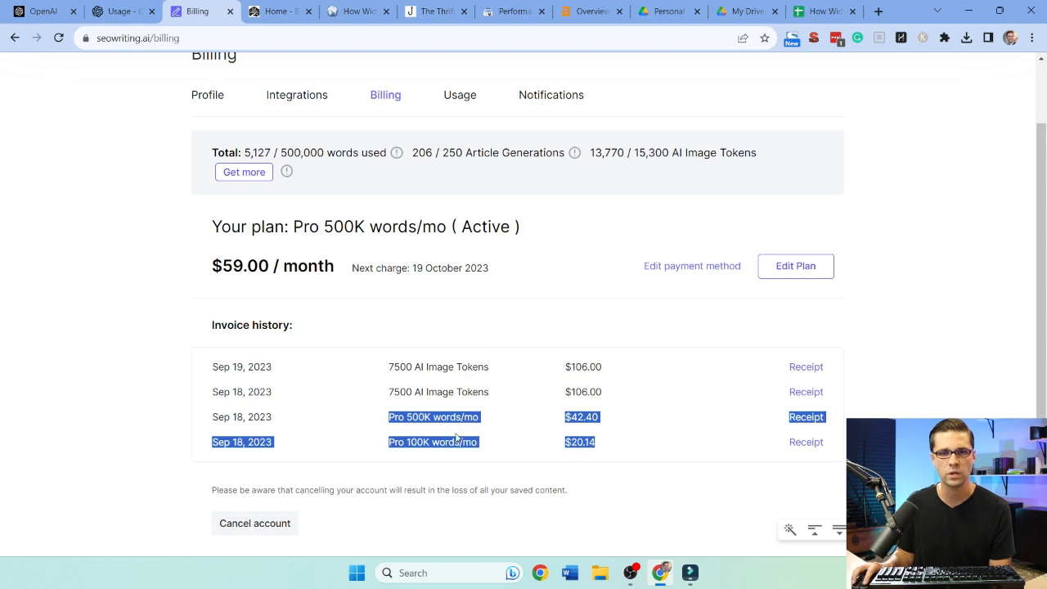
left_click(98, 416)
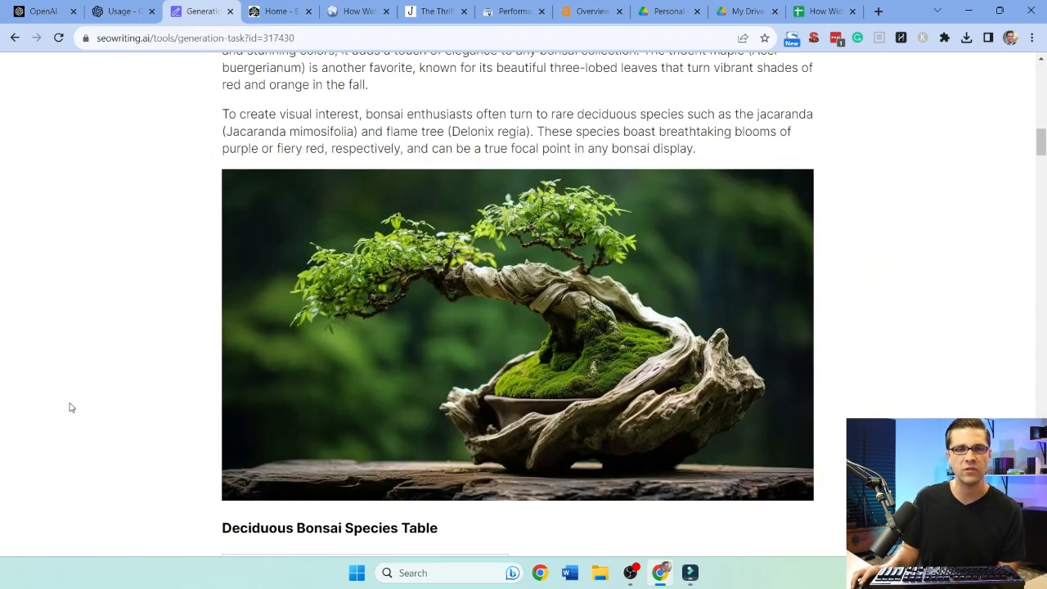
scroll("up", 3)
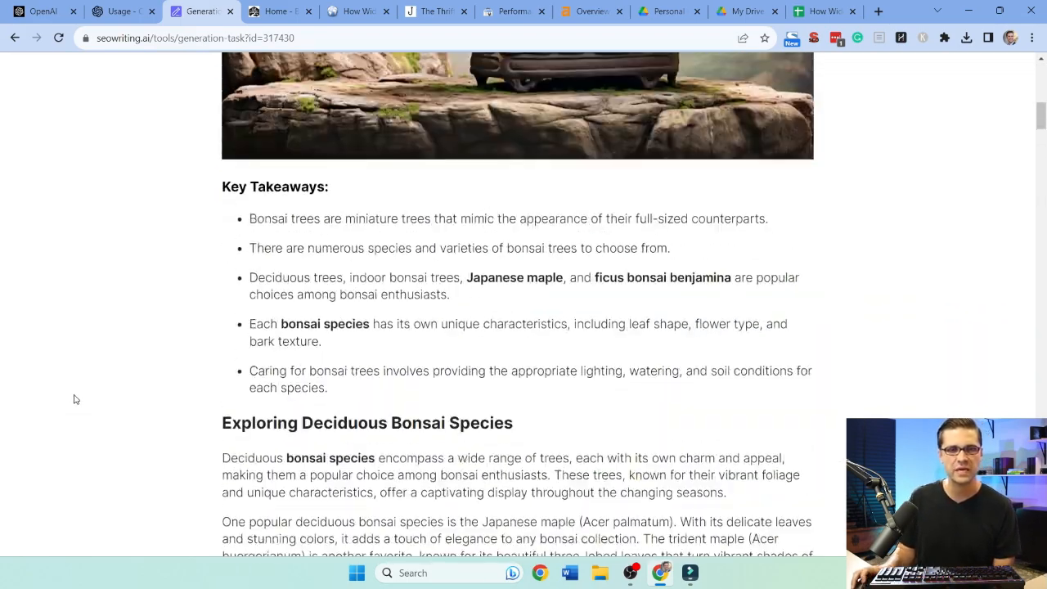
scroll("up", 3)
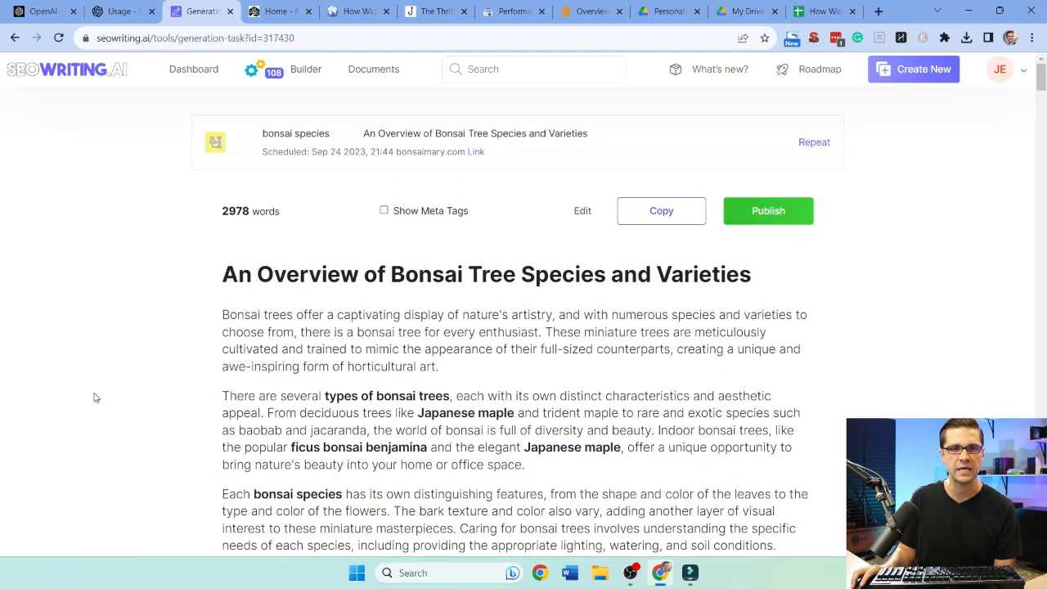
mouse_move(197, 256)
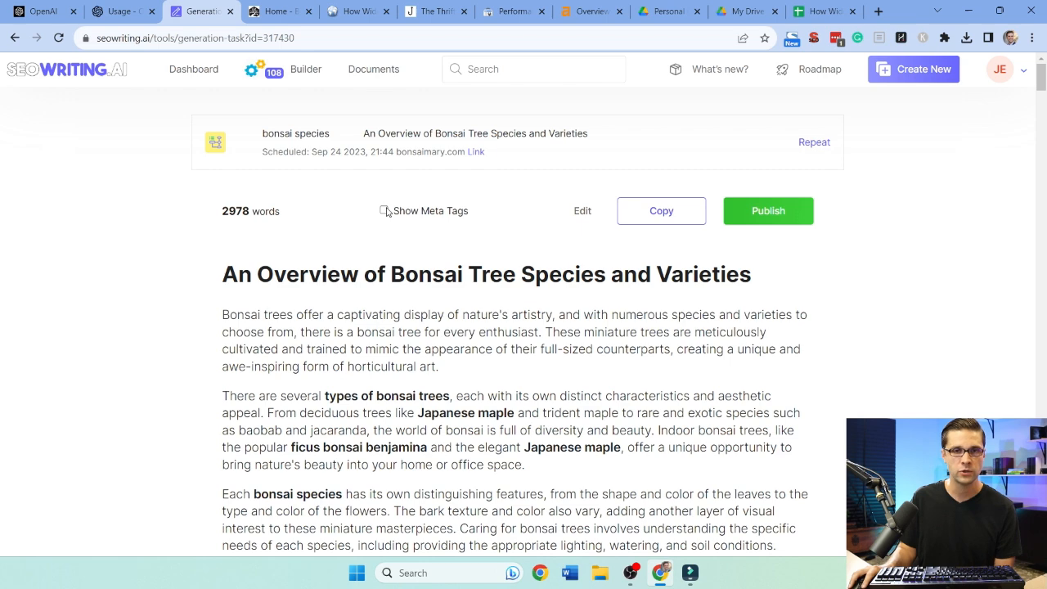
left_click(384, 210)
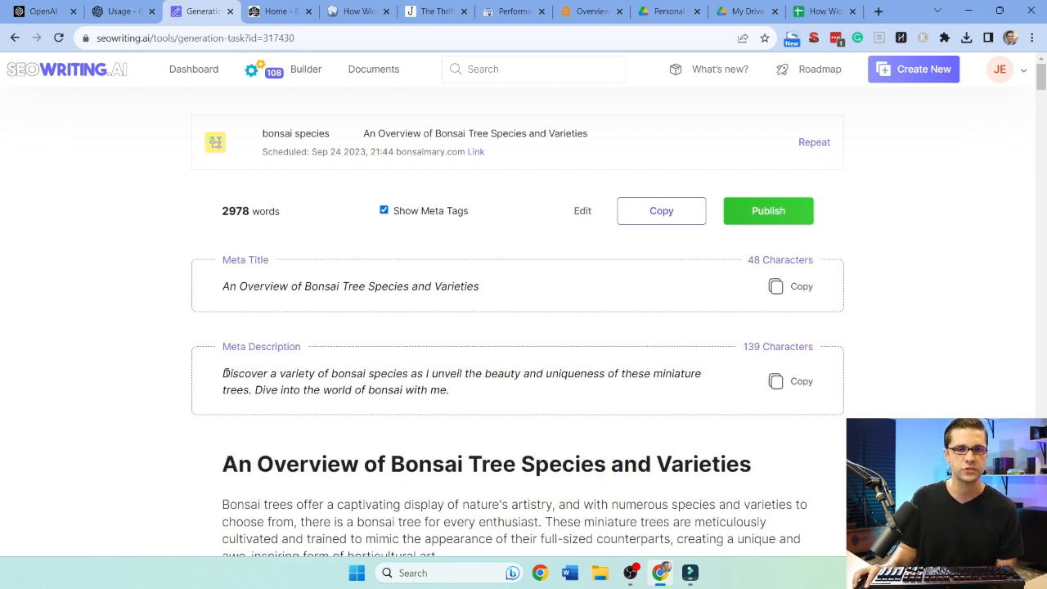
scroll("down", 3)
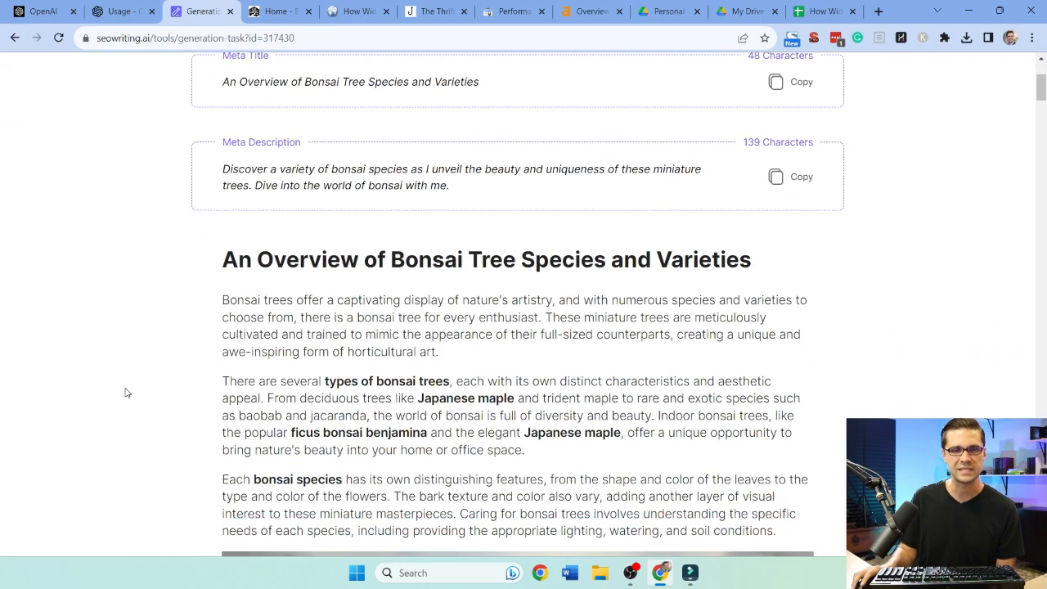
scroll("down", 3)
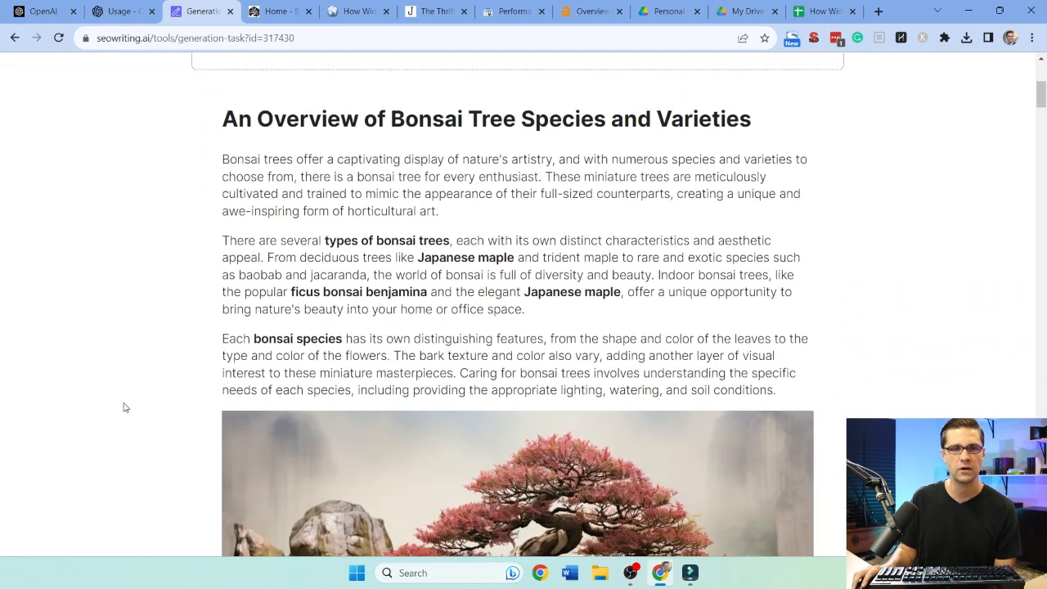
scroll("down", 3)
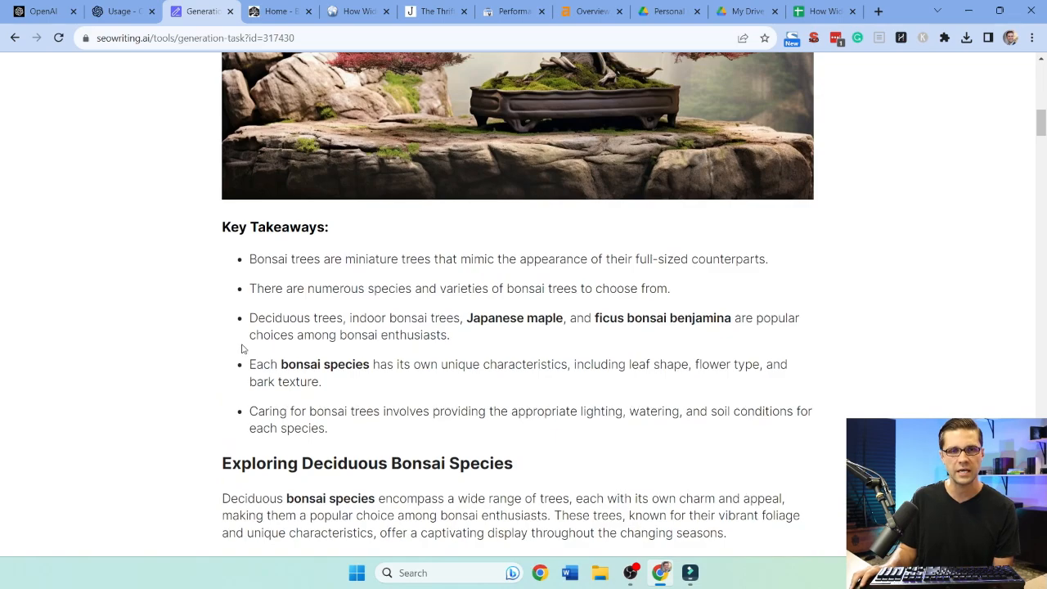
scroll("down", 3)
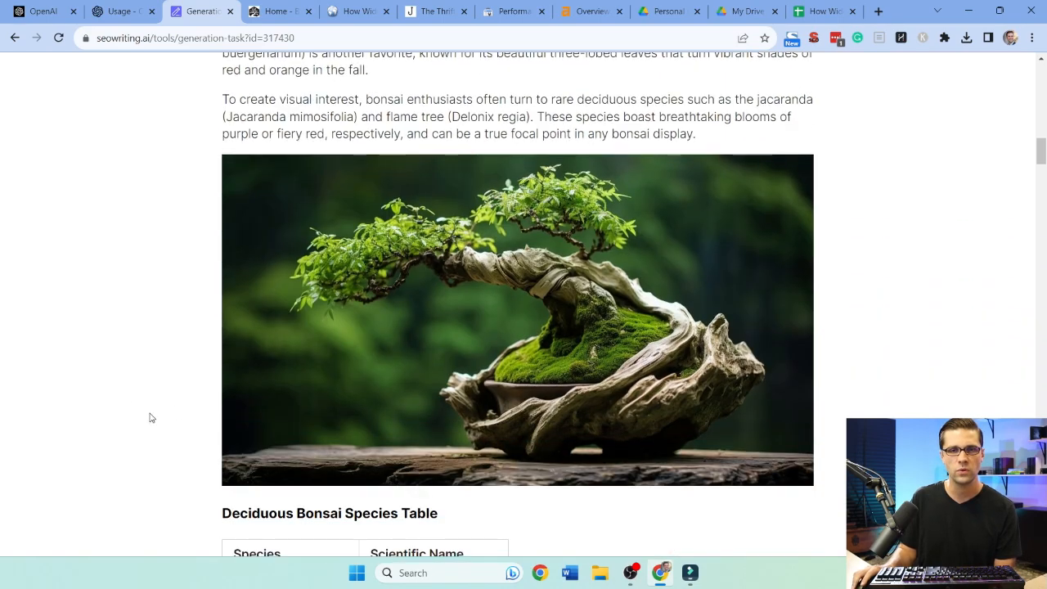
scroll("down", 3)
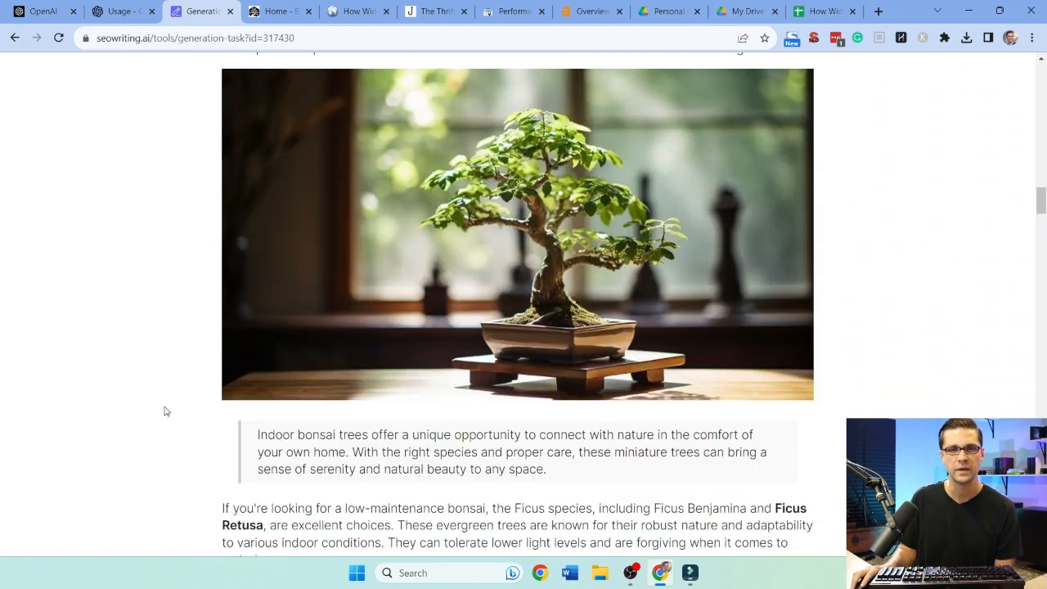
scroll("down", 3)
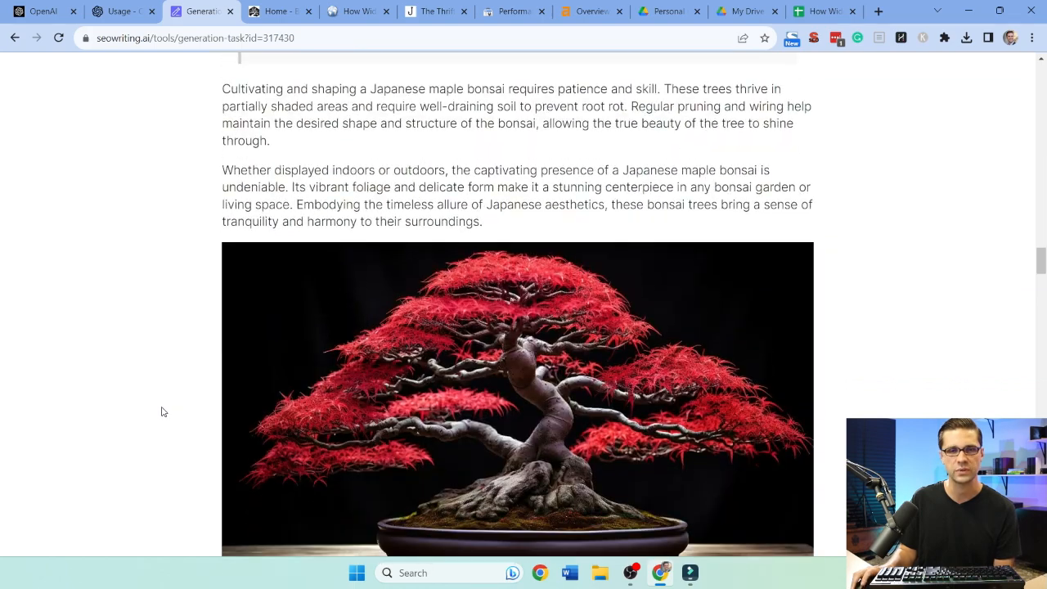
scroll("down", 3)
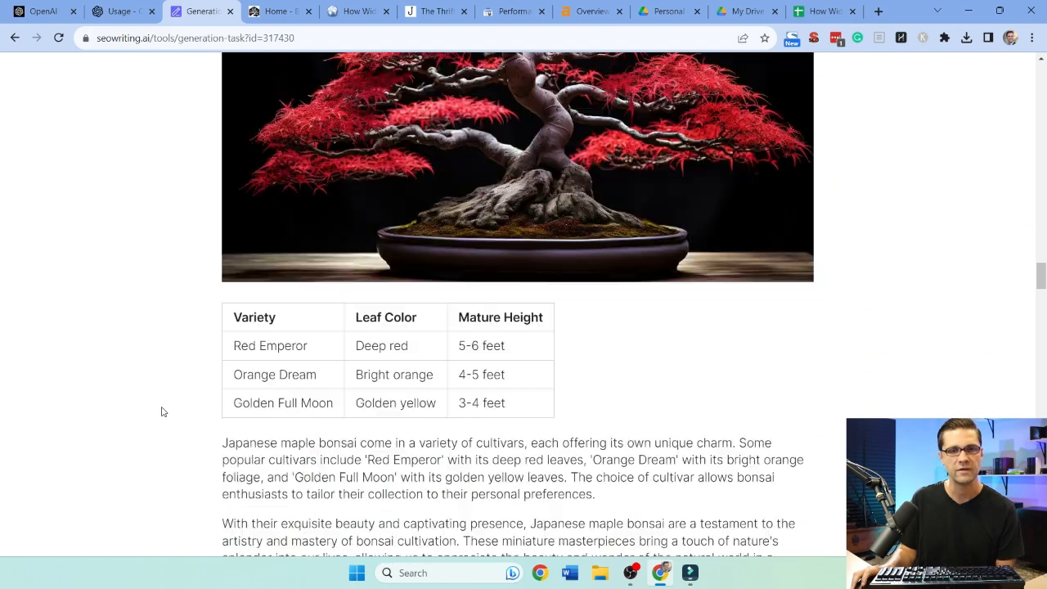
scroll("down", 3)
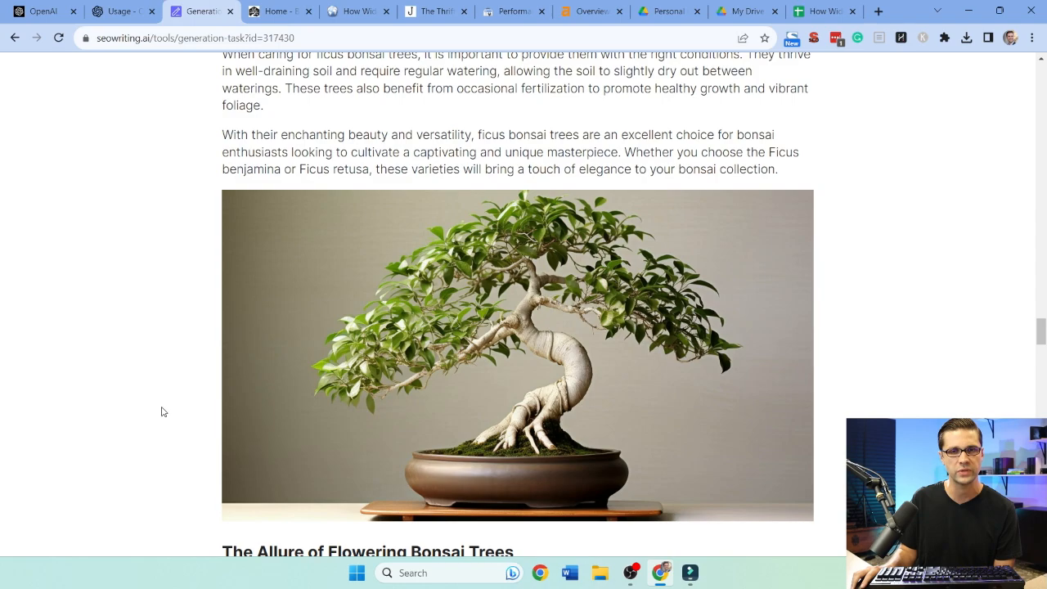
scroll("down", 3)
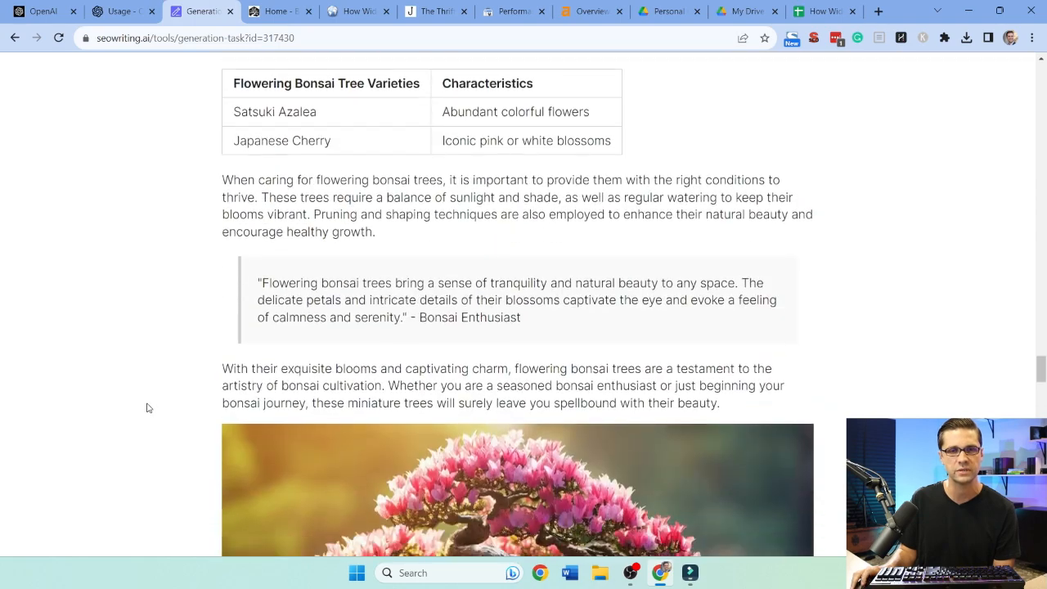
scroll("down", 3)
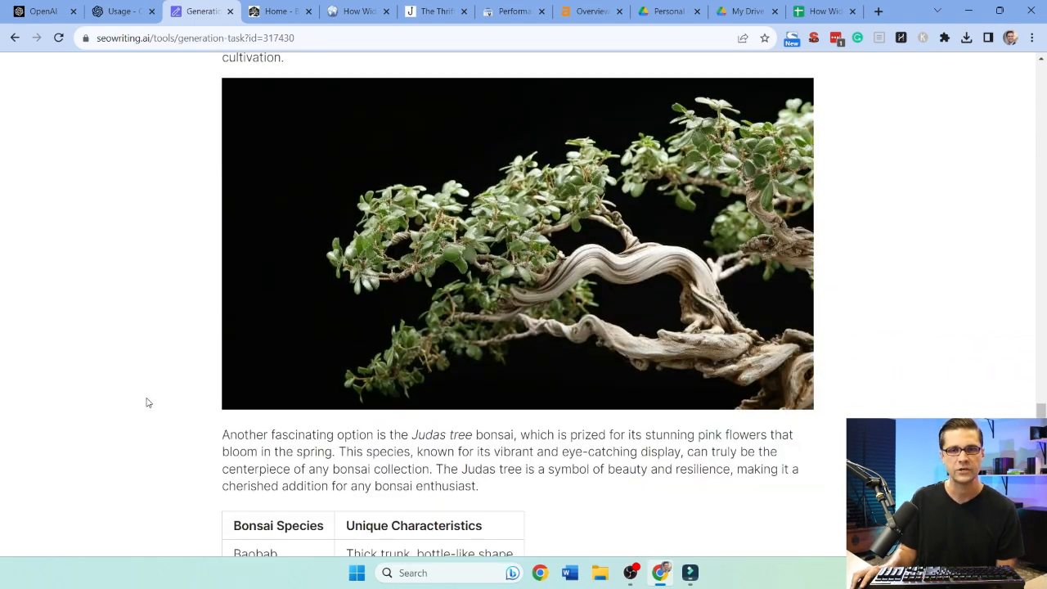
scroll("down", 3)
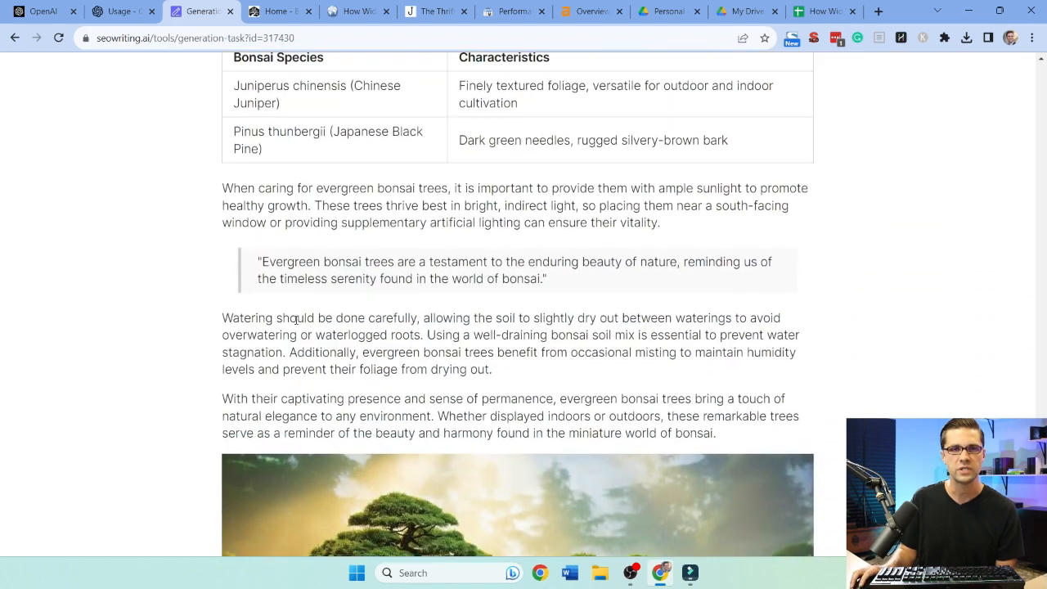
scroll("down", 3)
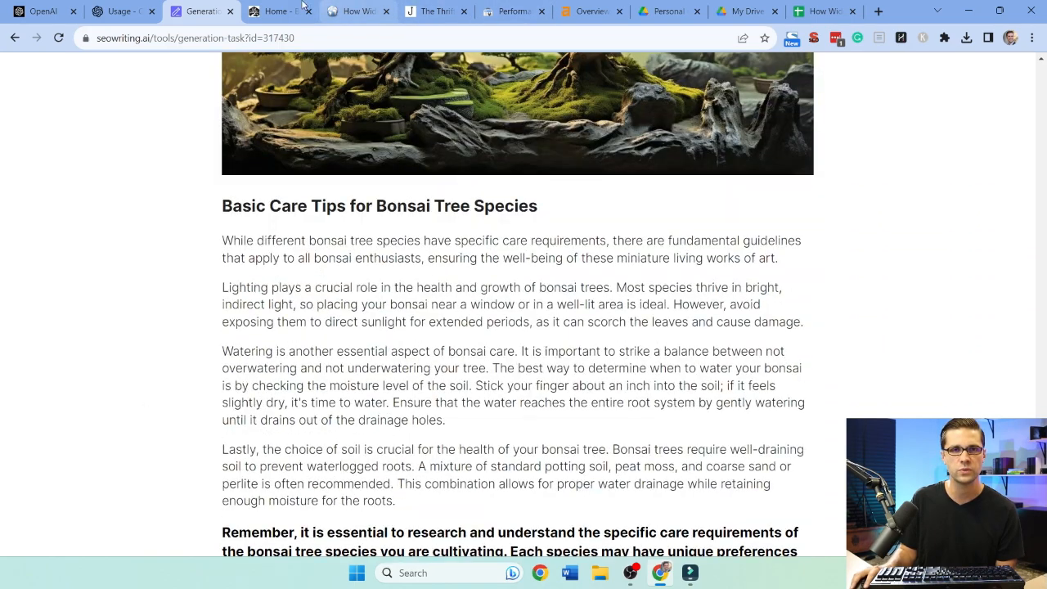
Look over the Bonsai Mary homepage, its Ahrefs overview, and The Thrifty Whale homepage
left_click(278, 11)
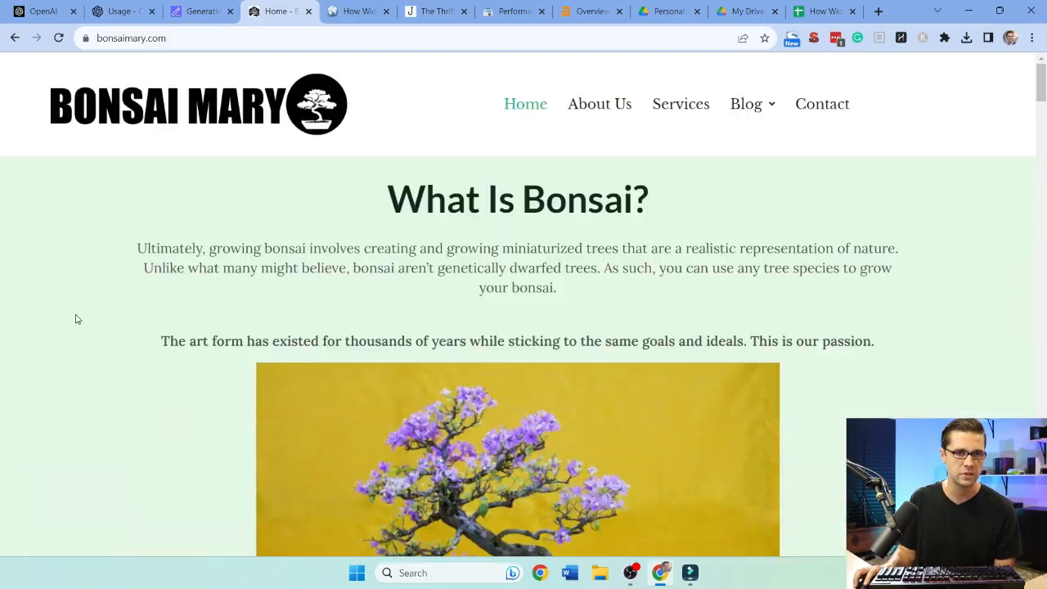
scroll("down", 3)
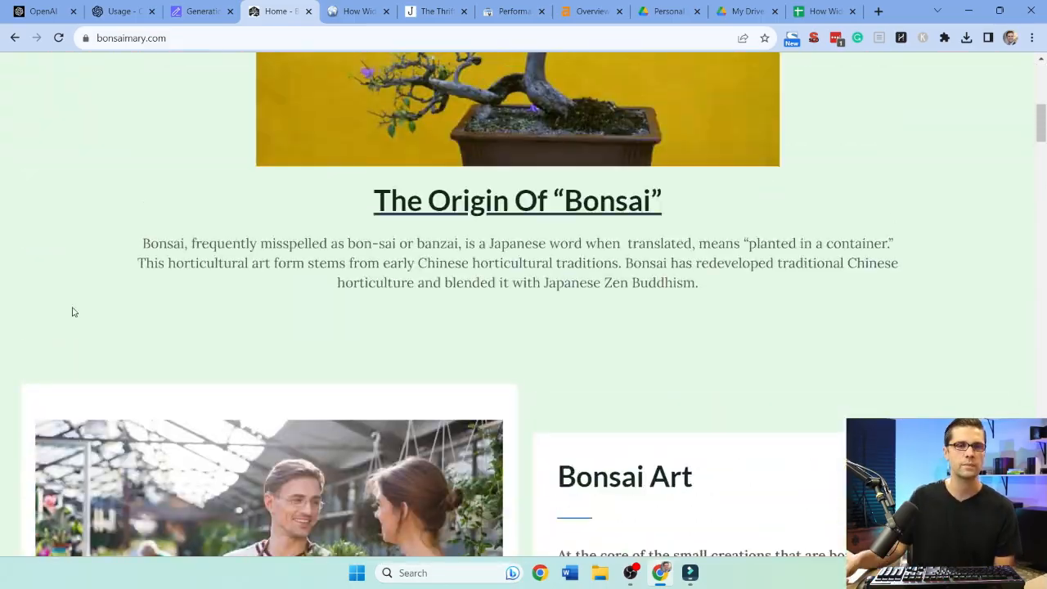
left_click(590, 10)
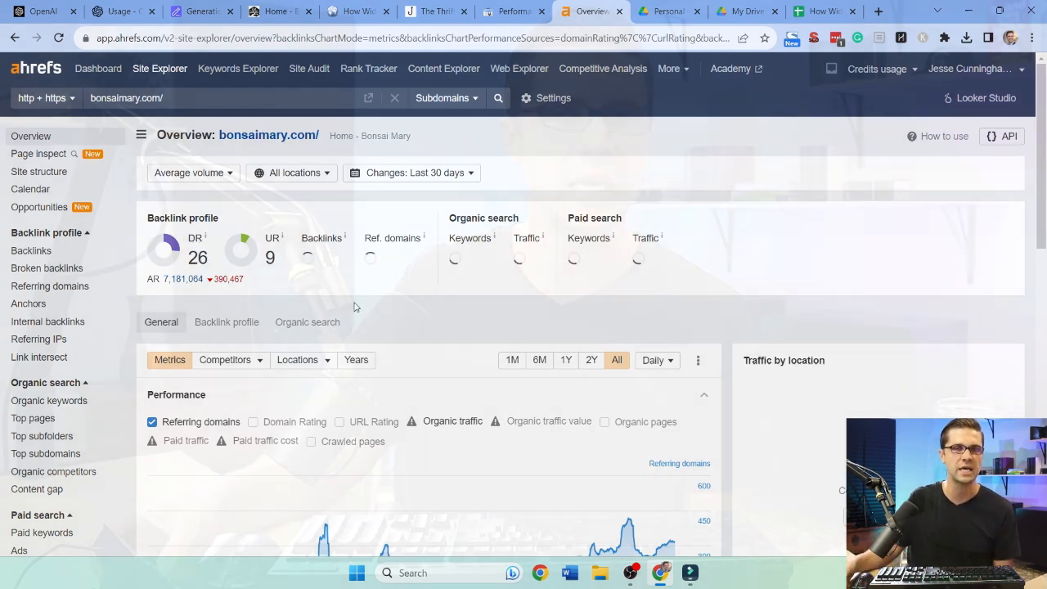
left_click(433, 10)
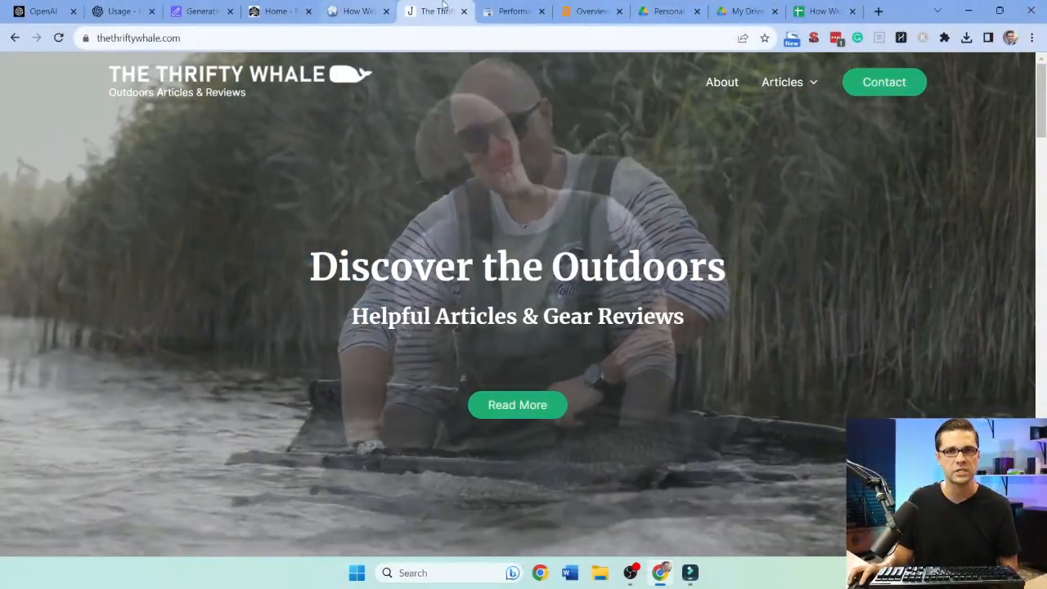
Highlight bonsaimary.com's DR 26 in the Ahrefs Site Explorer overview
left_click(591, 10)
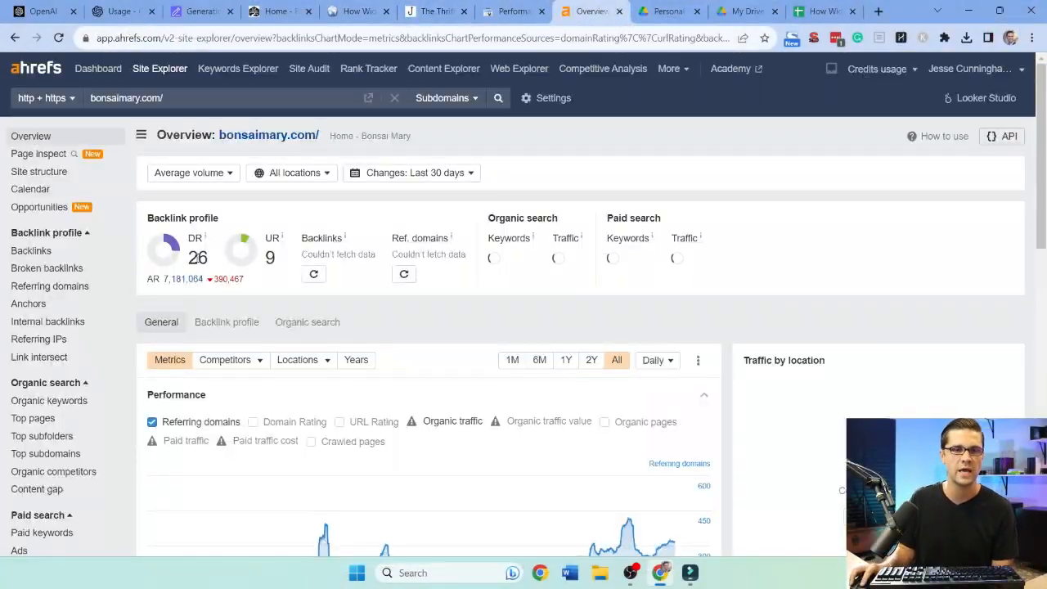
double_click(198, 258)
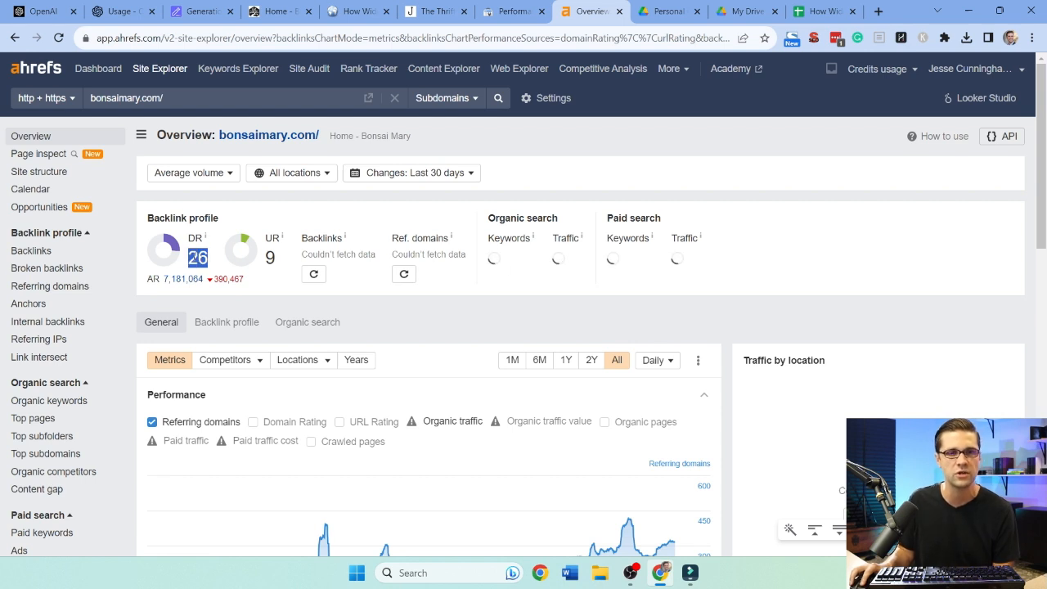
Show bonsaimary.com's six-month Search Console performance: 10.3K clicks, 602K impressions
left_click(513, 11)
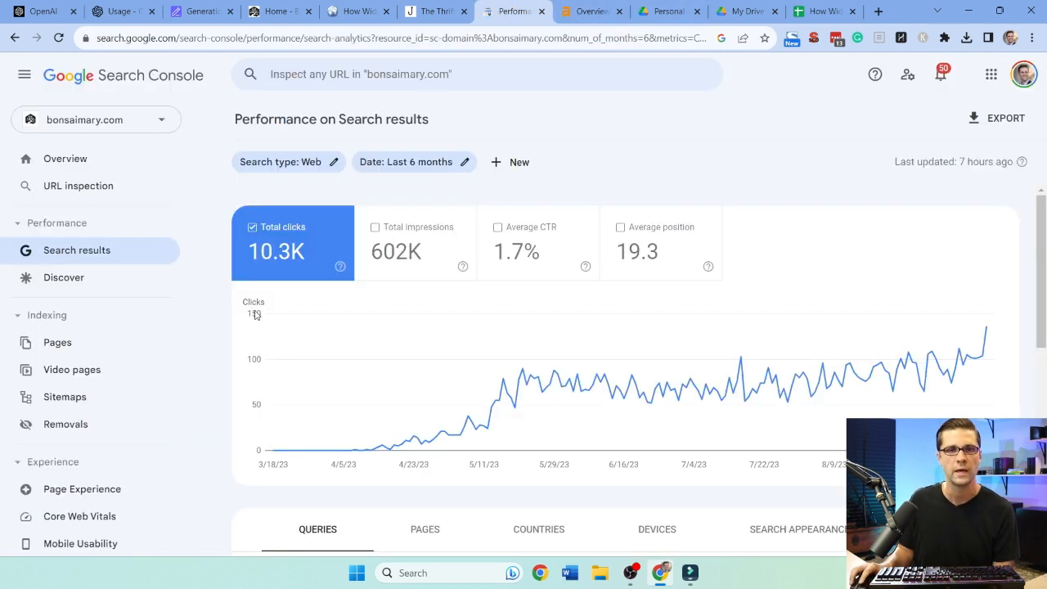
scroll("down", 3)
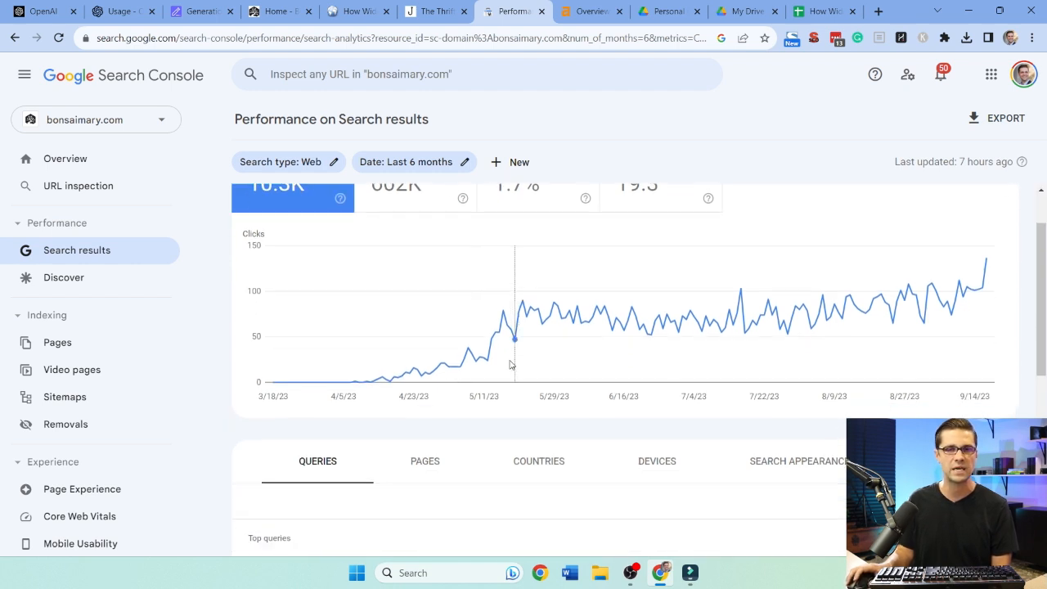
mouse_move(232, 391)
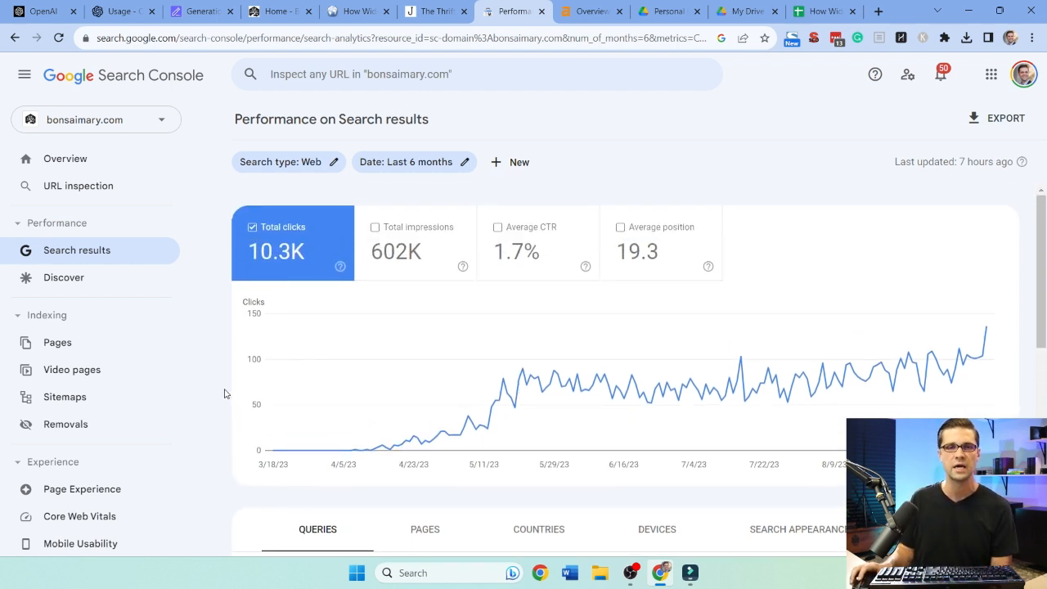
scroll("down", 3)
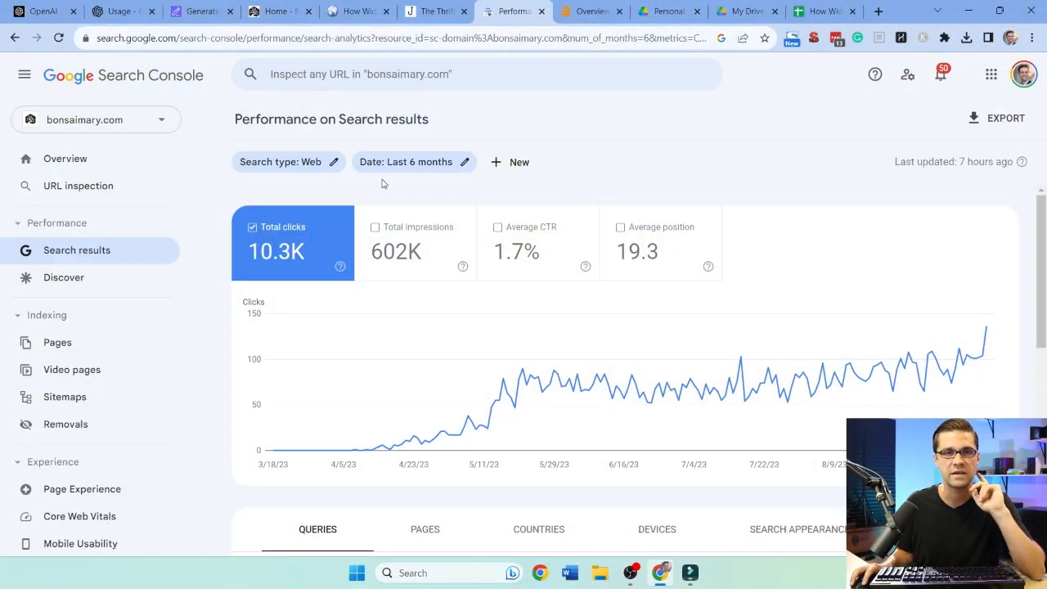
mouse_move(436, 11)
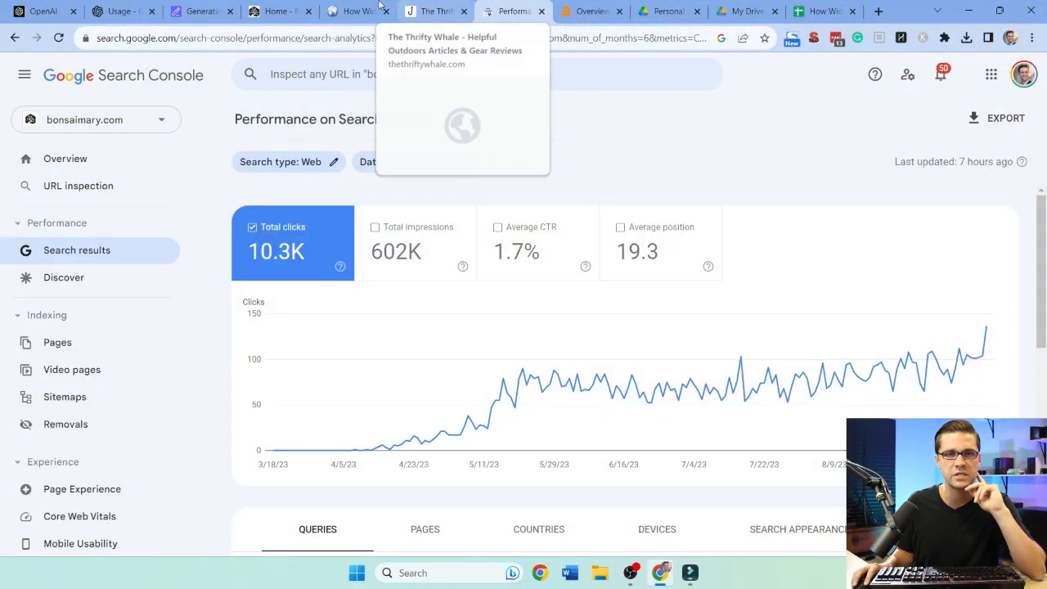
Revisit The Thrifty Whale and Bonsai Mary homepages, ending on the SEOwriting.ai dashboard
left_click(434, 10)
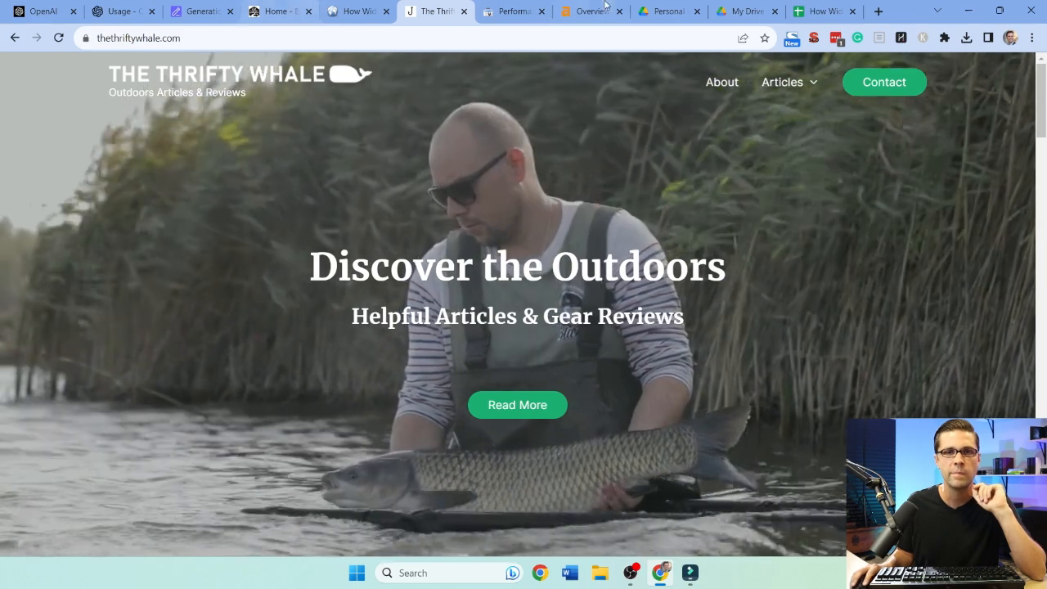
left_click(279, 11)
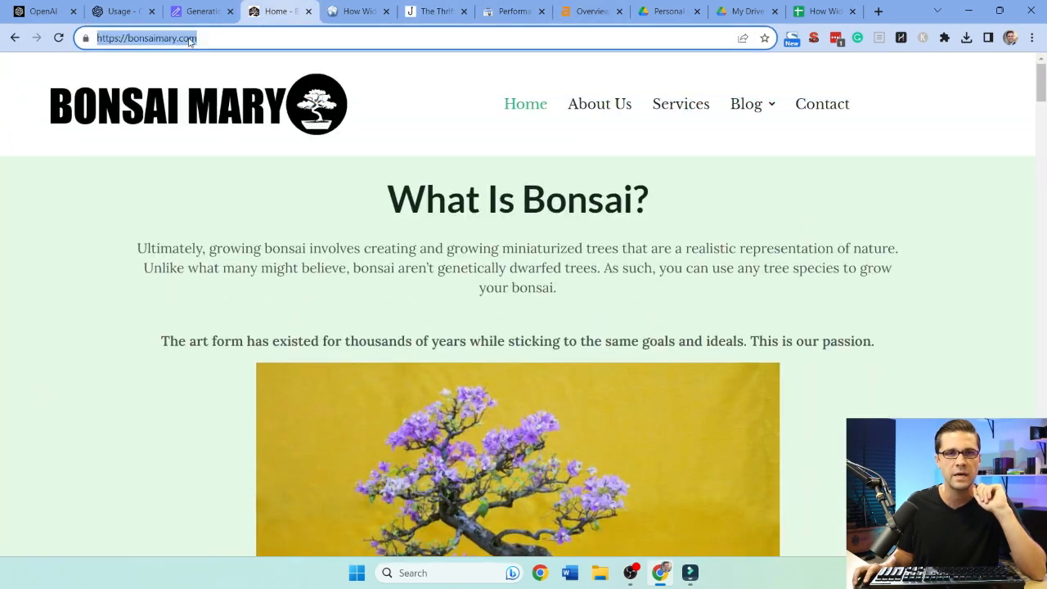
left_click(200, 11)
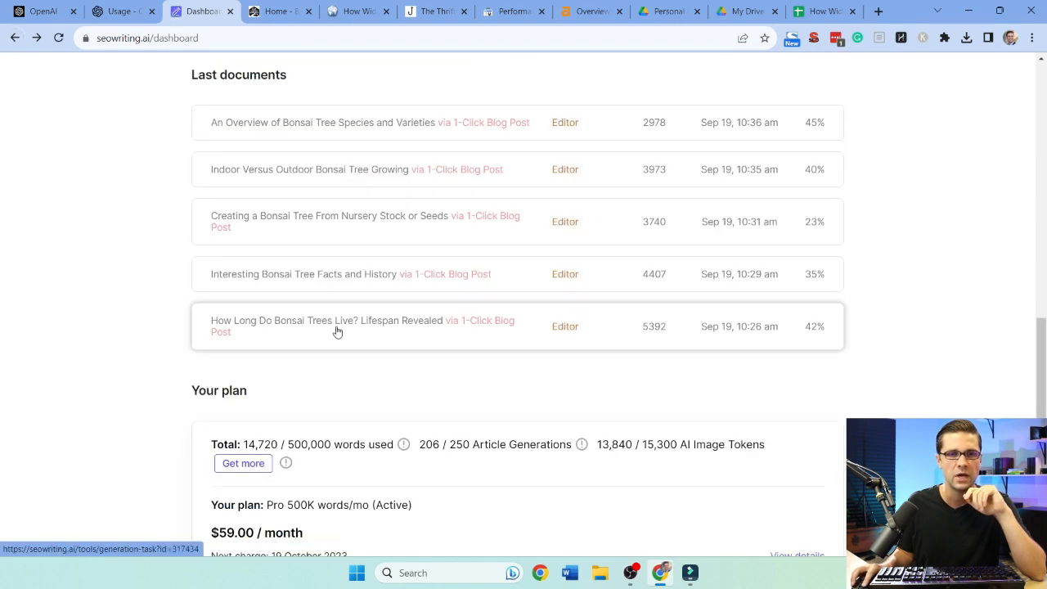
Open the 'How Long Do Bonsai Trees Live?' article and read down through its sections
left_click(335, 326)
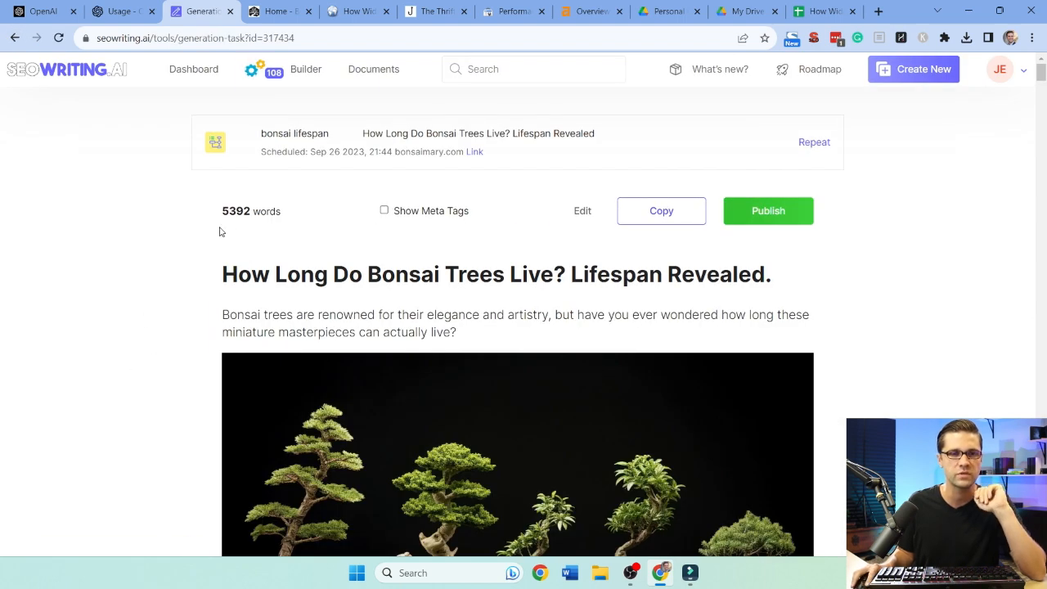
mouse_move(163, 303)
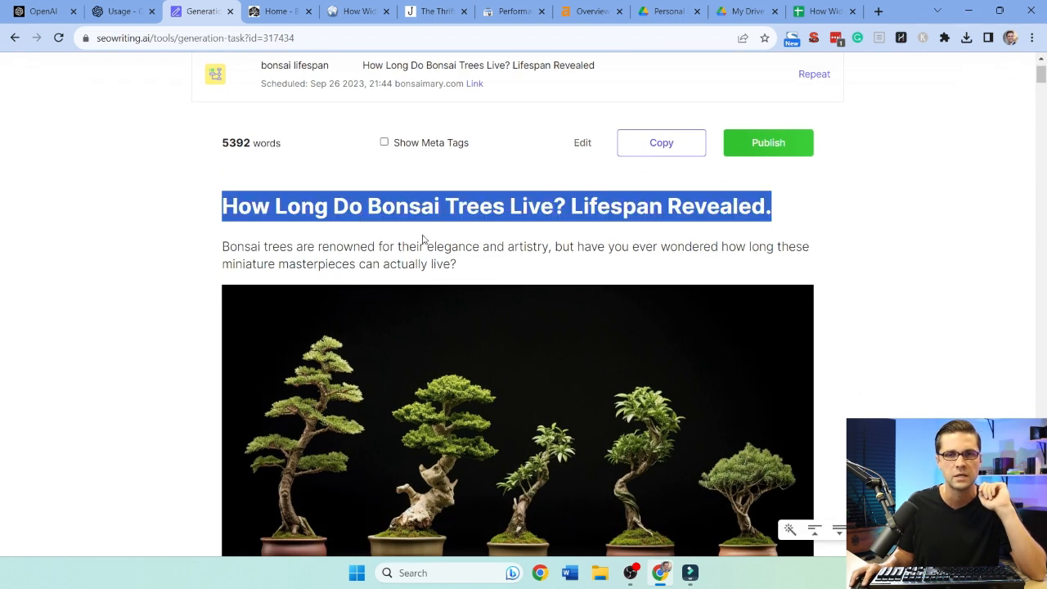
scroll("down", 3)
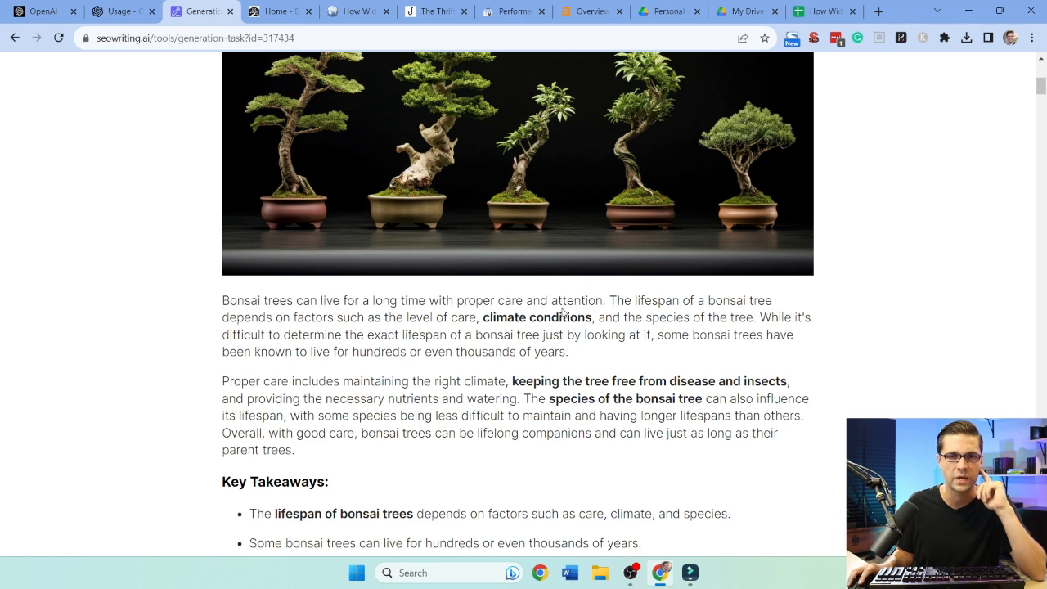
scroll("down", 3)
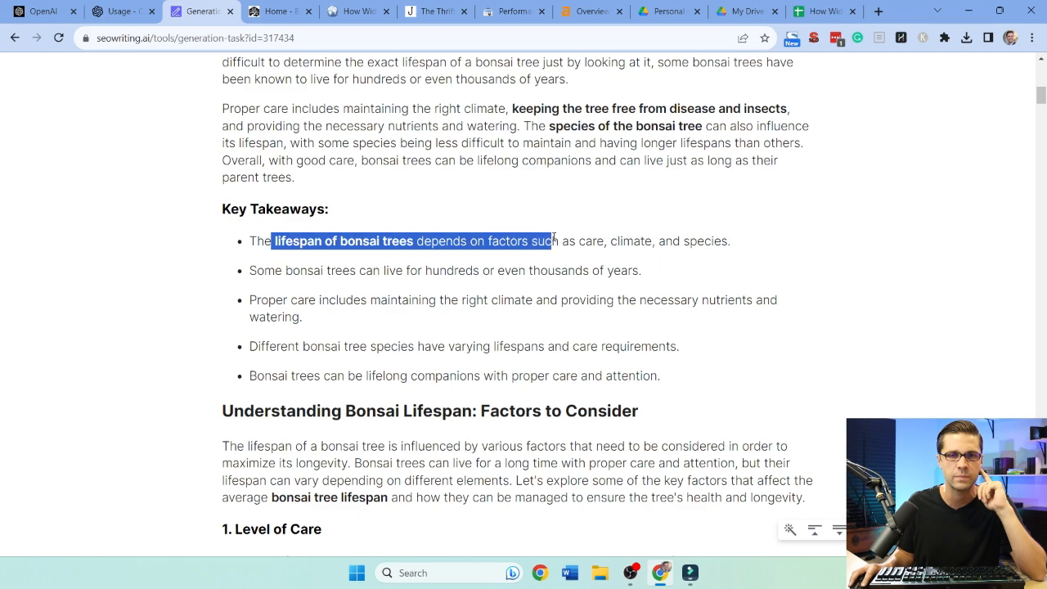
scroll("down", 3)
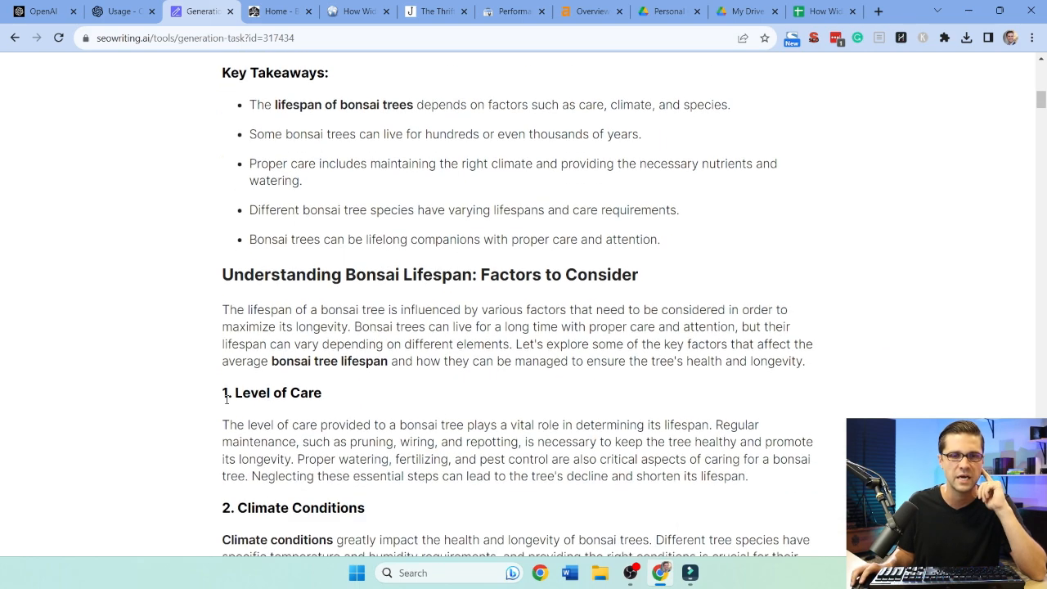
scroll("down", 3)
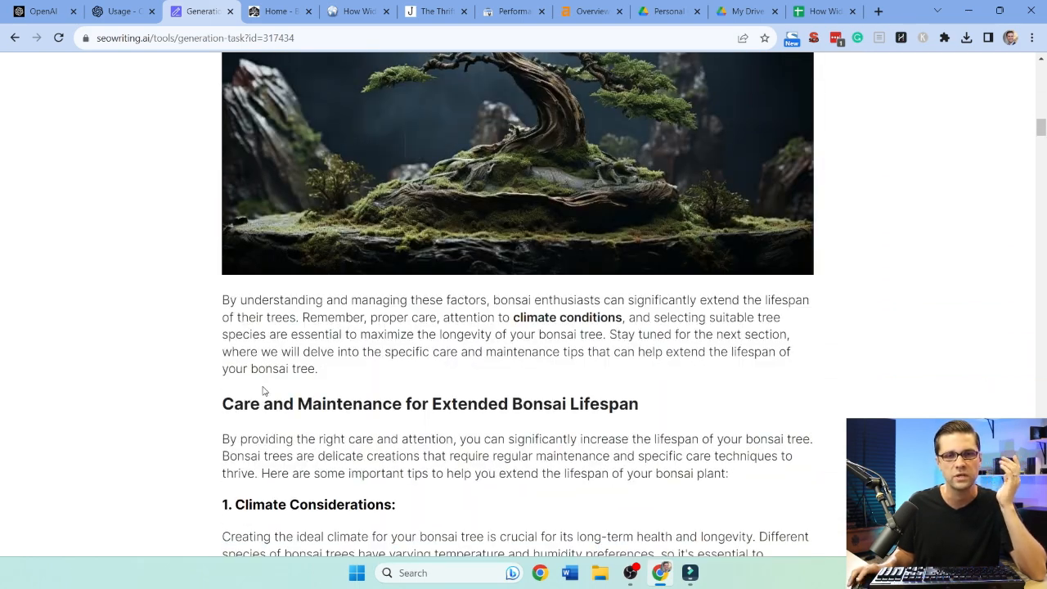
scroll("up", 3)
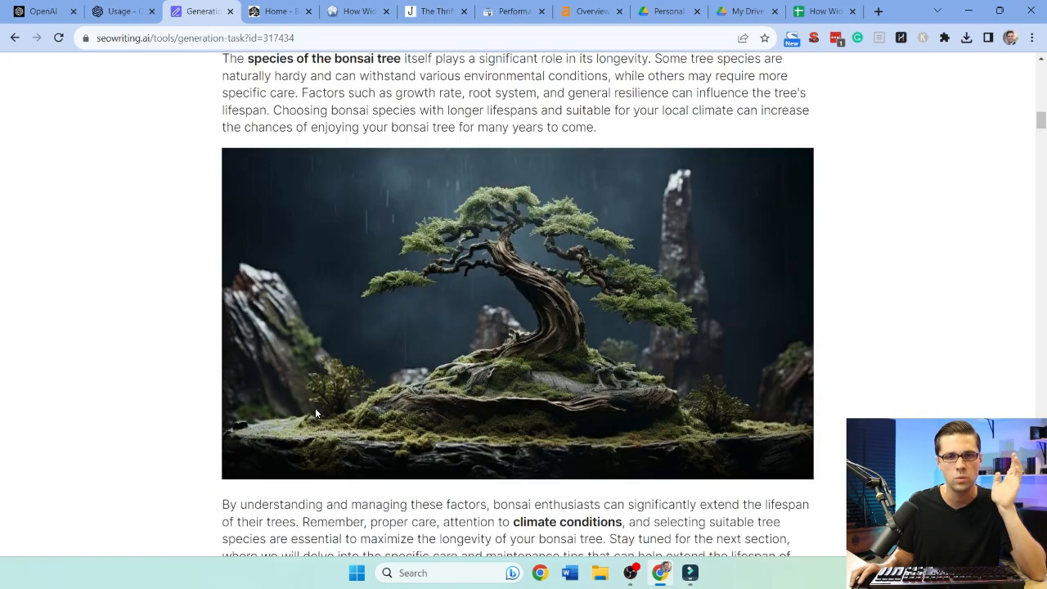
scroll("down", 3)
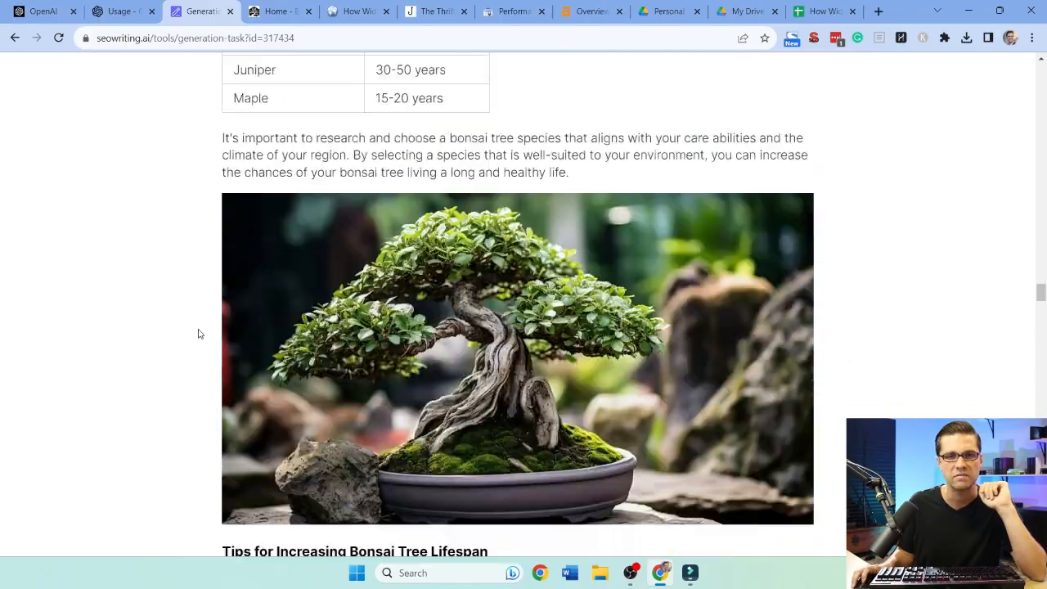
scroll("down", 3)
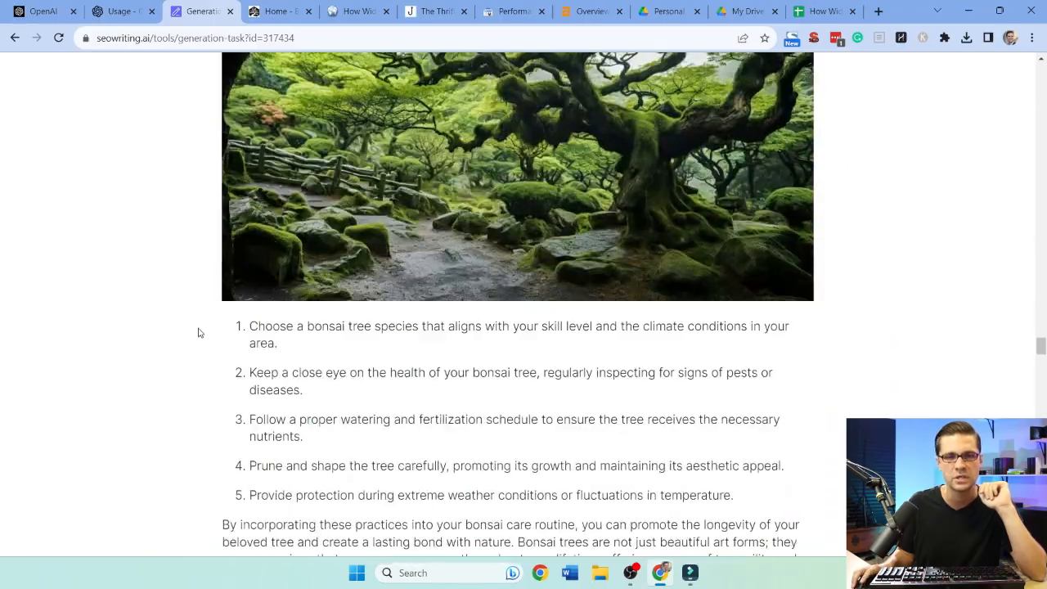
Finish reading the bonsai article and go back to Builder's list of generated articles
scroll("down", 3)
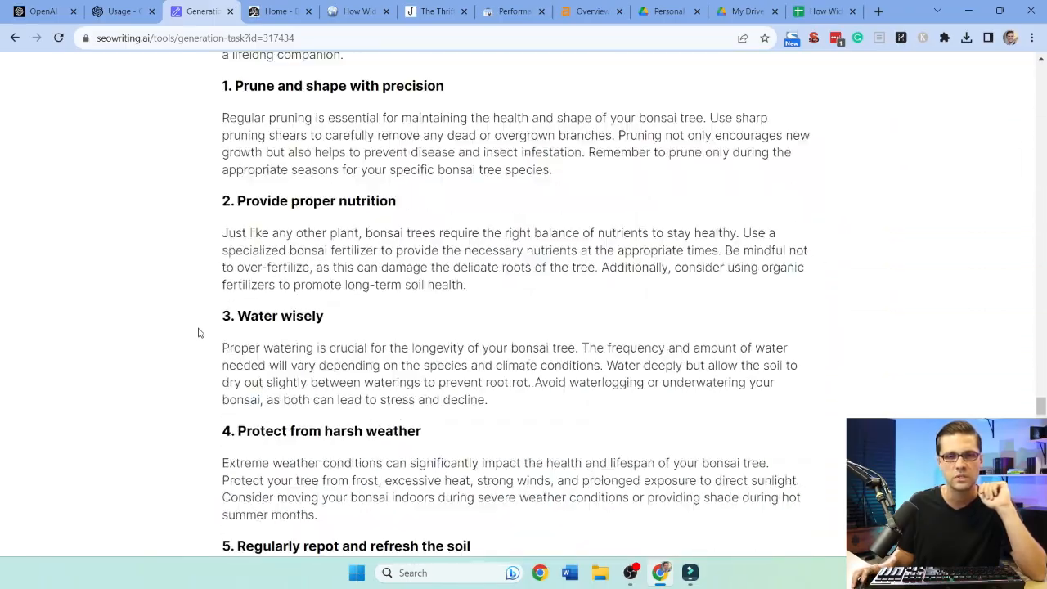
scroll("down", 3)
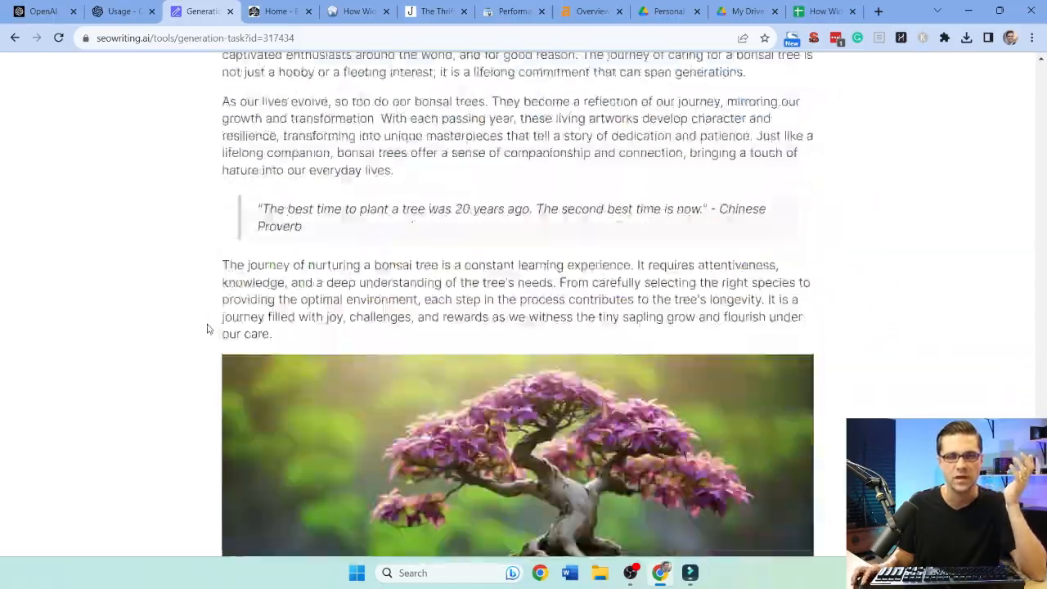
scroll("down", 3)
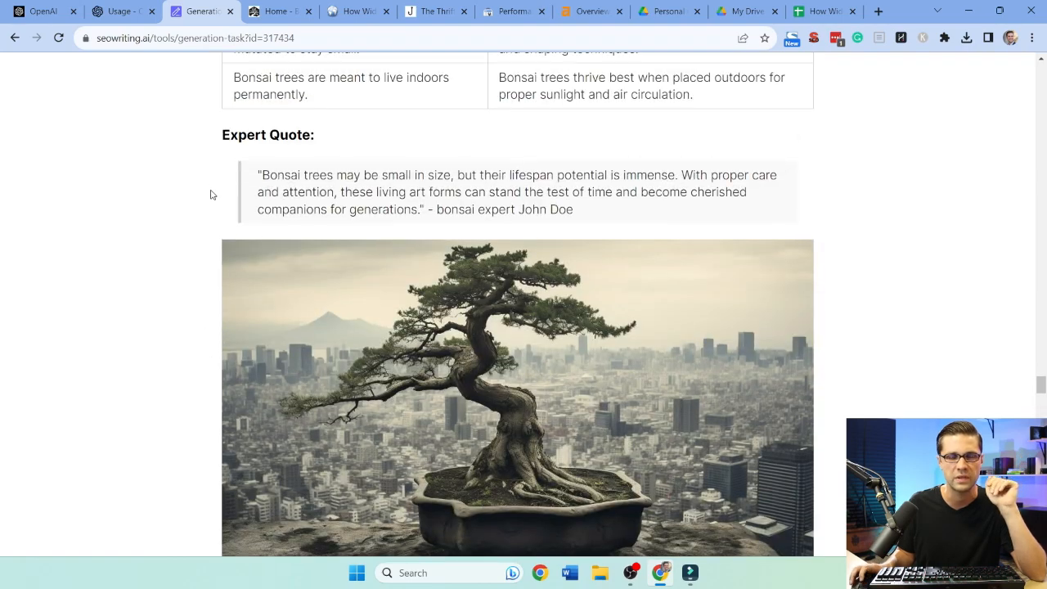
scroll("up", 3)
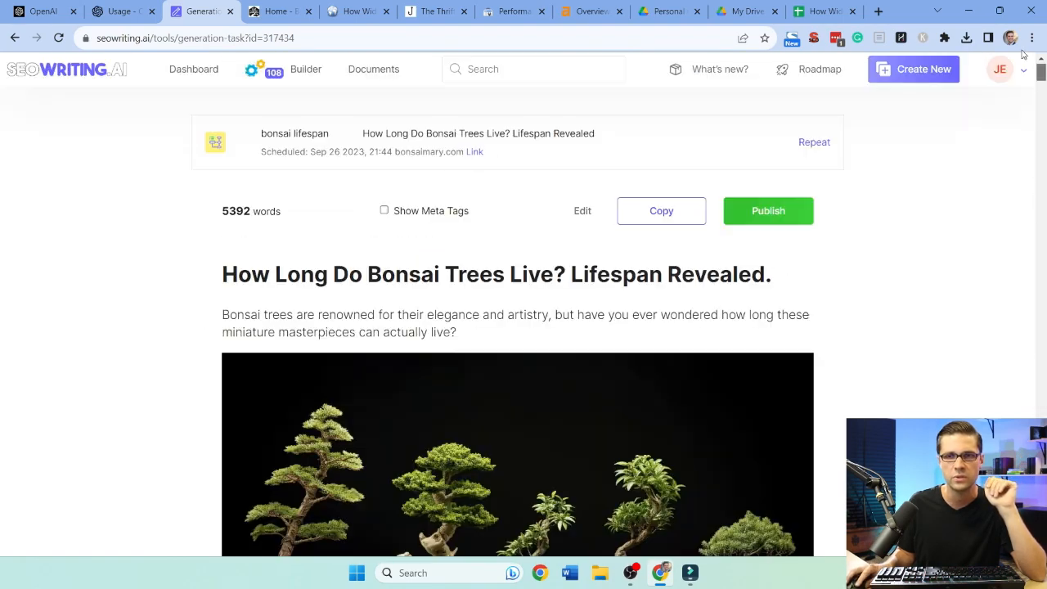
left_click(193, 69)
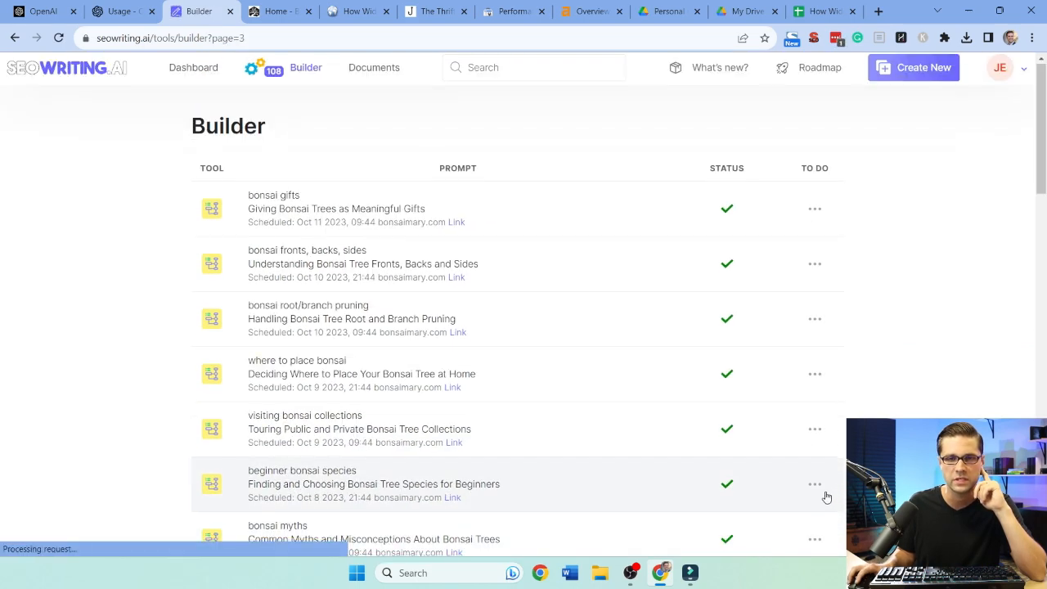
Go to the next page of Builder and open 'What Language Do They Speak in North Korea?'
scroll("down", 3)
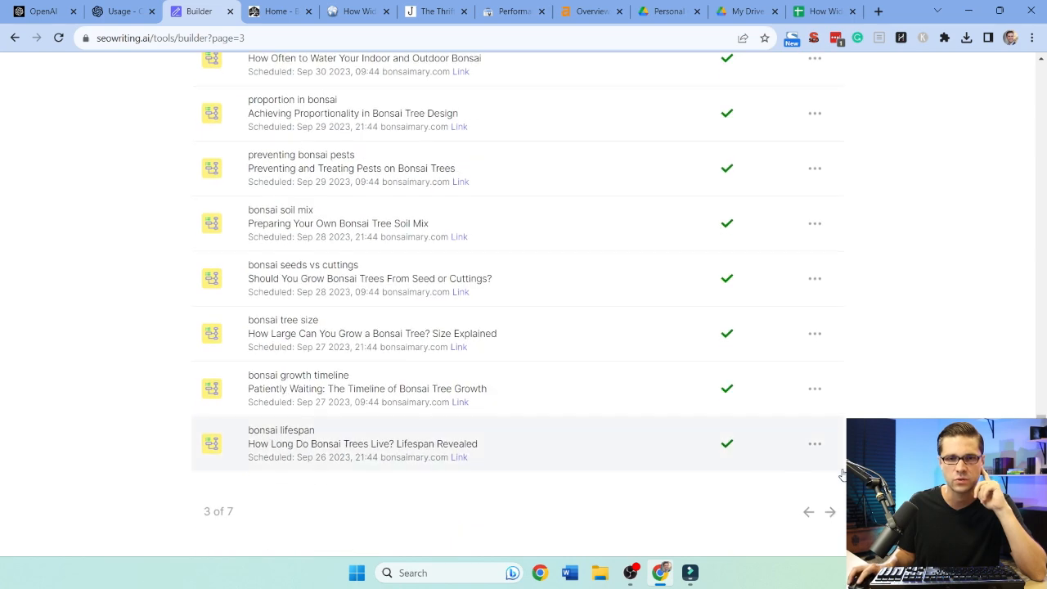
left_click(830, 511)
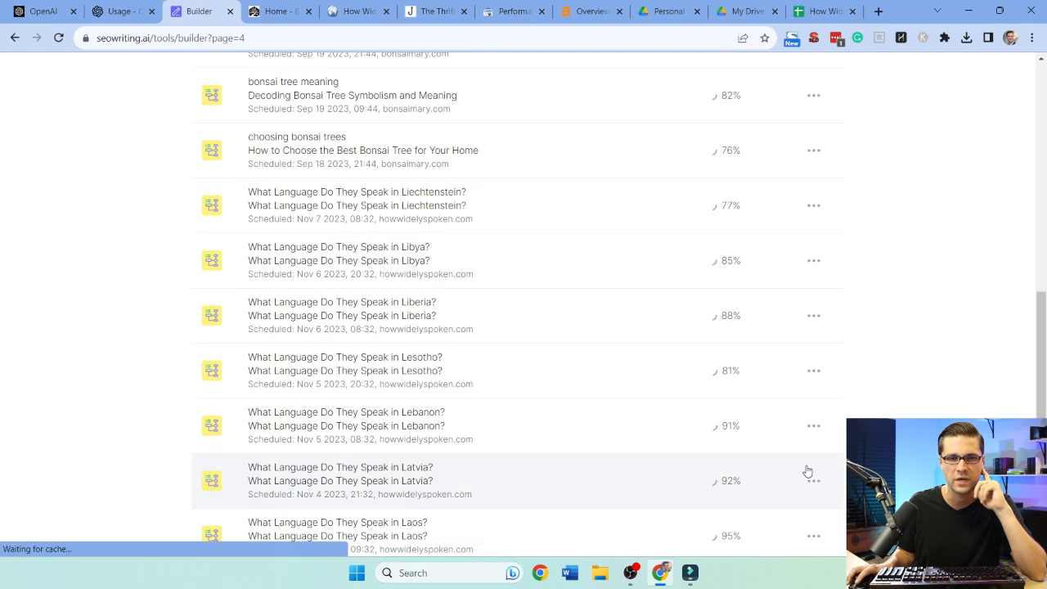
left_click(339, 480)
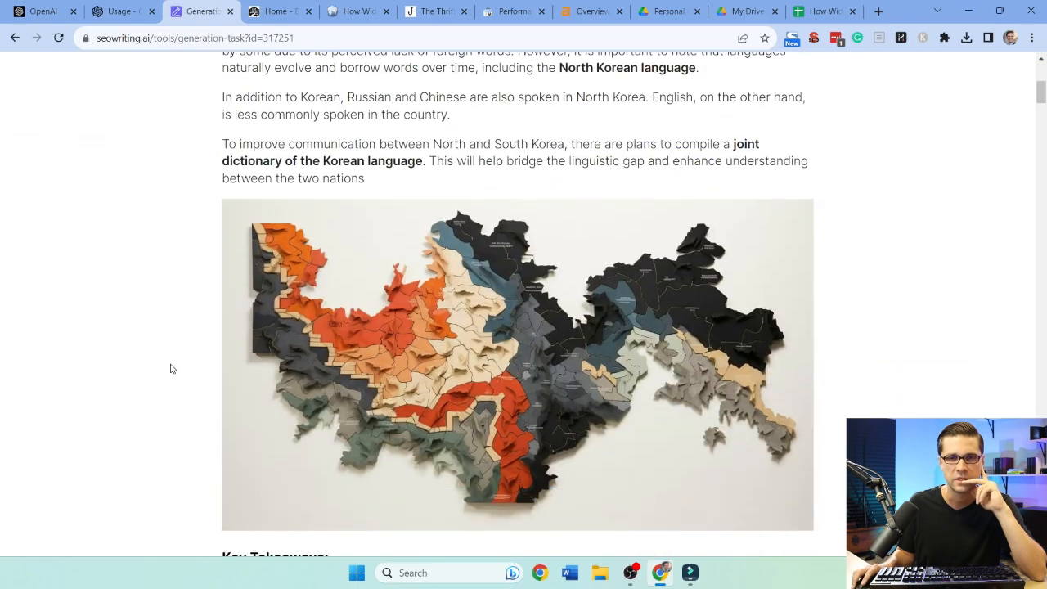
scroll("down", 3)
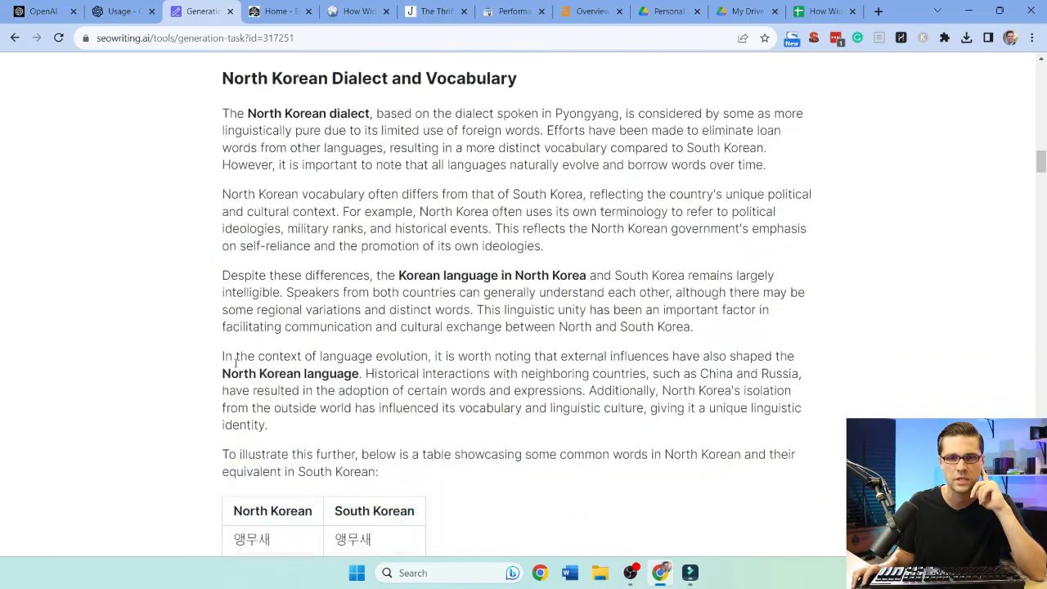
scroll("down", 3)
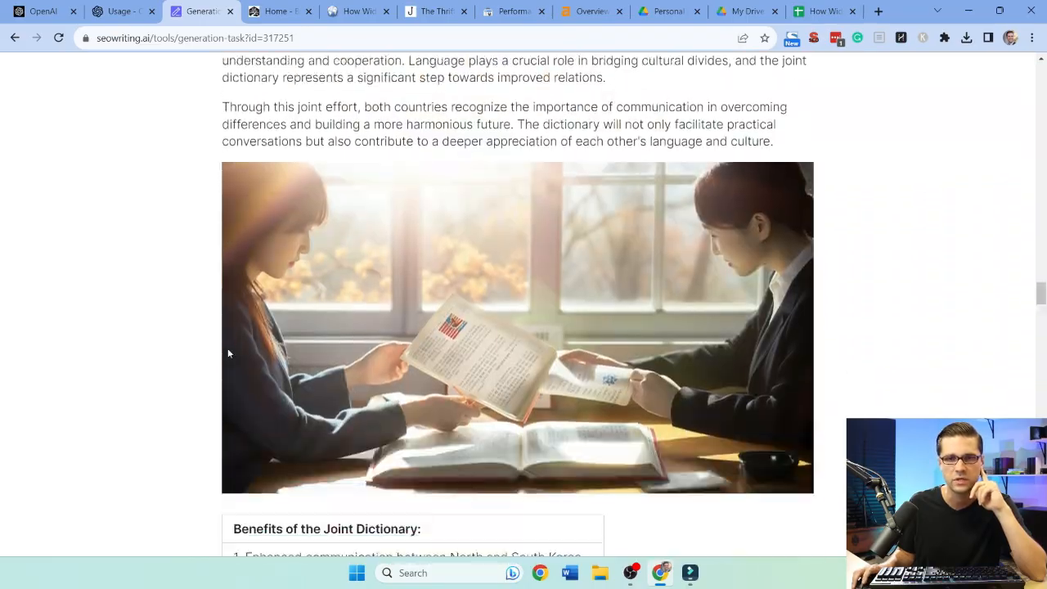
scroll("down", 3)
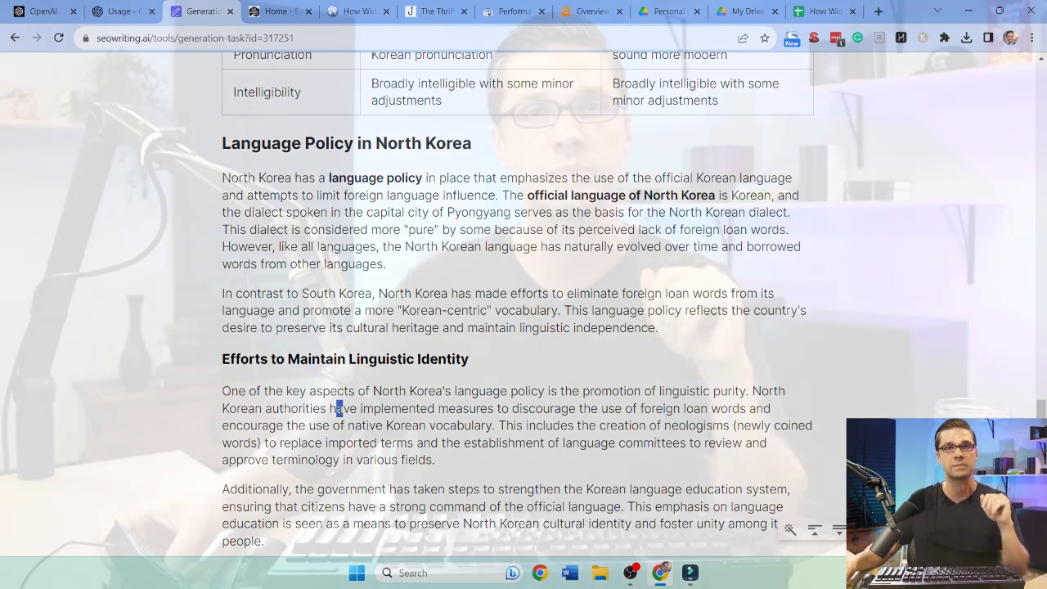
scroll("down", 3)
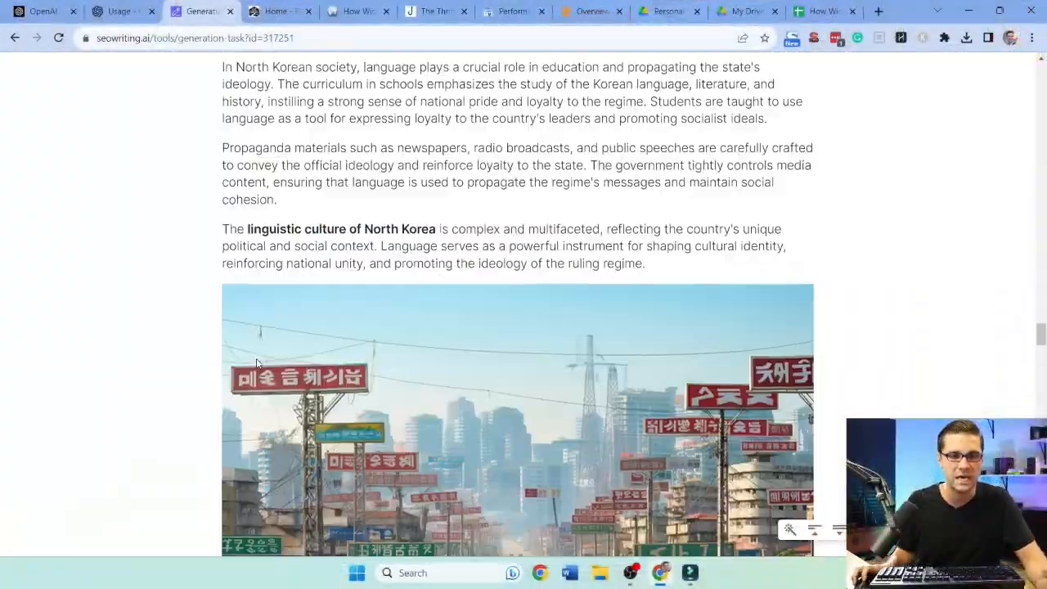
scroll("down", 3)
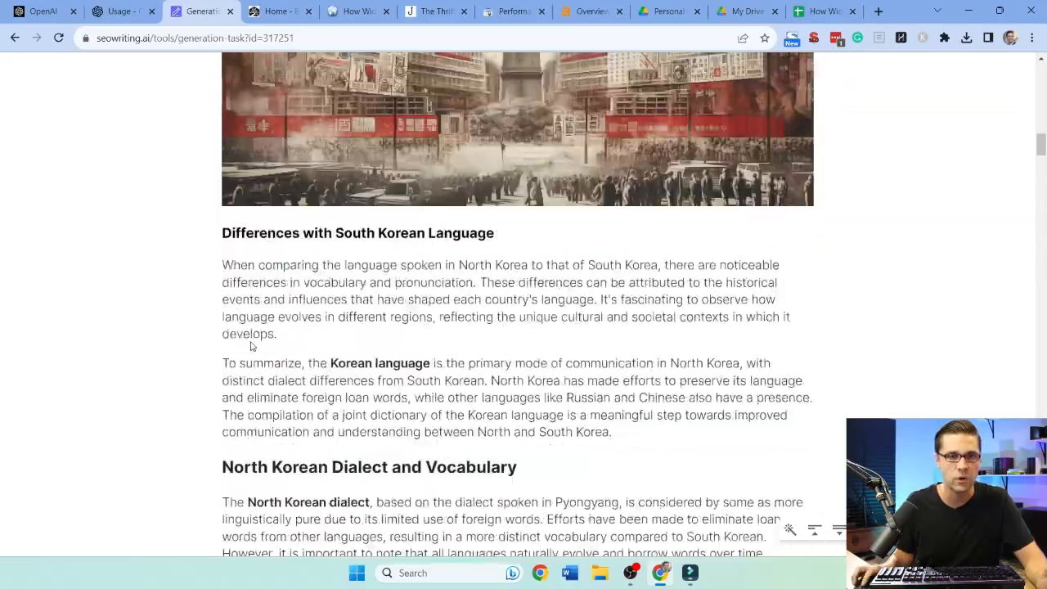
scroll("down", 3)
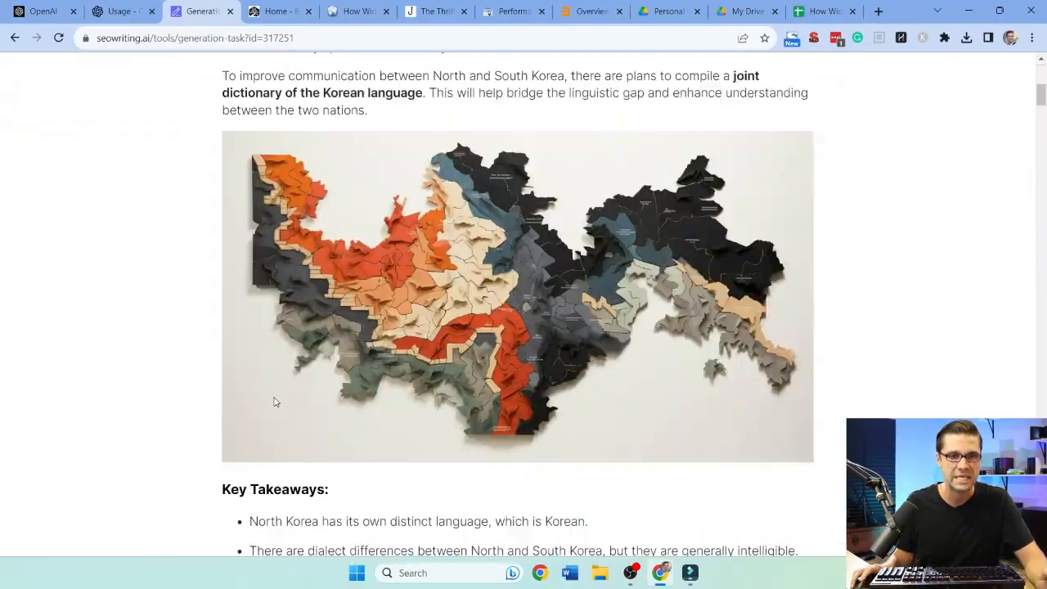
scroll("down", 3)
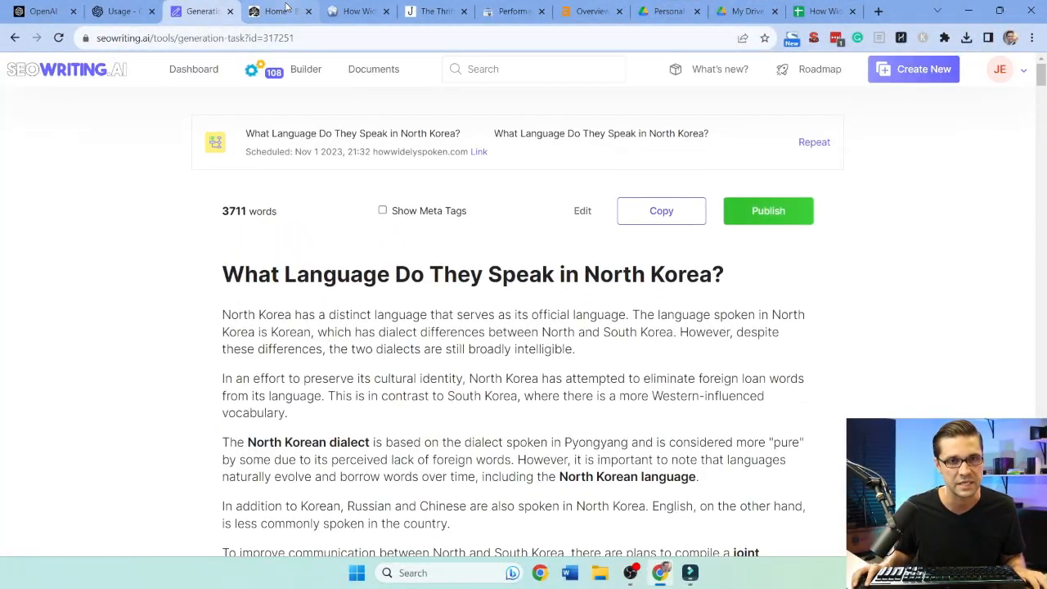
View the Bonsai Mary and How Widely Spoken sites, then The Thrifty Whale's fishing articles
left_click(274, 10)
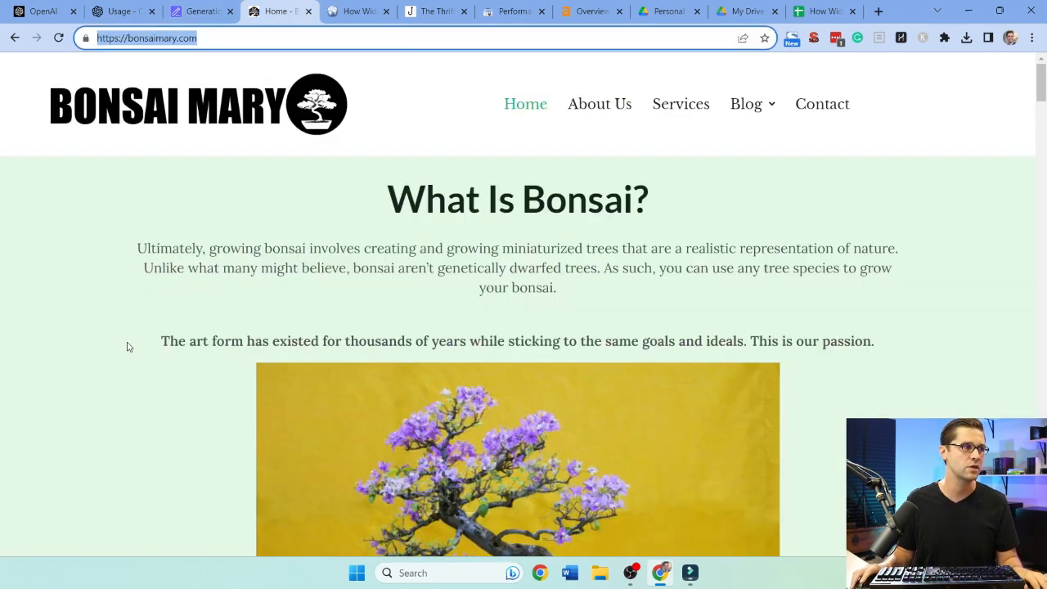
left_click(353, 10)
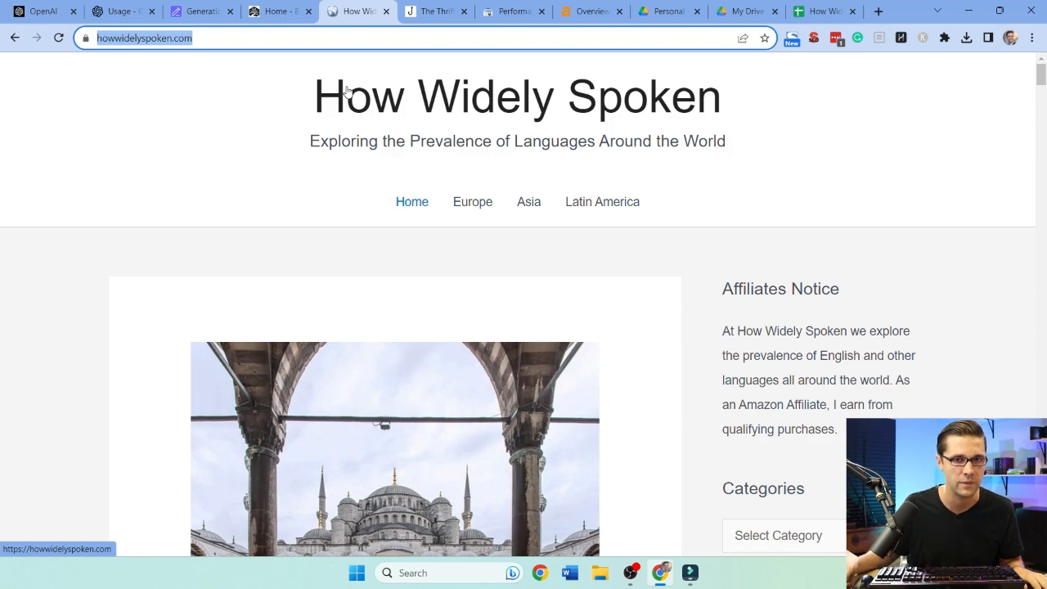
left_click(433, 11)
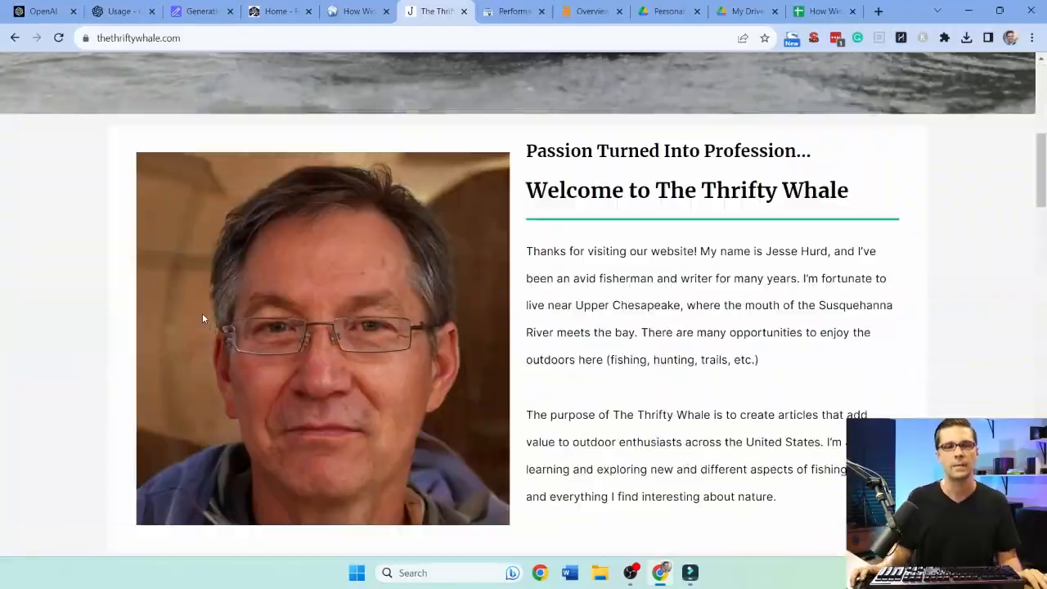
scroll("down", 3)
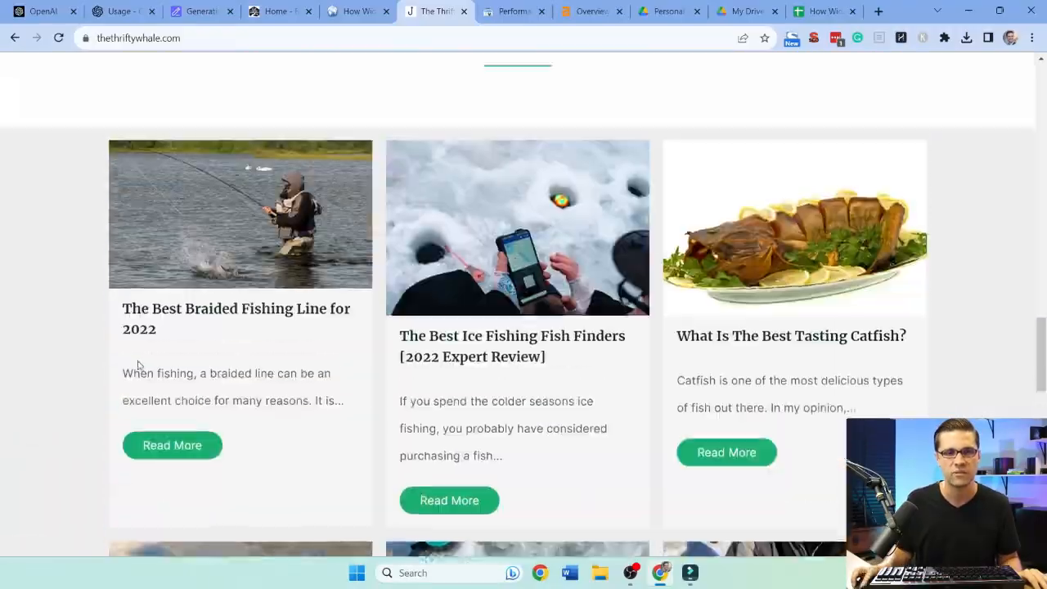